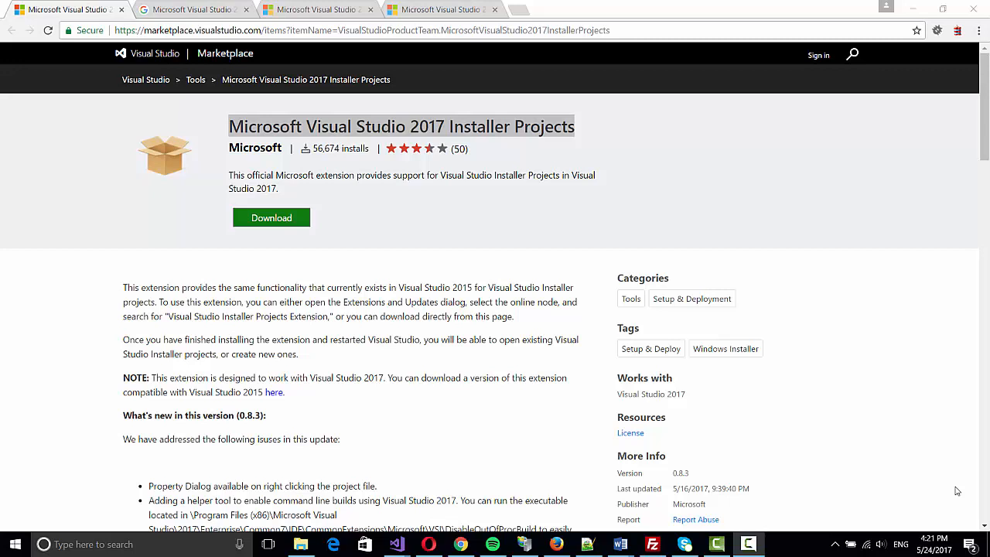
pyautogui.moveTo(563, 317)
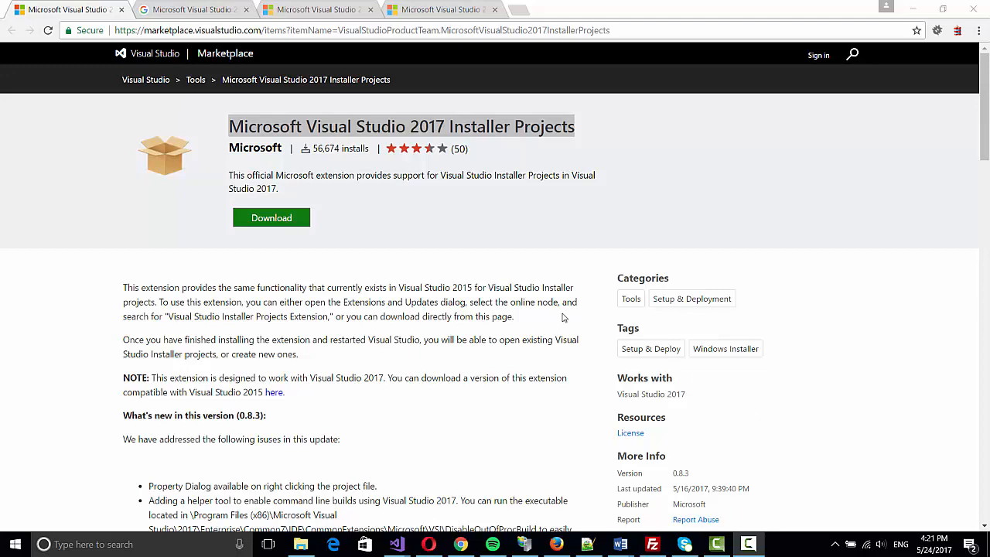
# - Select the Visual Studio 2017 Installer Projects extension title and scroll through its page
pyautogui.tripleClick(401, 127)
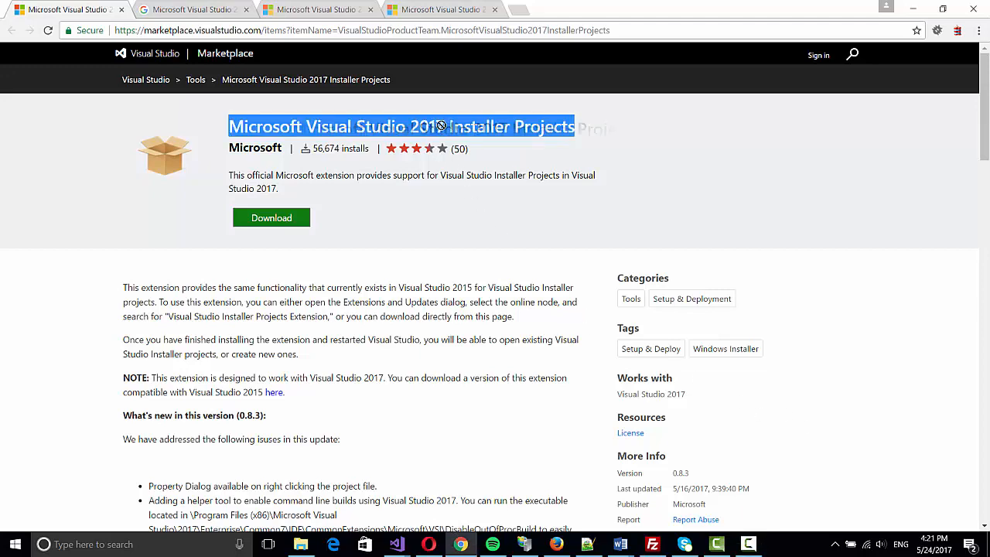
pyautogui.scroll(-3)
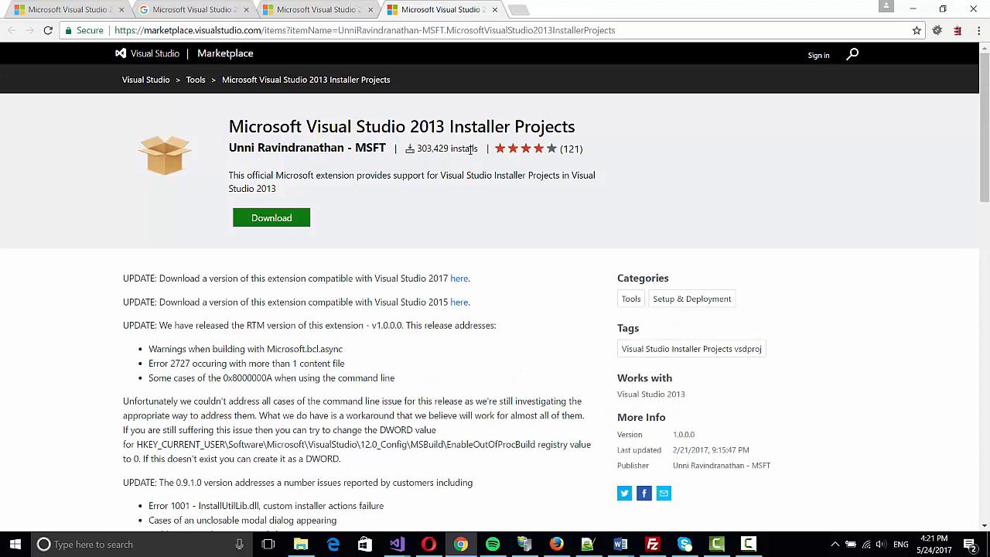
pyautogui.moveTo(470, 148)
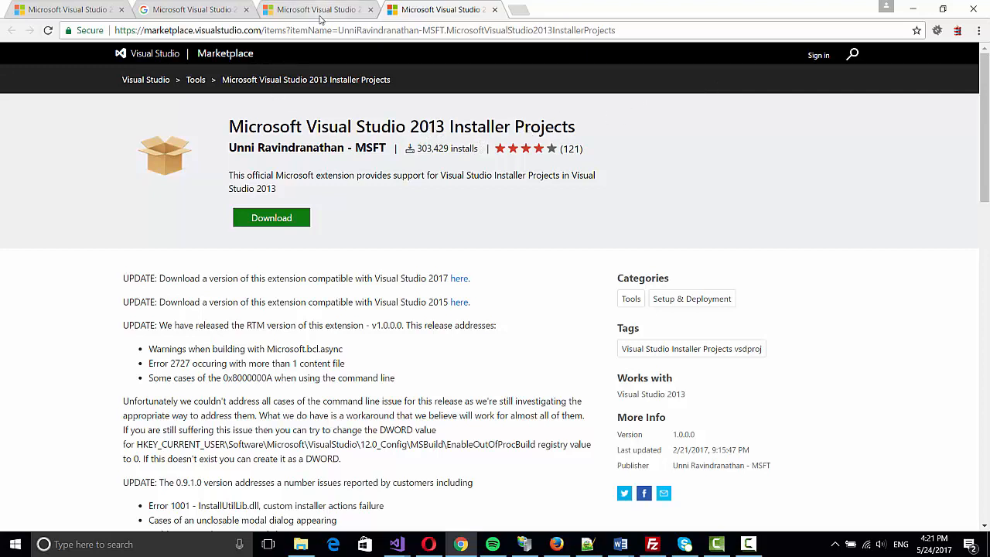
pyautogui.moveTo(387, 232)
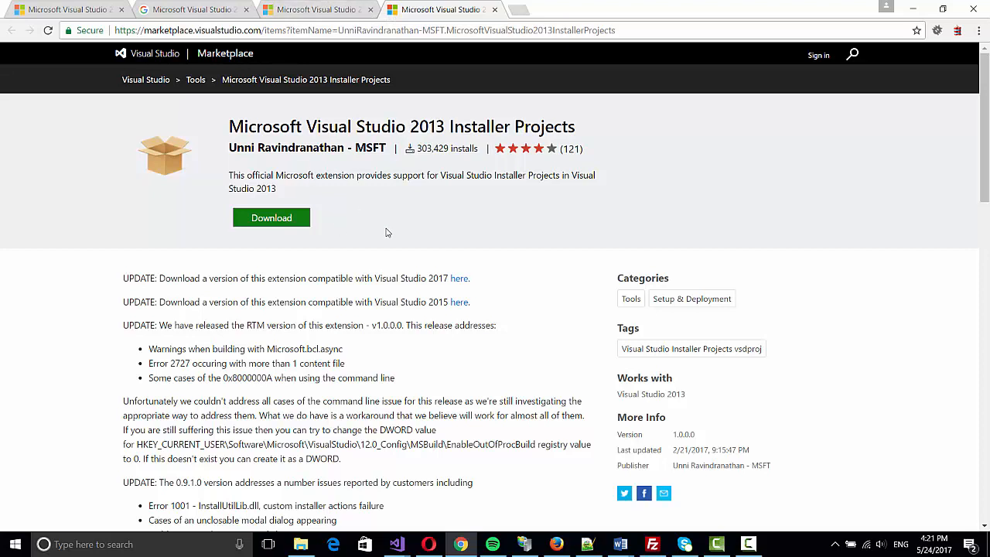
pyautogui.moveTo(420, 478)
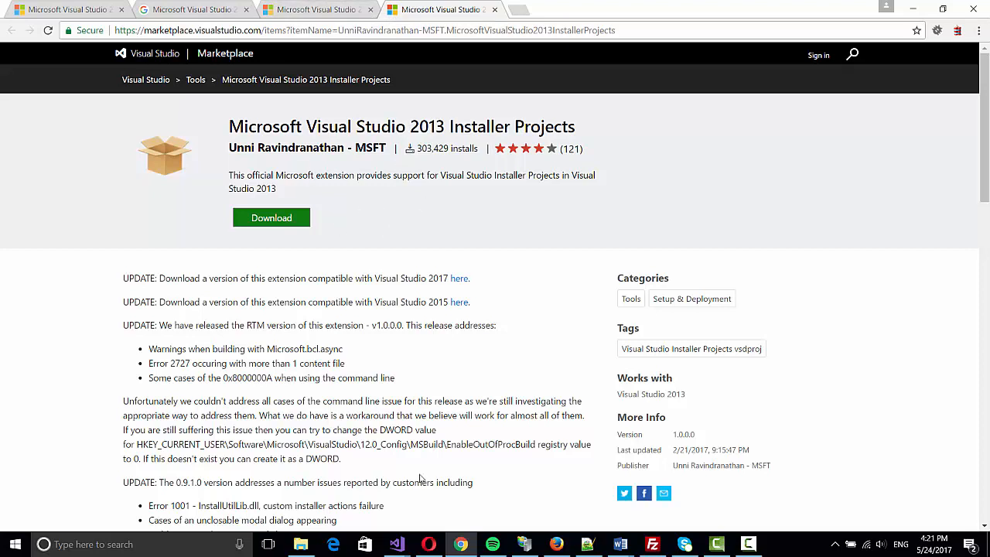
pyautogui.moveTo(396, 545)
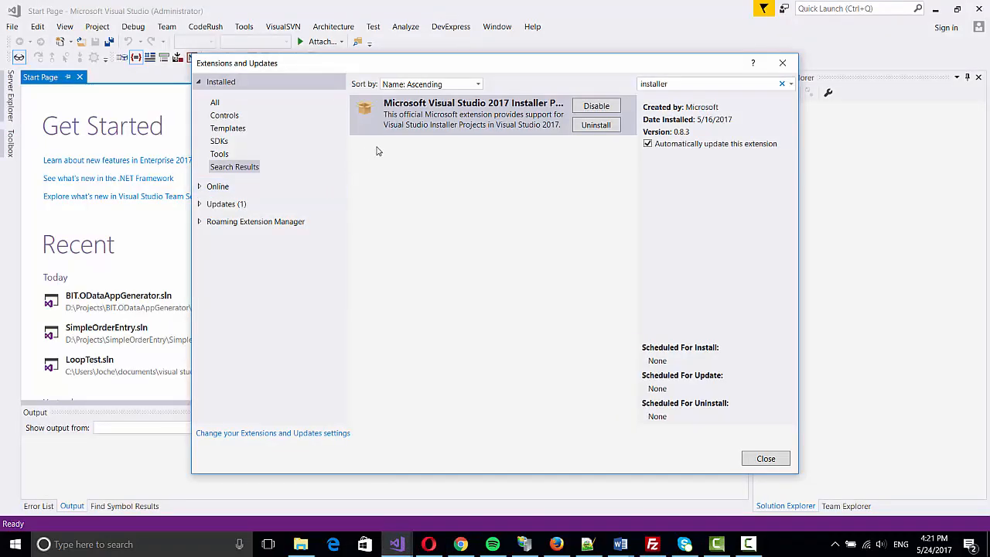
pyautogui.moveTo(476, 223)
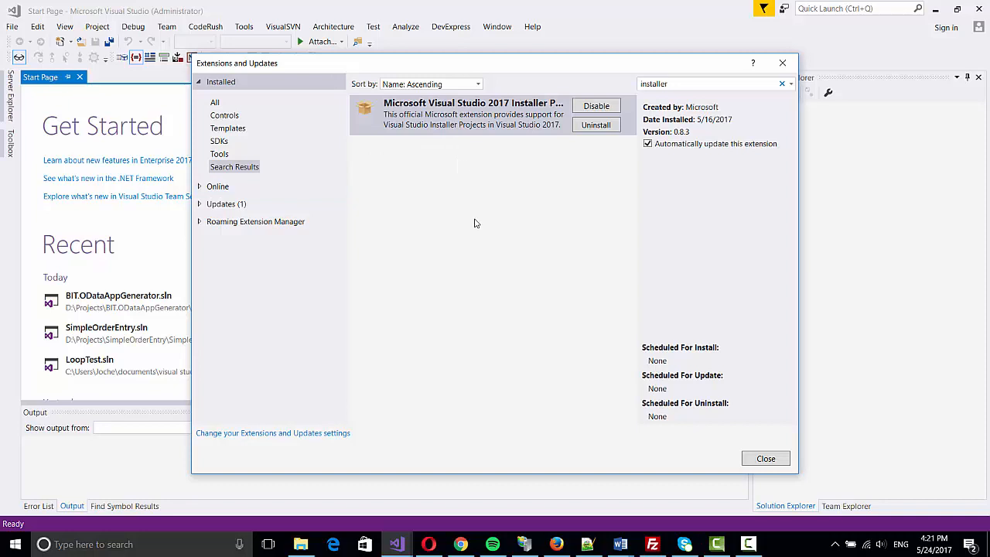
pyautogui.moveTo(761, 502)
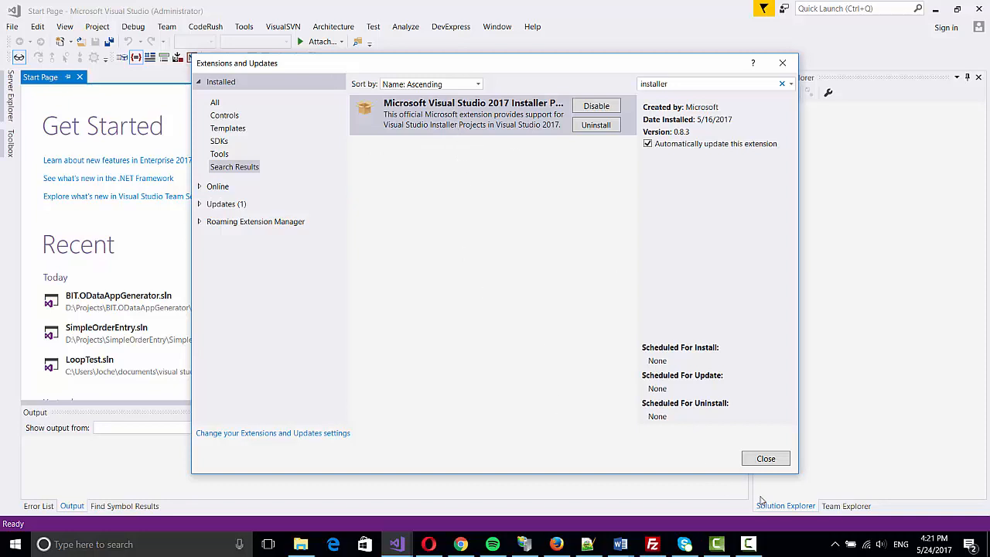
# - Close Extensions and Updates after seeing Installer Projects installed, returning to the Start Page
pyautogui.click(764, 458)
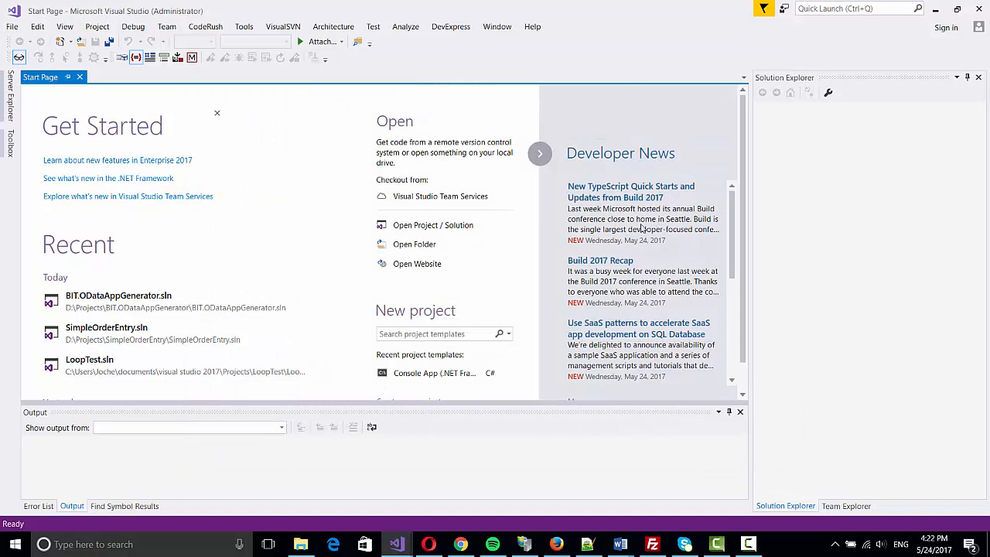
pyautogui.scroll(-3)
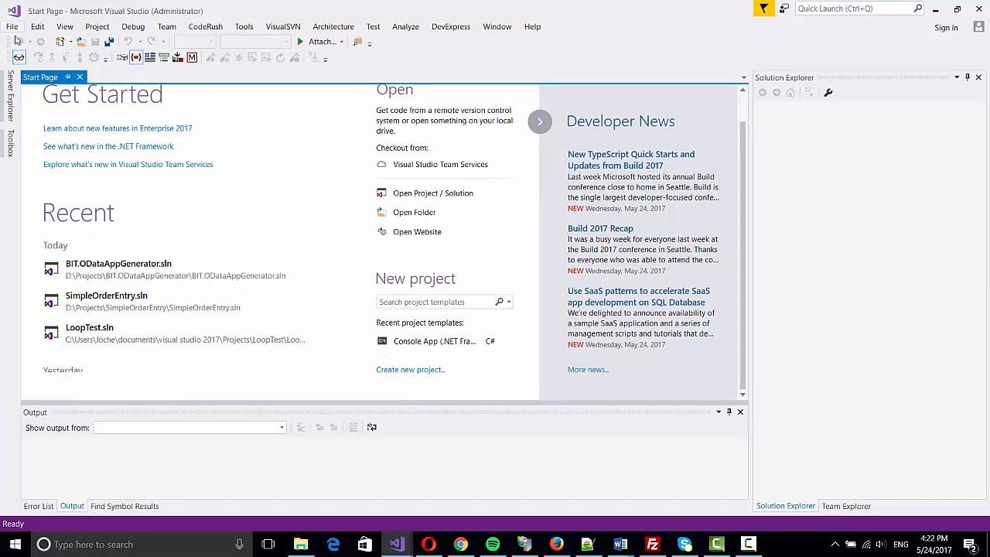
# - Create a C# Console App (.NET Framework) project named DummyAppForInstaller
pyautogui.click(412, 368)
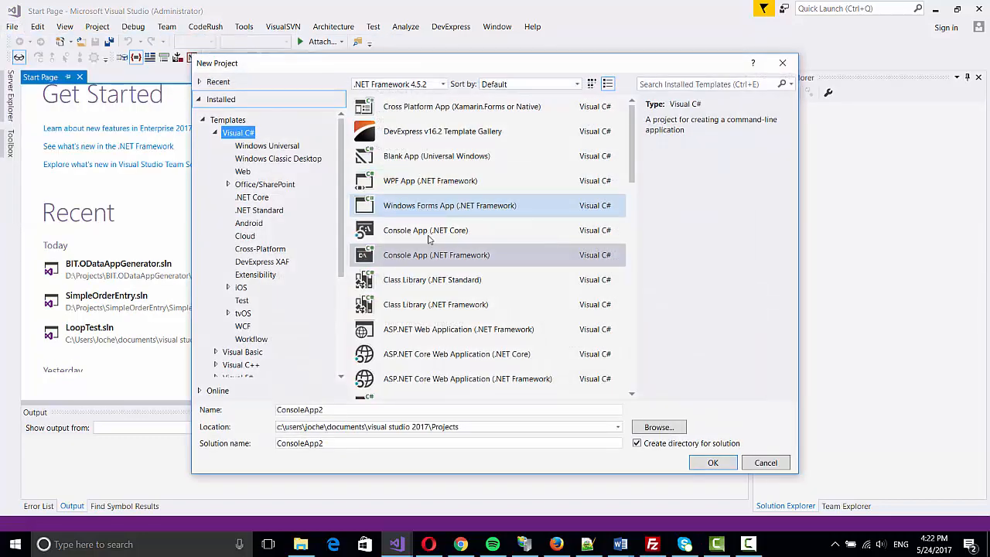
pyautogui.click(436, 254)
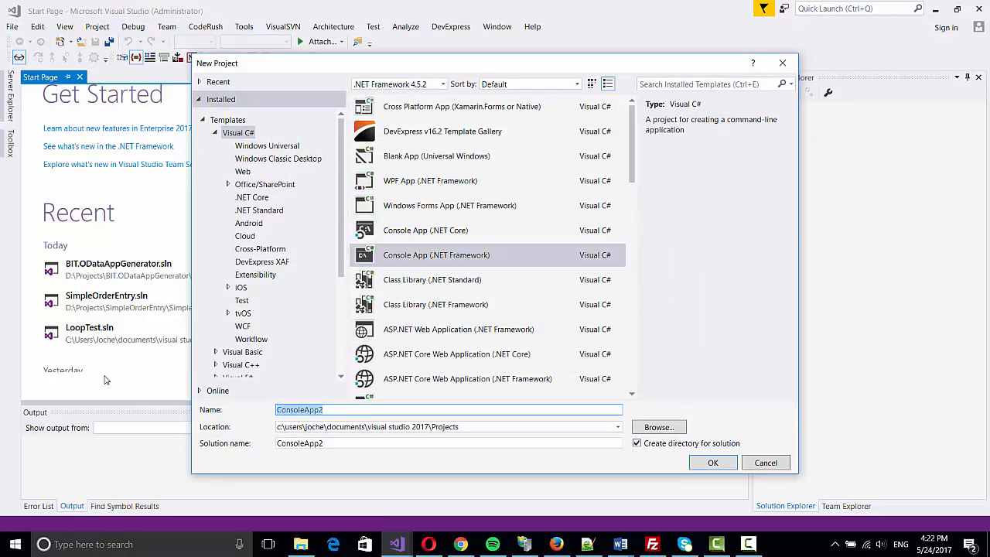
pyautogui.write('DummyAppForInstall')
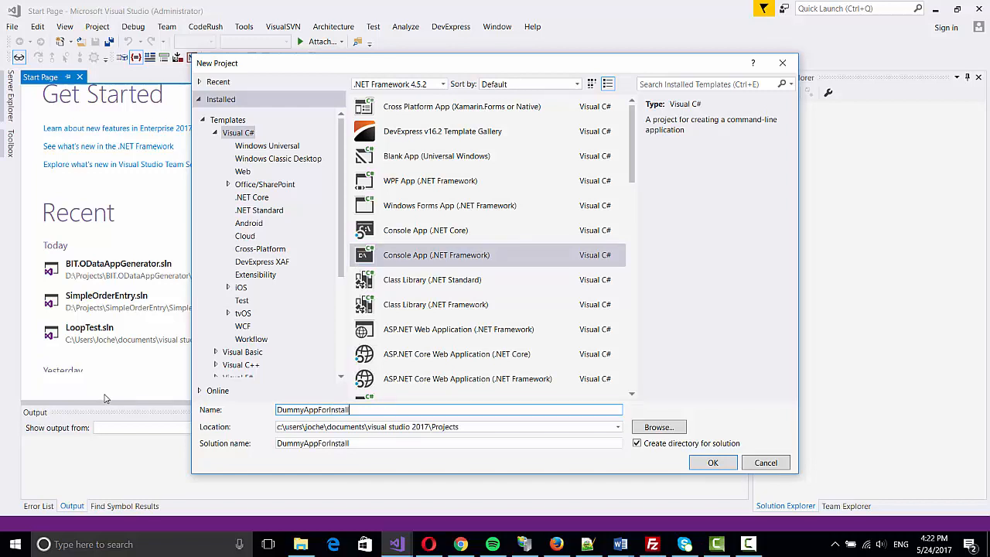
pyautogui.click(712, 461)
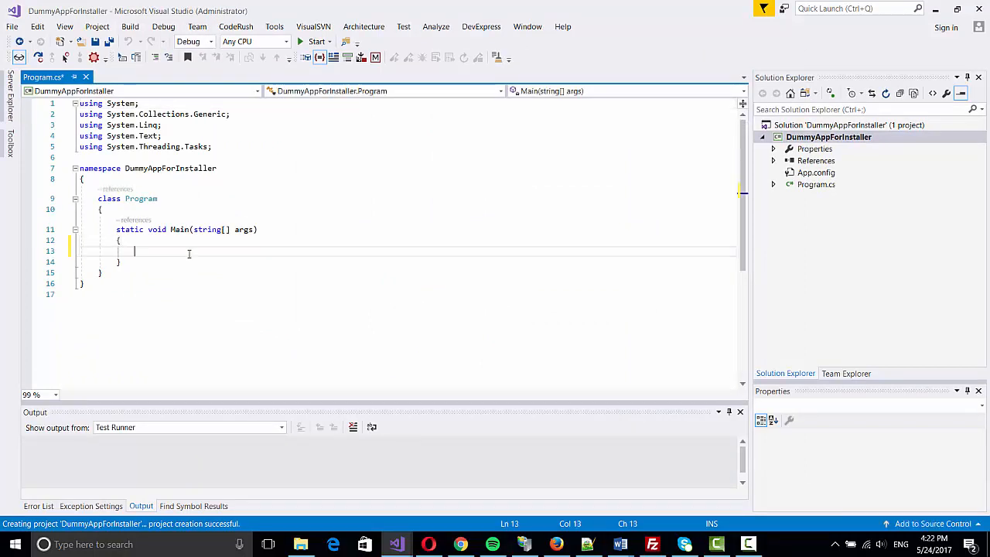
# - Write Console.WriteLine("Hello Installer"); and Console.ReadLine(); inside Main in Program.cs
pyautogui.write('Cons')
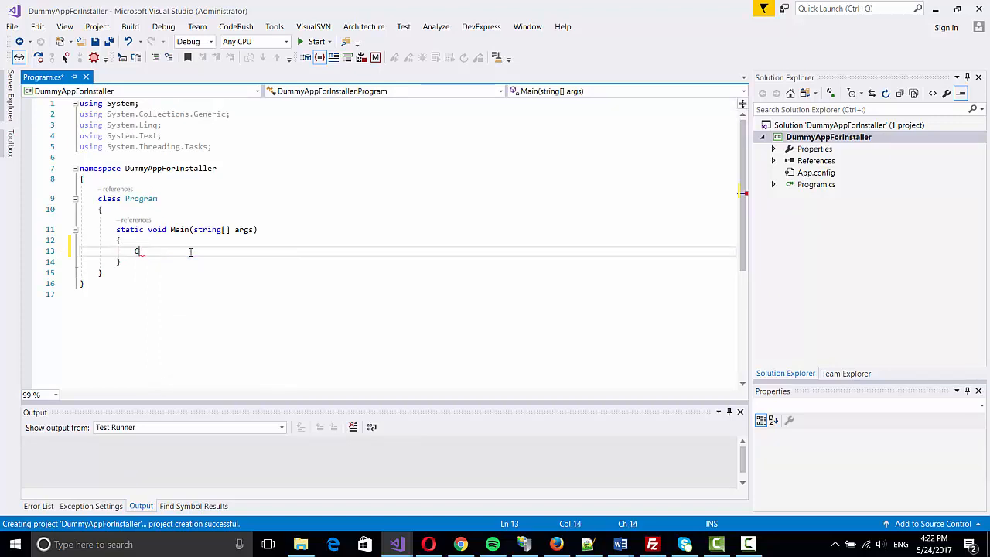
pyautogui.write('onsil')
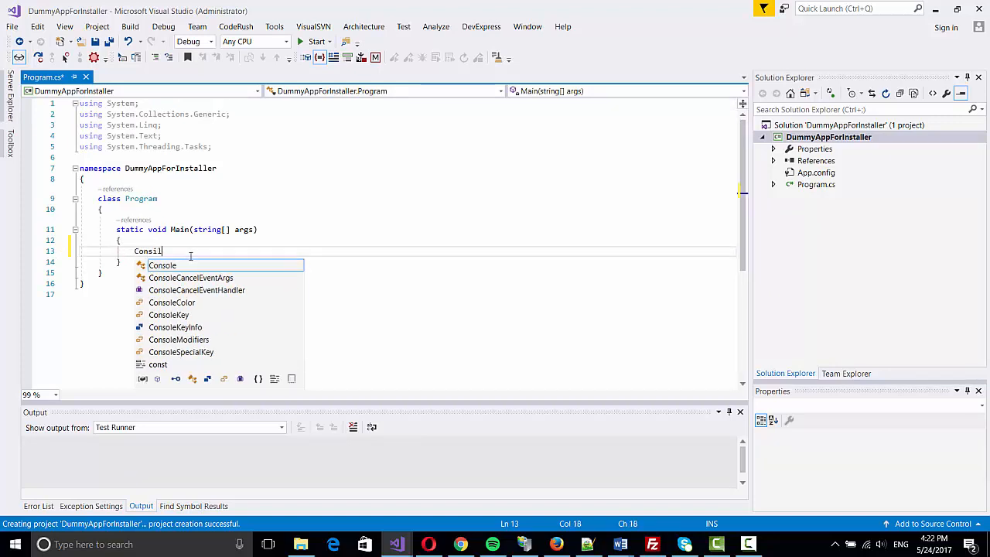
pyautogui.write('Console.w')
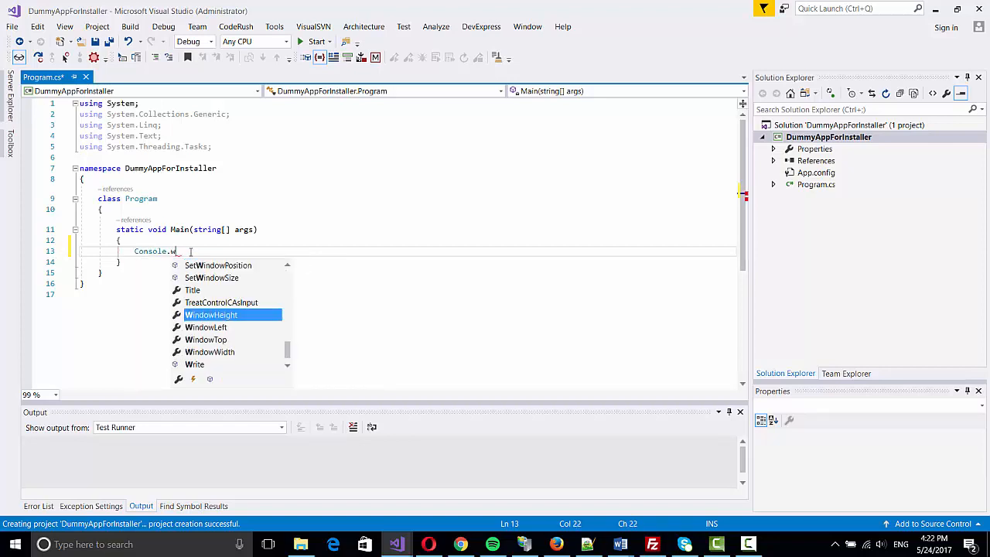
pyautogui.write('riteLine("")')
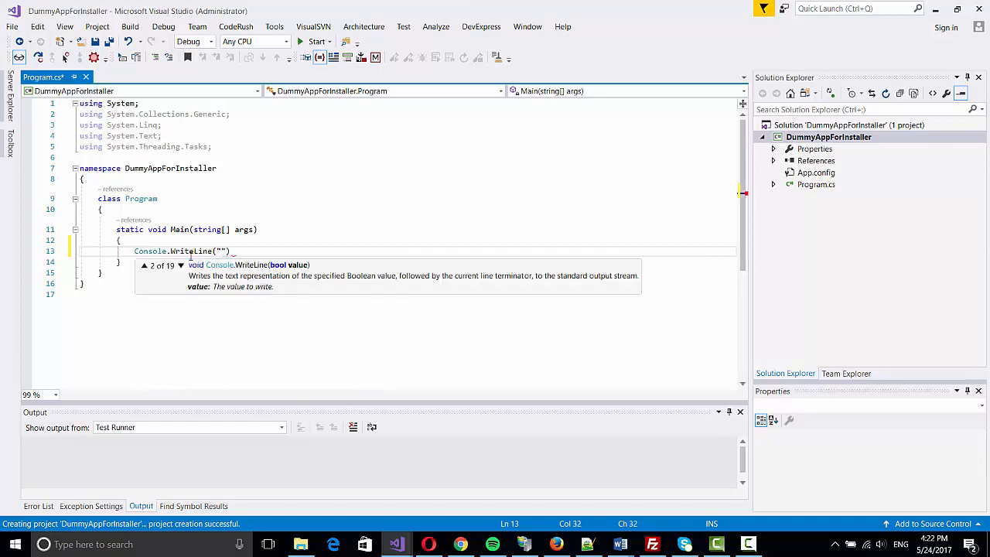
pyautogui.write('Hello Installer')
pyautogui.write('Console.')
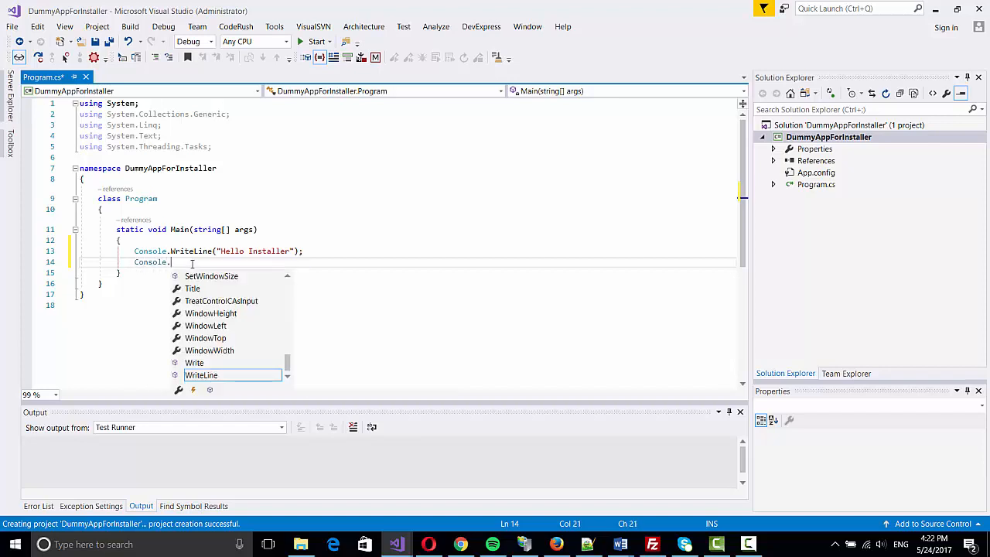
pyautogui.write('ReadLine();')
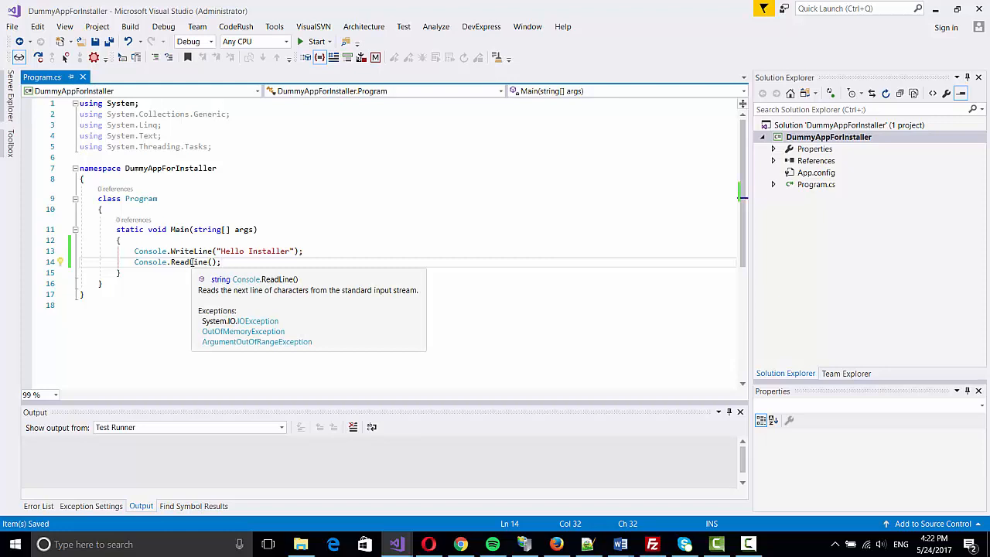
# - Build the console app, run it, and stop the running app
pyautogui.click(317, 40)
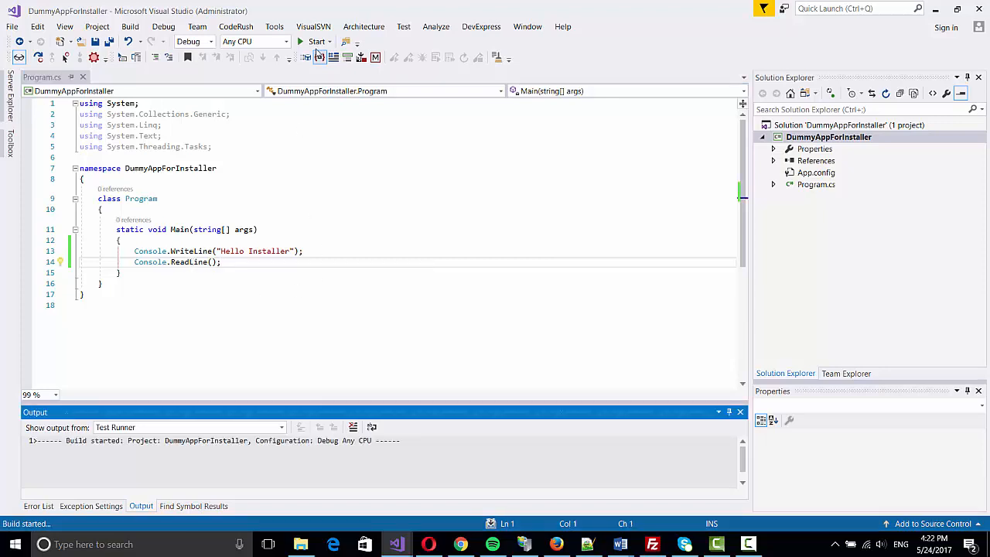
pyautogui.click(314, 40)
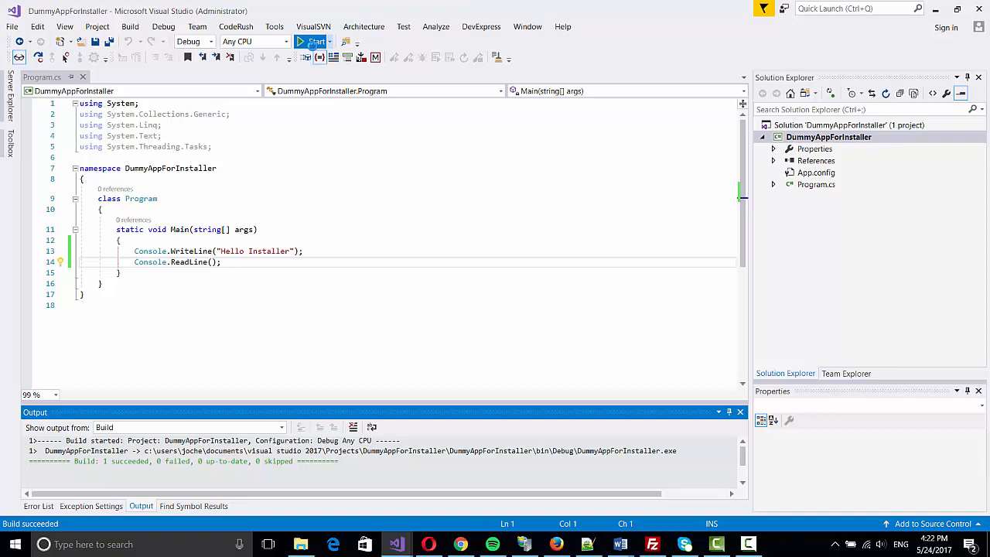
pyautogui.click(313, 40)
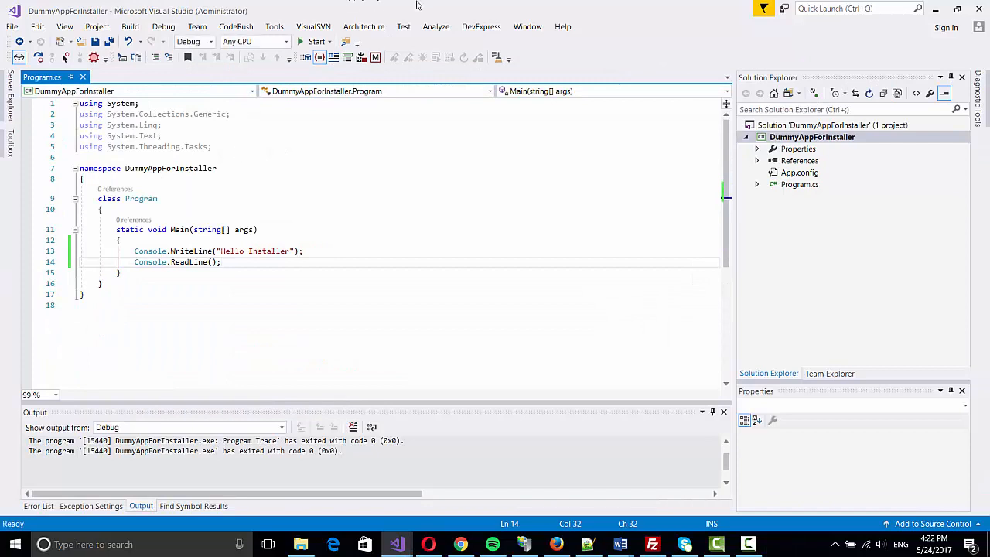
# - Start adding a new project to the DummyAppForInstaller solution from Solution Explorer
pyautogui.click(832, 124)
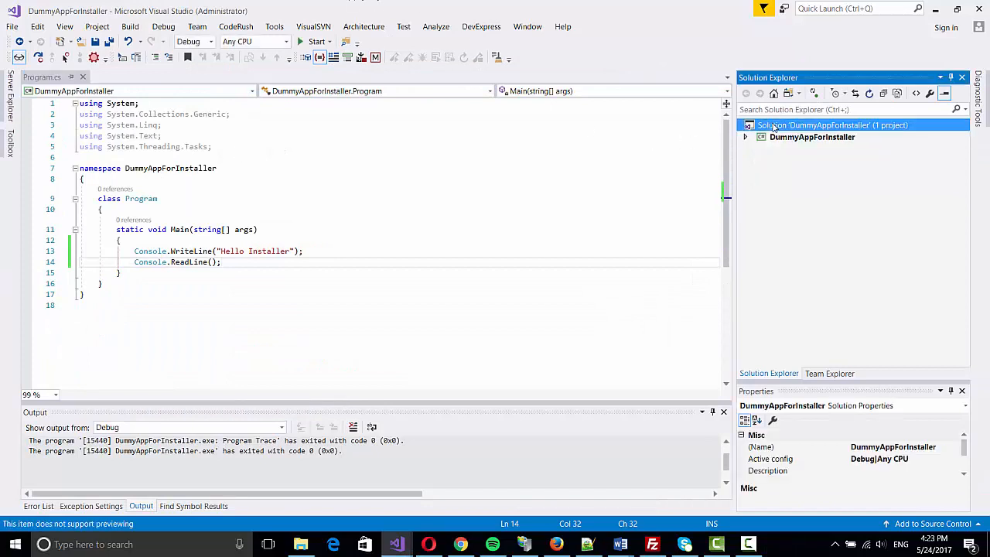
pyautogui.rightClick(832, 124)
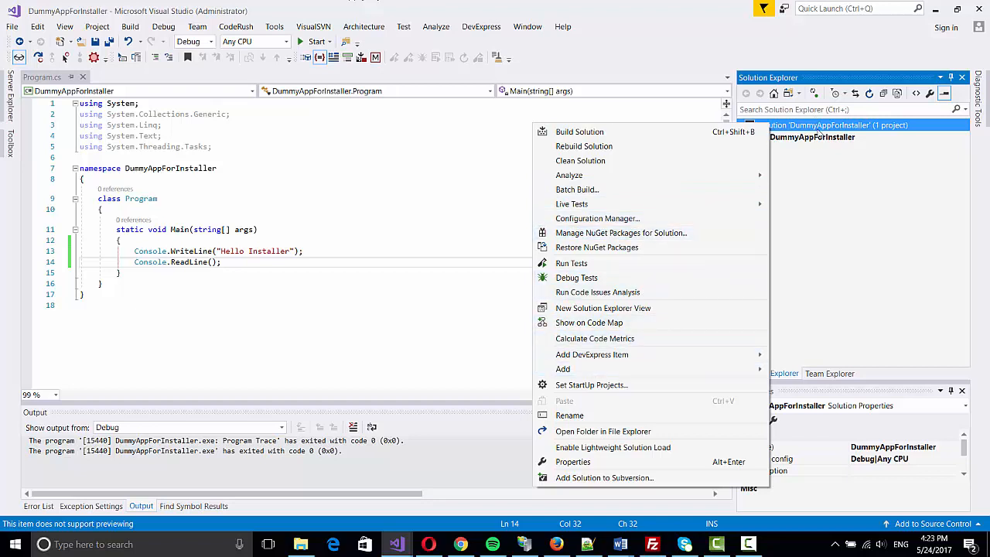
pyautogui.click(812, 126)
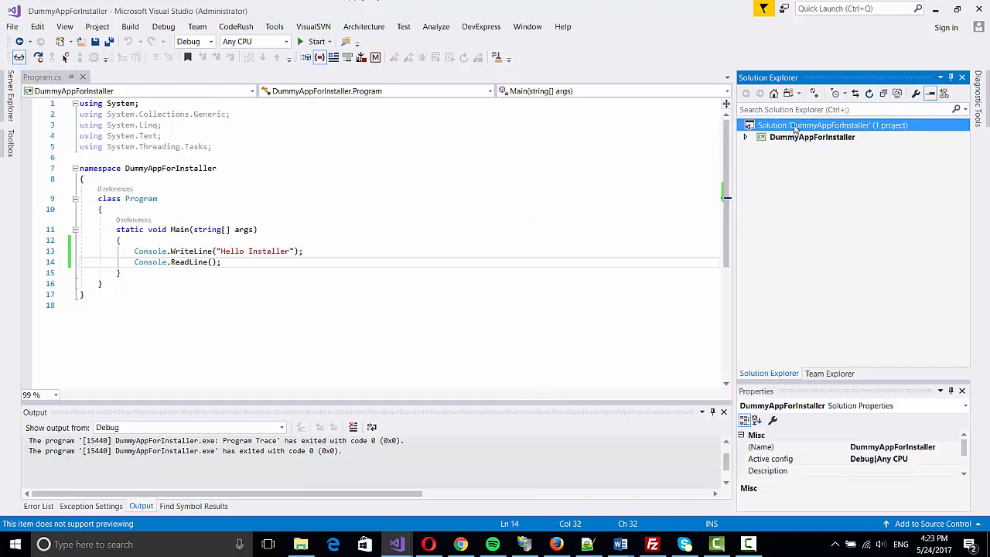
pyautogui.rightClick(834, 123)
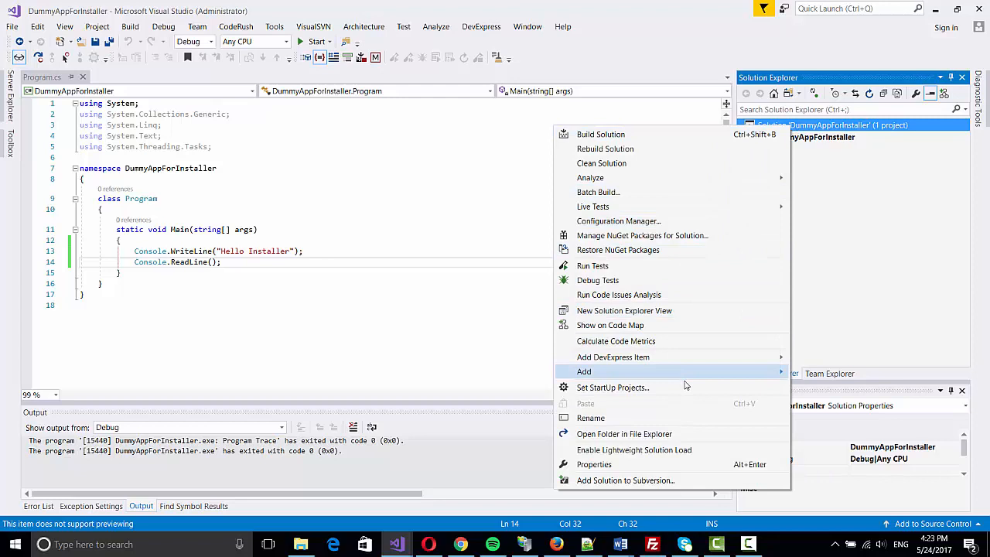
pyautogui.moveTo(585, 371)
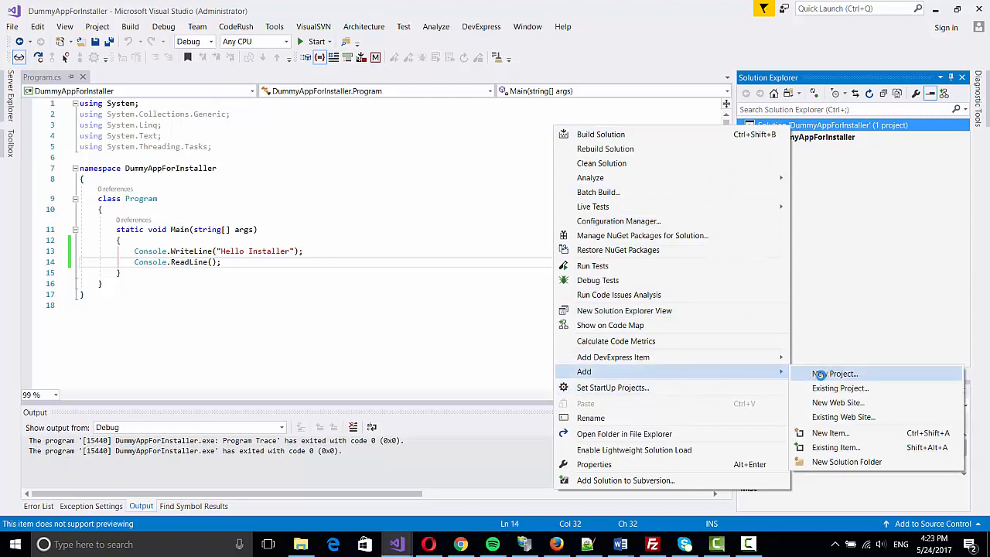
pyautogui.click(829, 373)
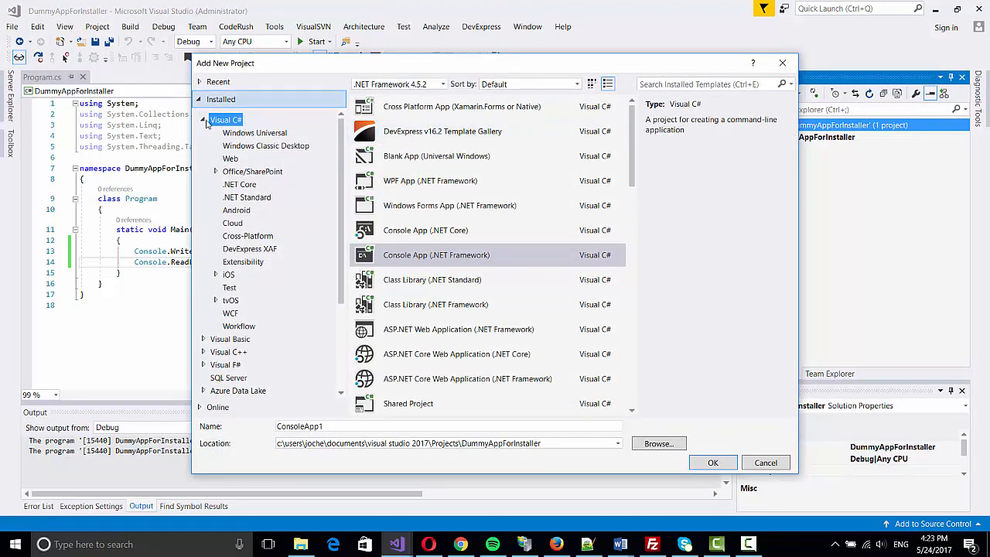
# - Create a Visual Studio Installer Setup Project named Setup under Other Project Types
pyautogui.click(204, 121)
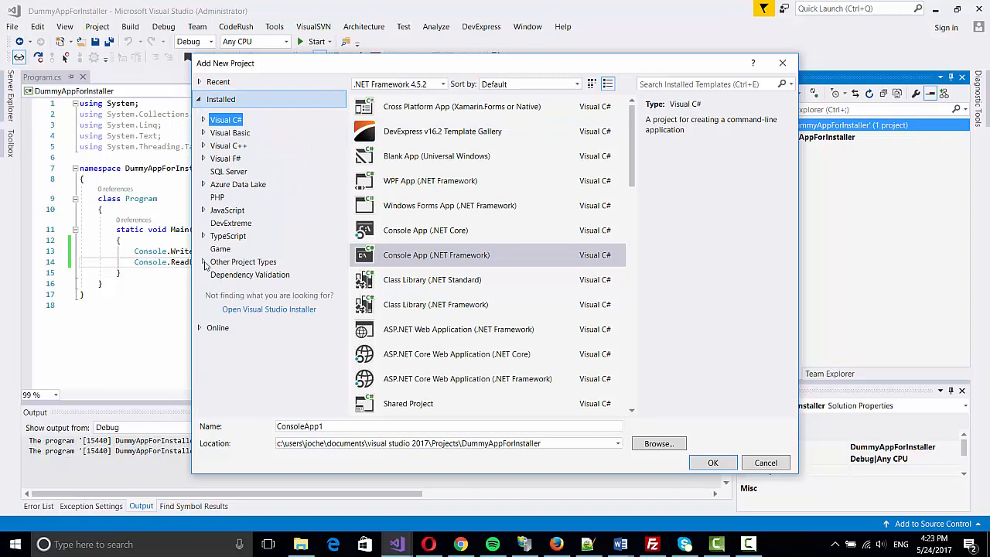
pyautogui.click(258, 274)
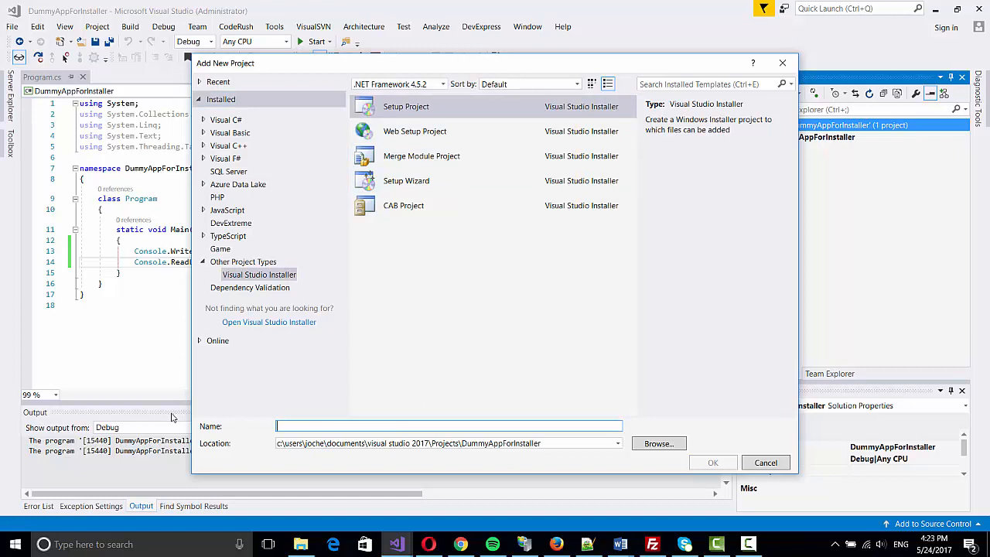
pyautogui.write('Setup')
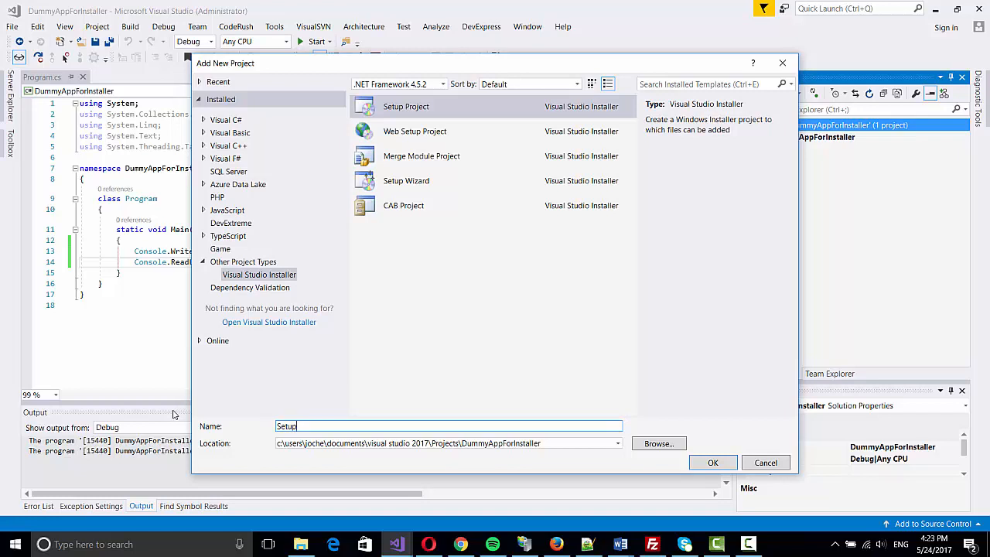
pyautogui.click(406, 105)
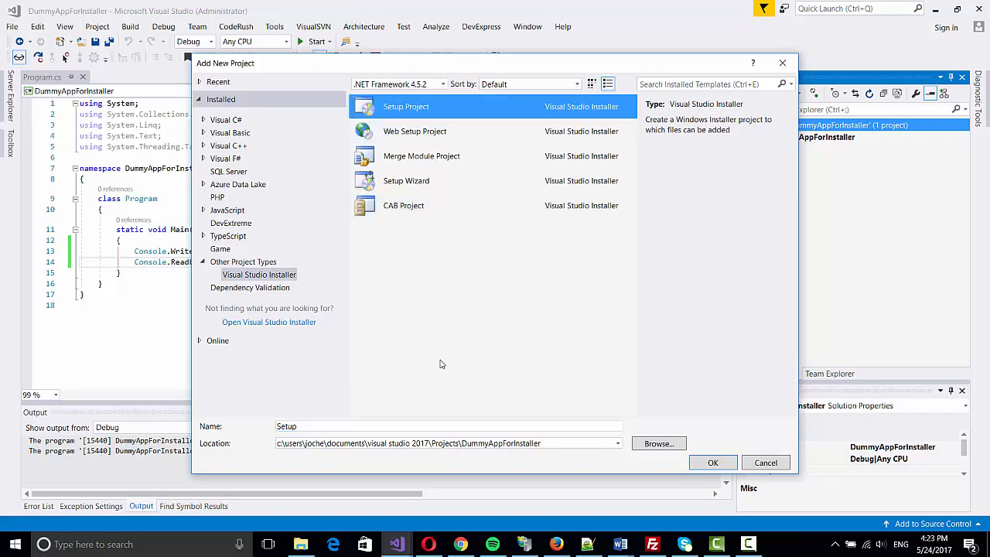
pyautogui.click(712, 461)
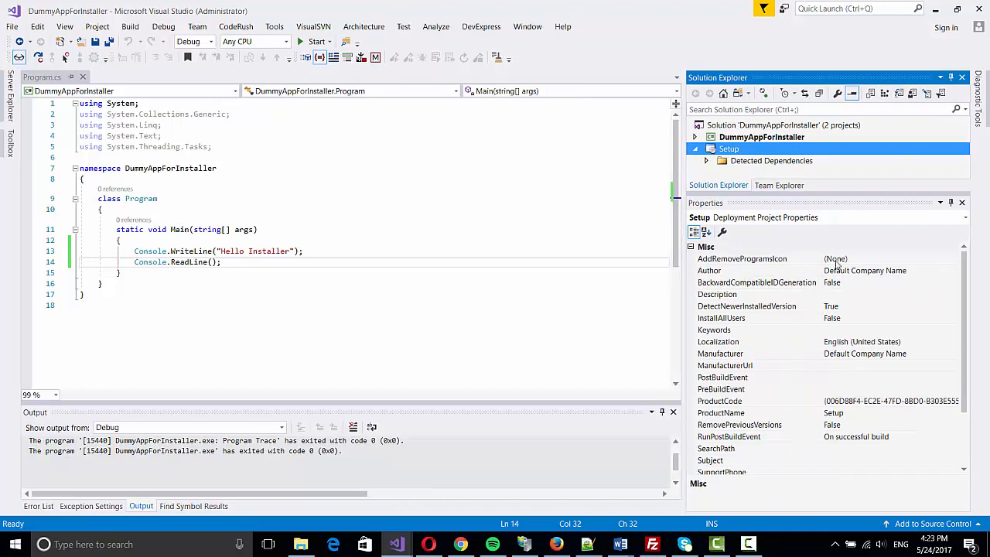
# - Set the Setup project's Author to Jose, Description to Dummy App, and InstallAllUsers to True
pyautogui.click(953, 258)
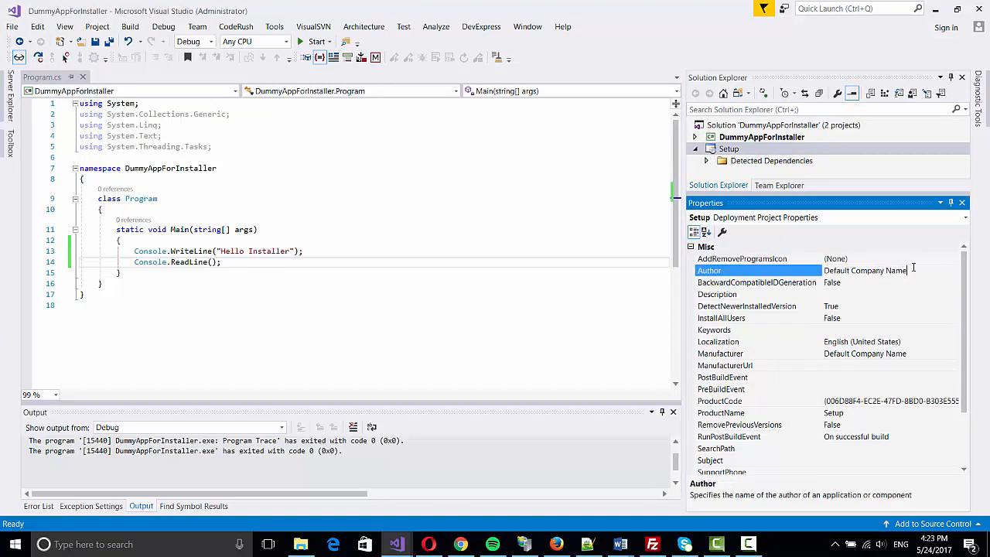
pyautogui.write('Jose Manuel Ojeda')
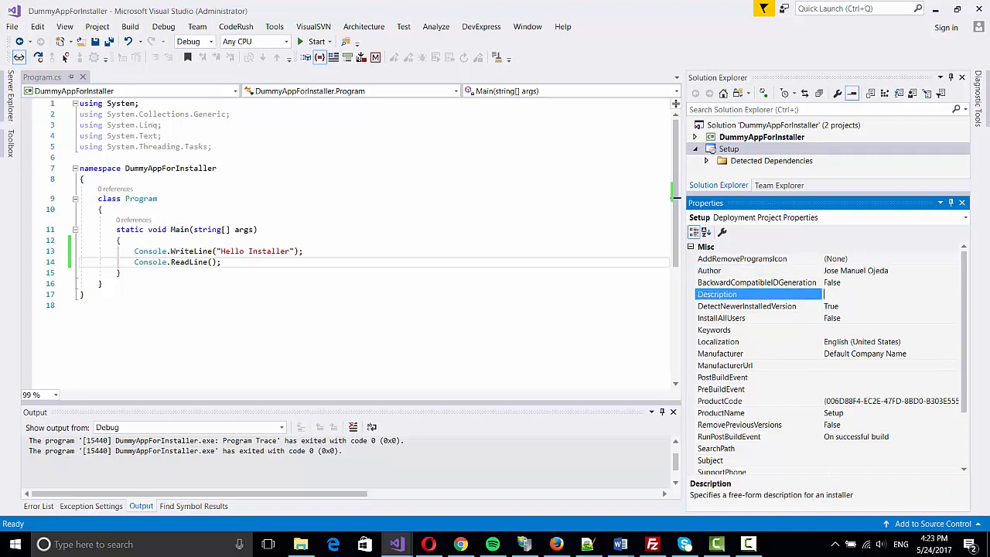
pyautogui.write('Dummy App')
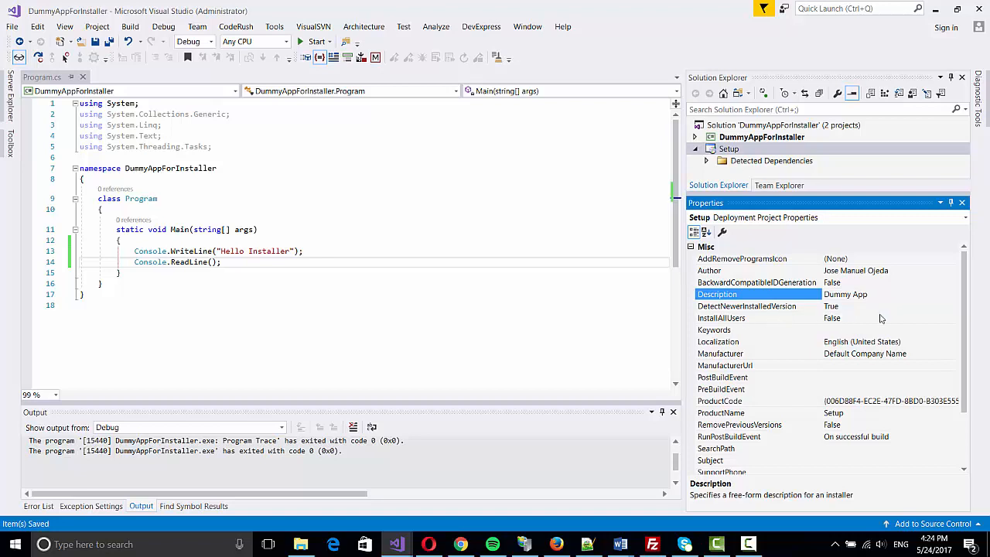
pyautogui.click(952, 318)
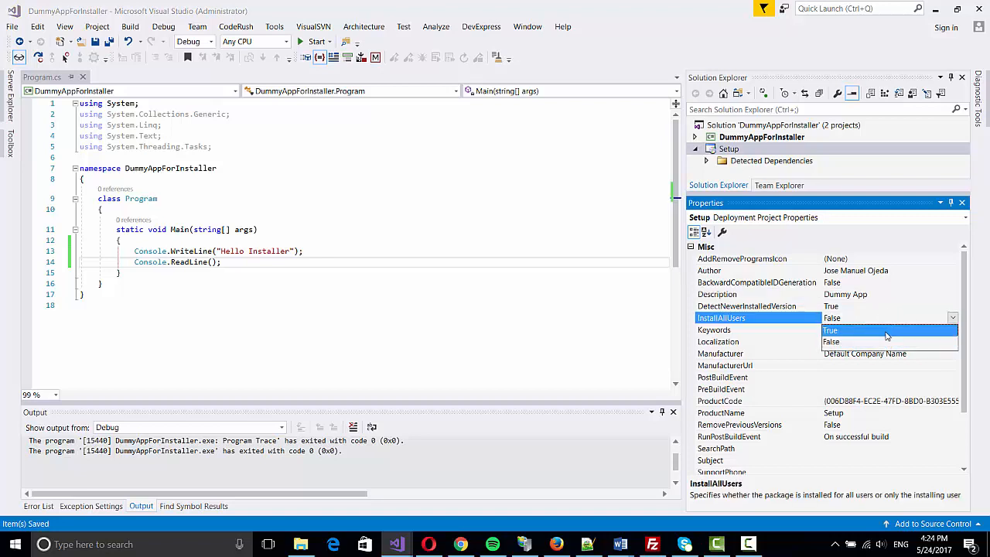
pyautogui.click(829, 331)
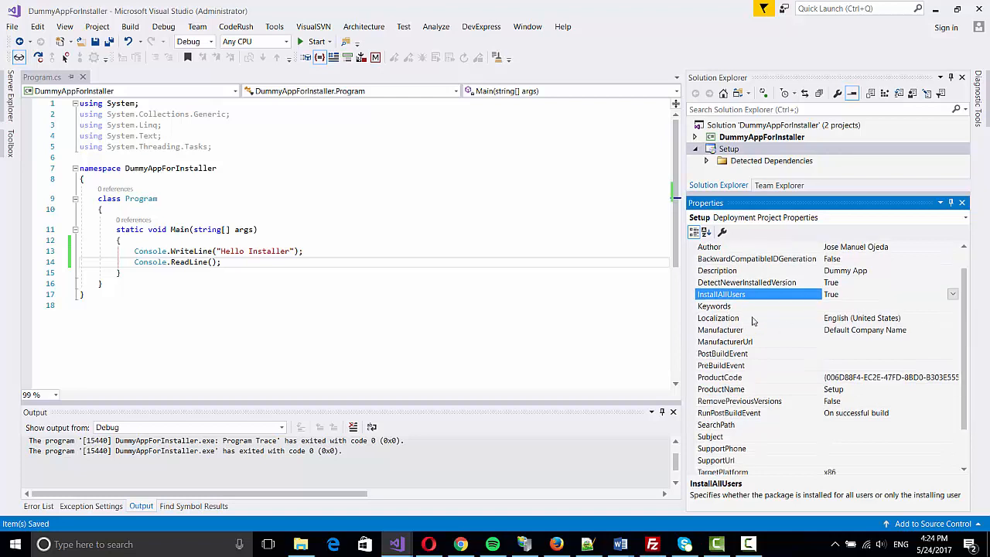
# - Set Manufacturer to BIT Framework with its http website URL, keeping TargetPlatform x86
pyautogui.click(721, 329)
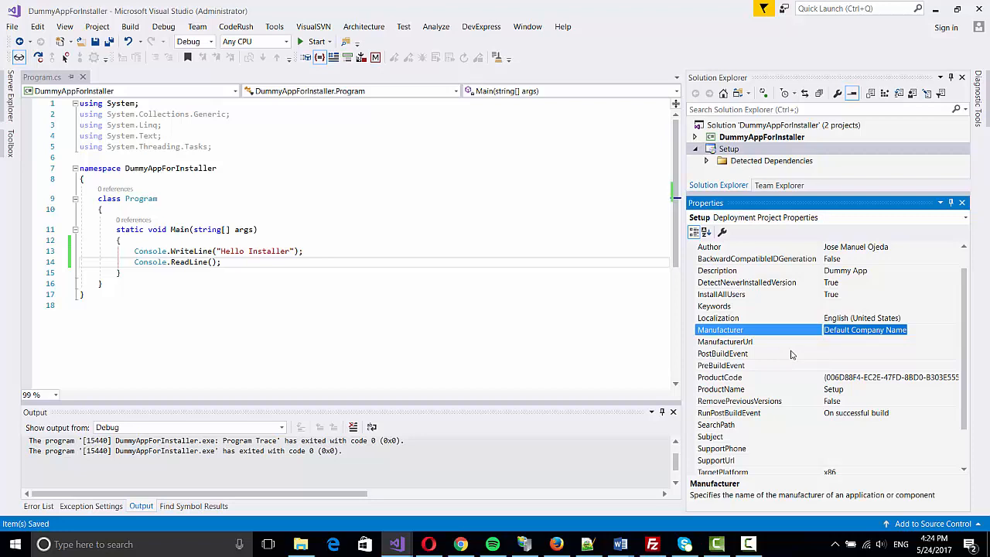
pyautogui.write('BIT Frameworks')
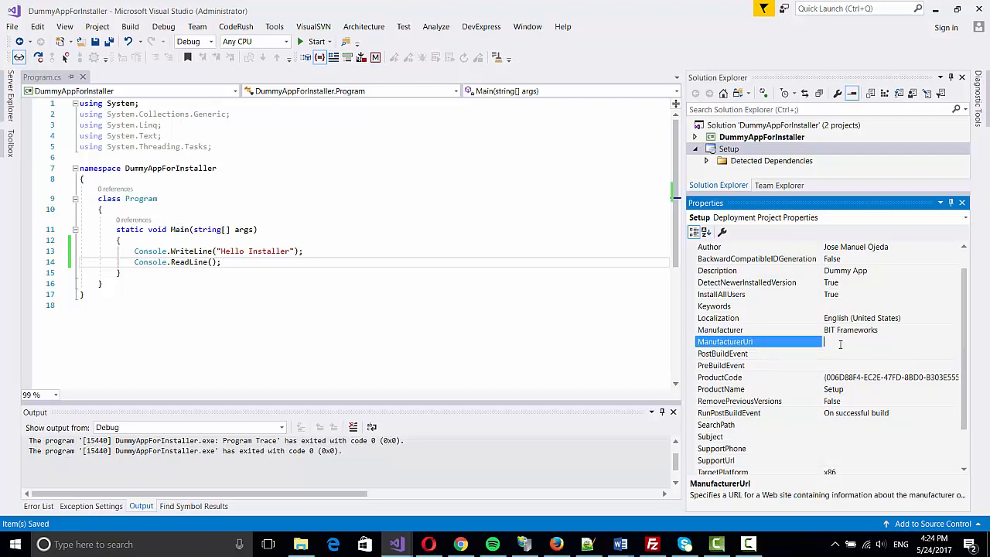
pyautogui.write('http:www')
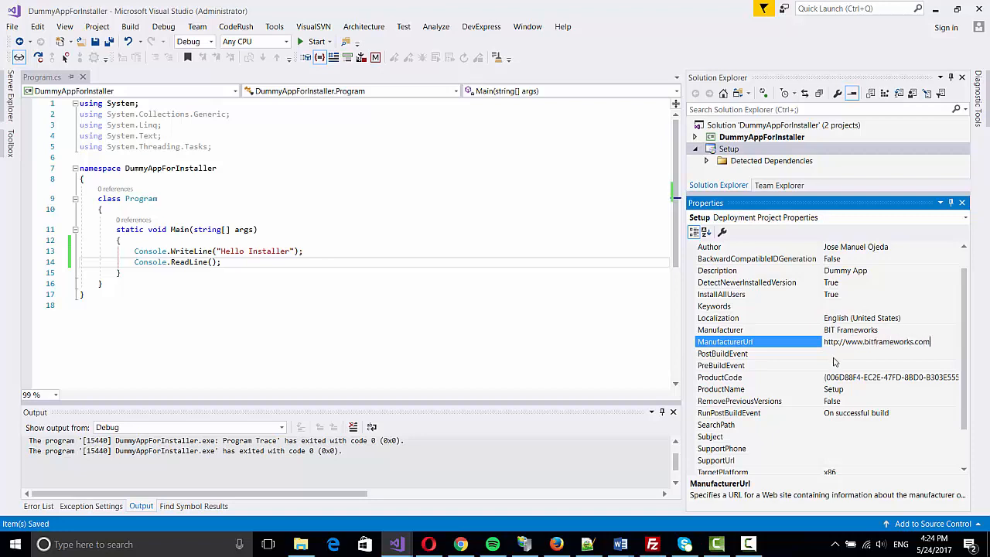
pyautogui.scroll(-3)
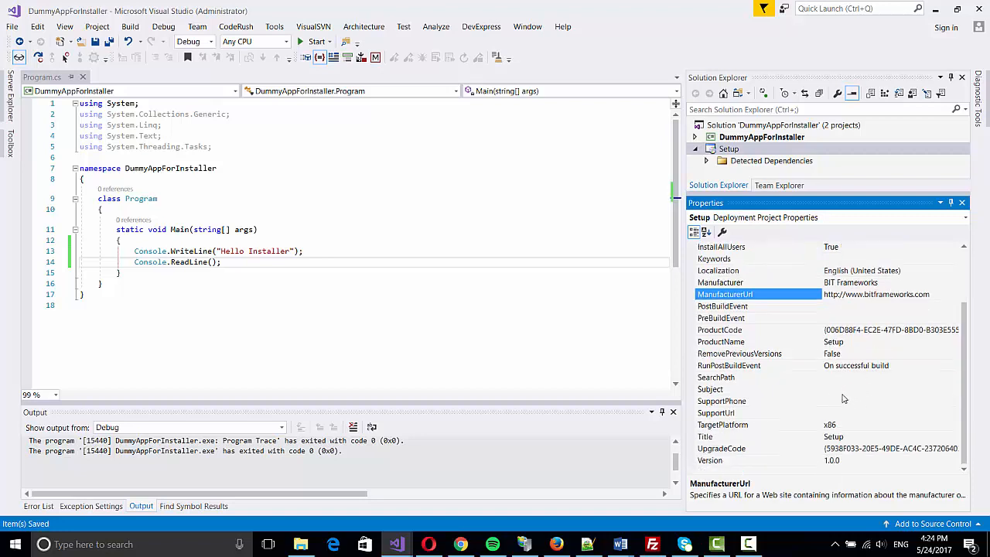
pyautogui.moveTo(845, 452)
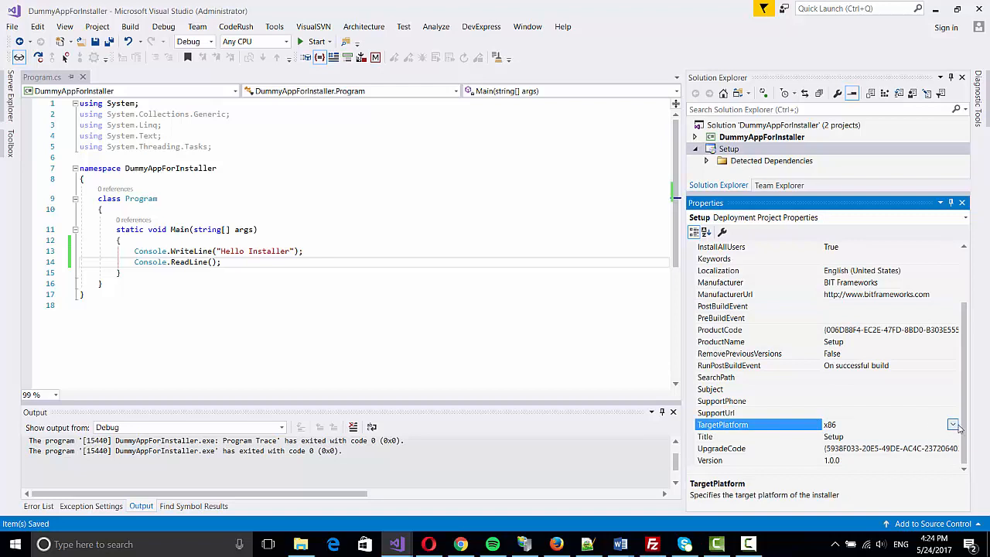
pyautogui.click(953, 424)
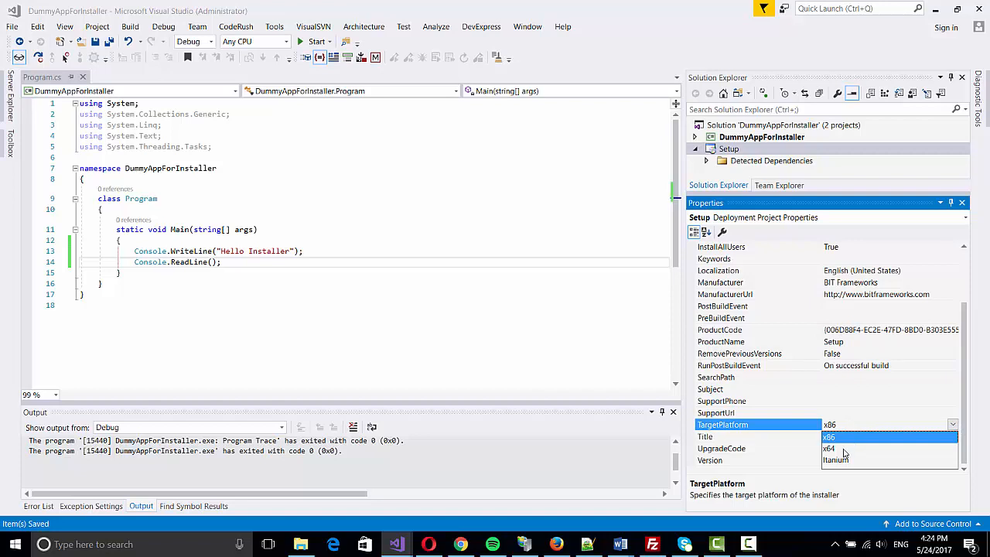
pyautogui.moveTo(838, 448)
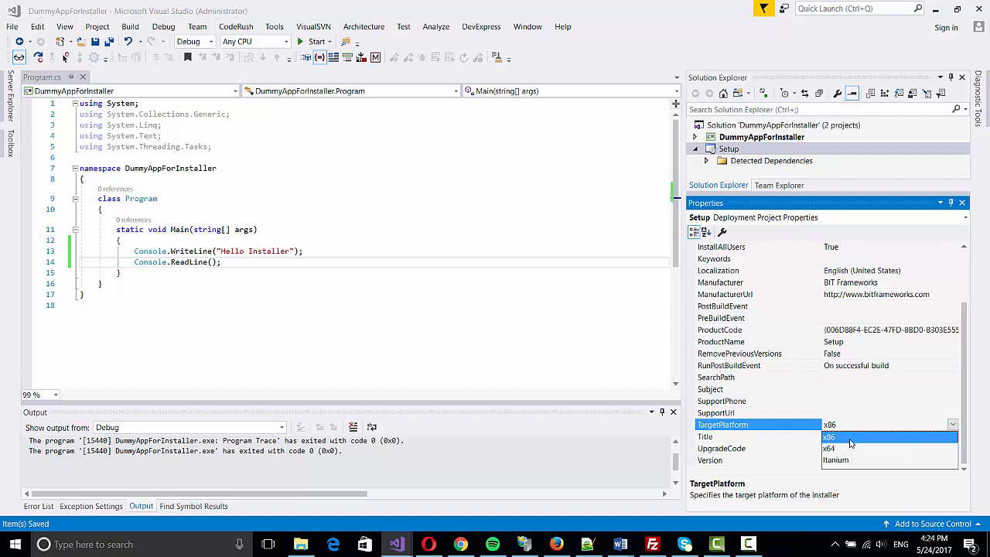
pyautogui.click(829, 436)
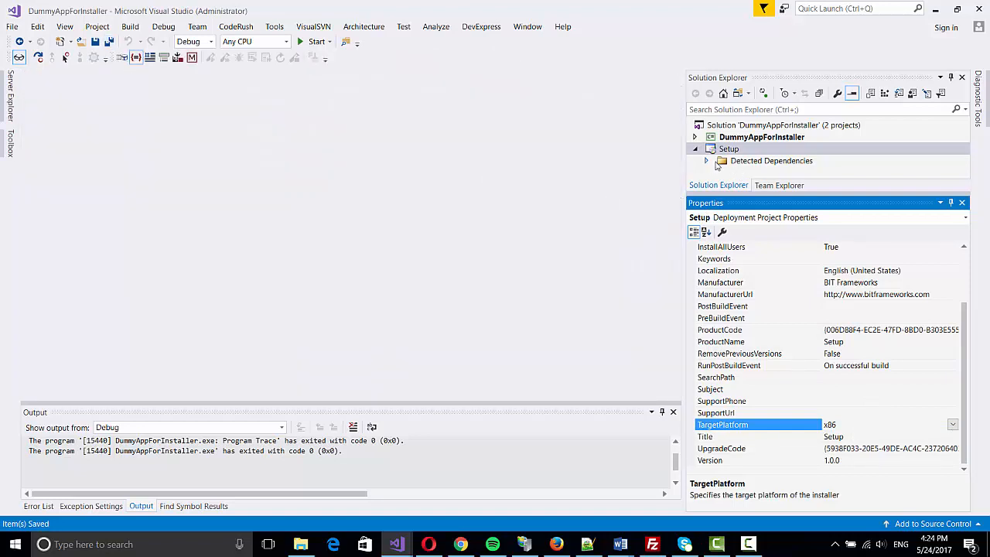
# - Show the Setup project's File System view with Application Folder, User's Desktop and User's Programs Menu
pyautogui.rightClick(729, 149)
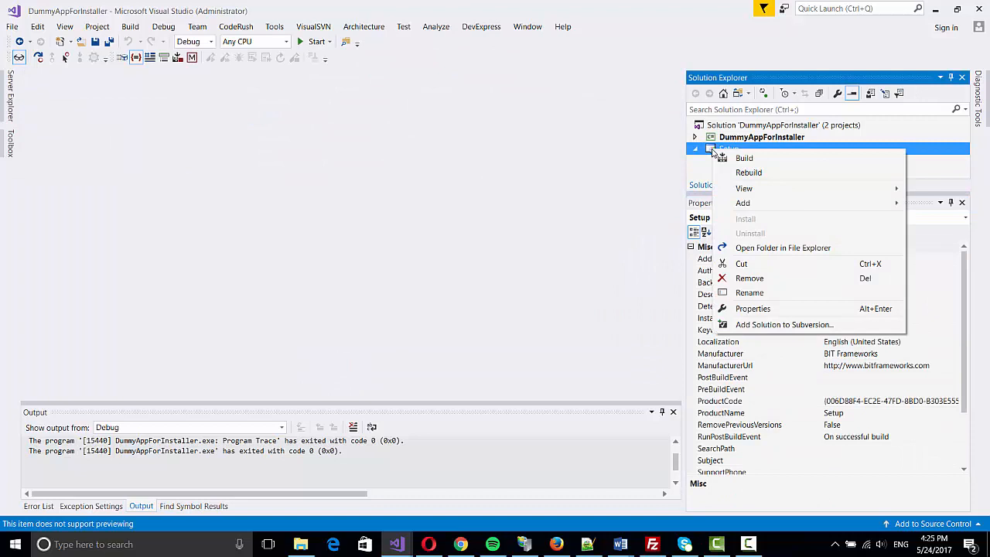
pyautogui.moveTo(742, 188)
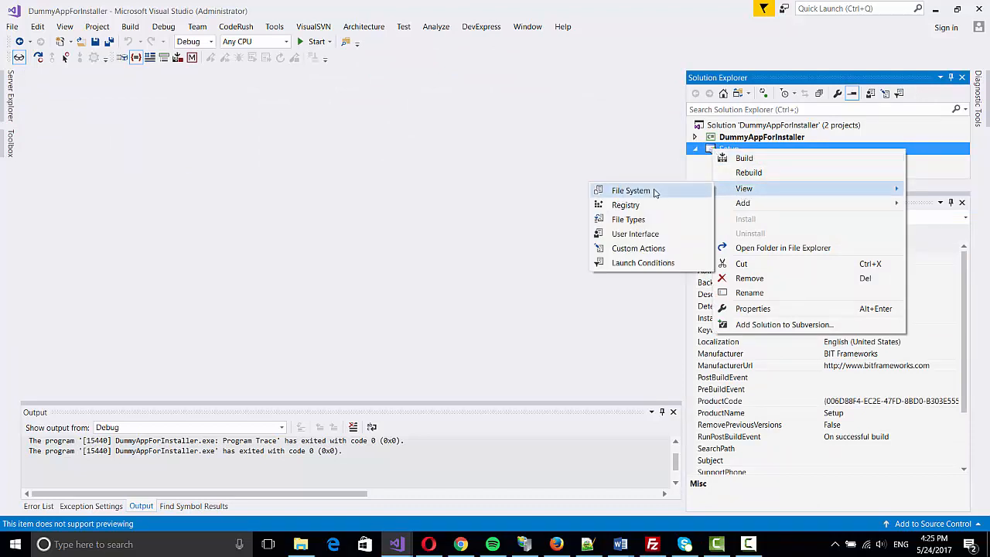
pyautogui.click(631, 190)
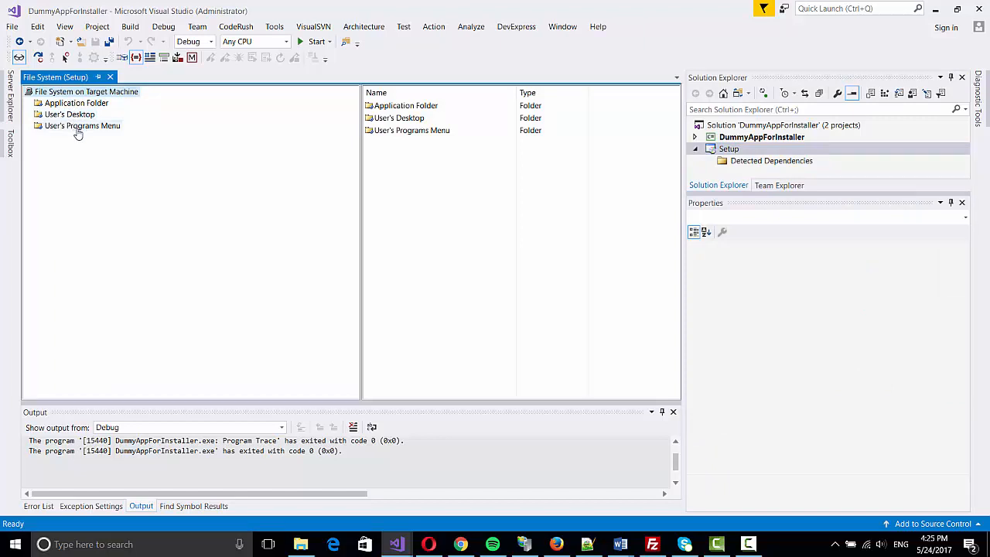
# - Add a My Dummy App folder under User's Programs Menu
pyautogui.click(82, 125)
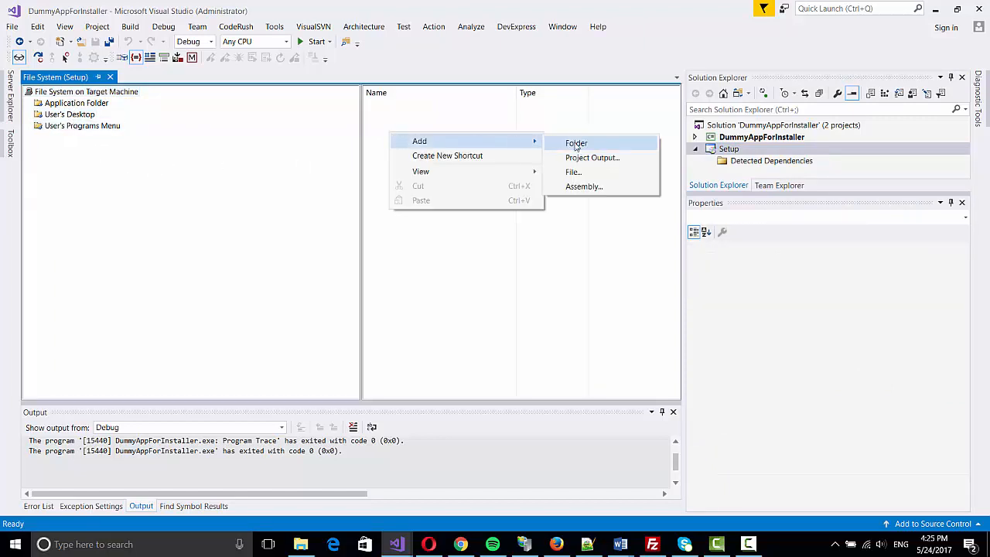
pyautogui.click(575, 142)
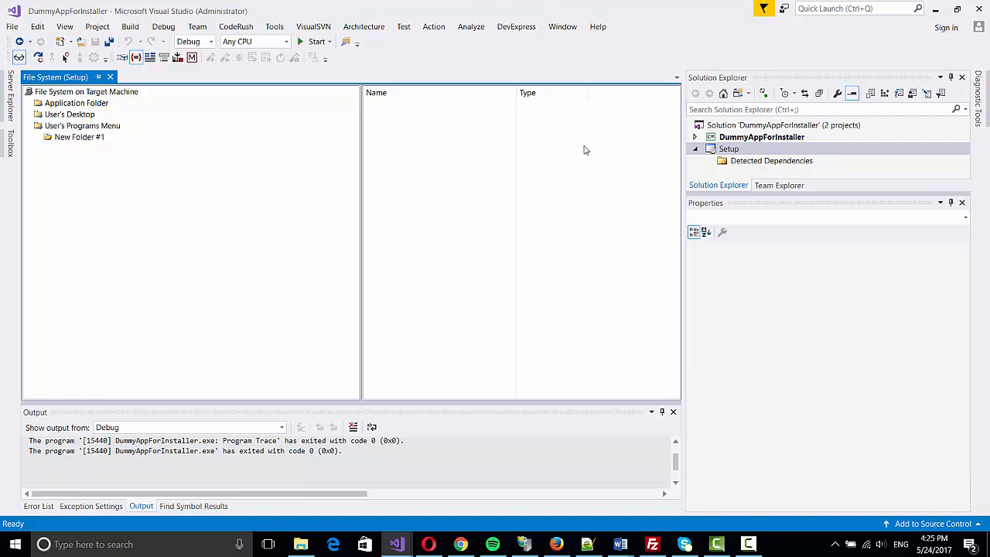
pyautogui.moveTo(511, 176)
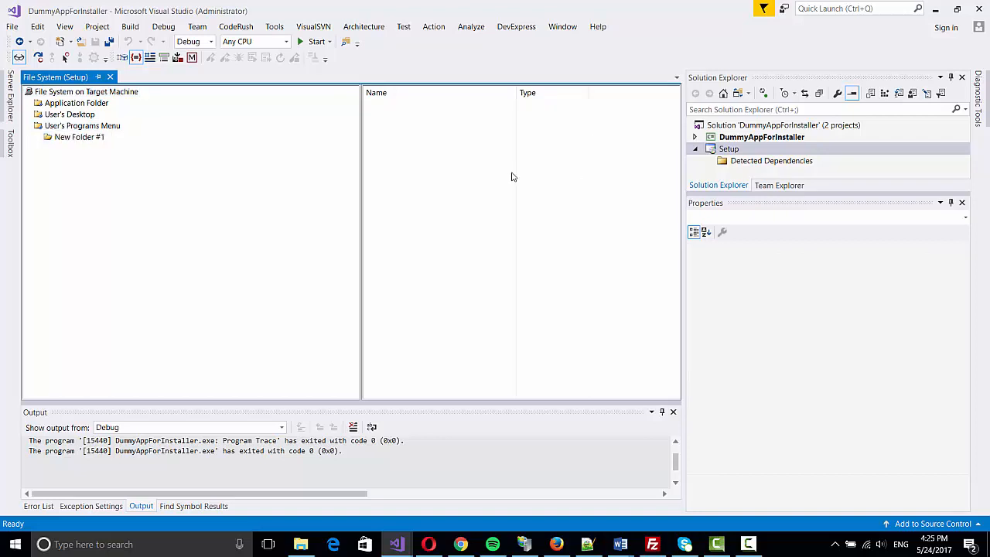
pyautogui.click(79, 136)
pyautogui.write('My Dummy App')
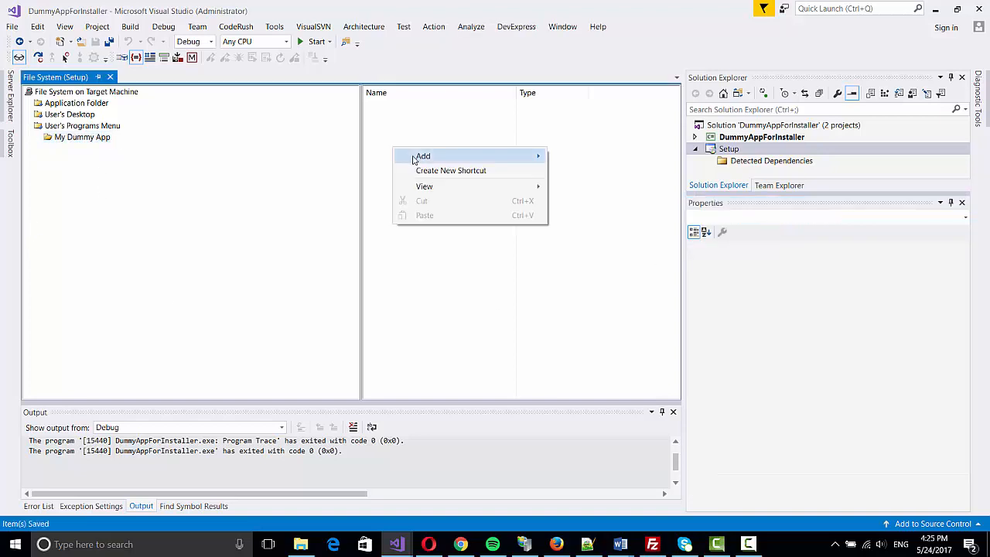
pyautogui.moveTo(423, 155)
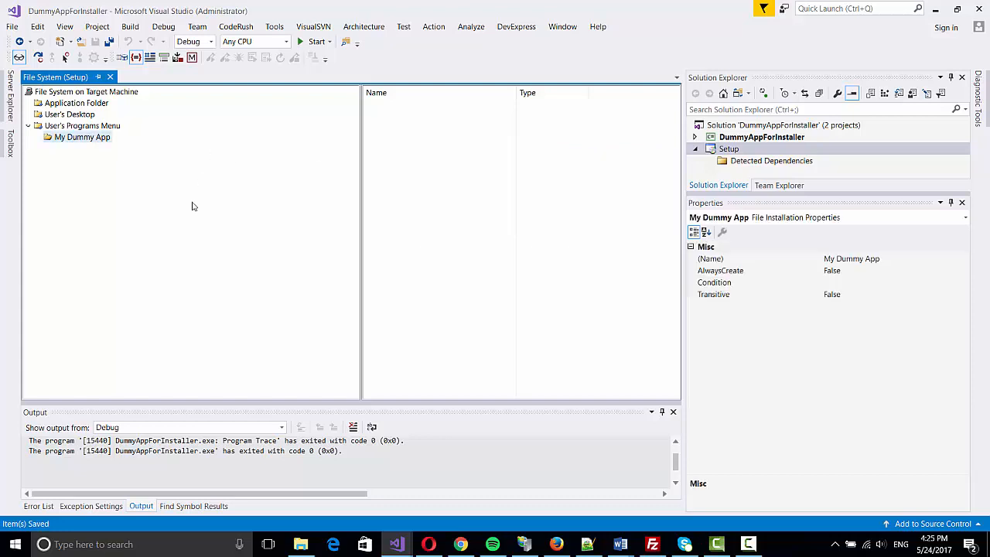
pyautogui.moveTo(121, 189)
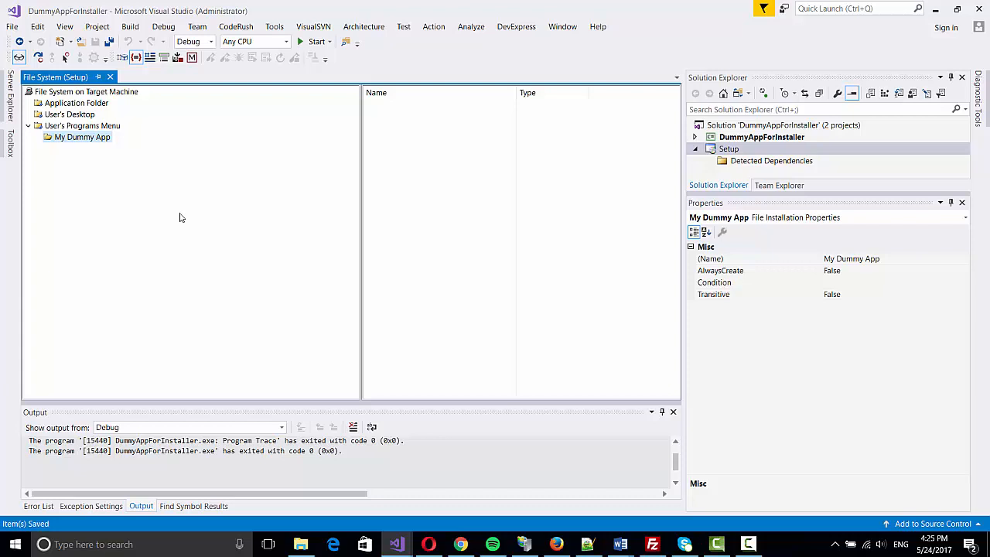
# - Review the Application Folder and User's Desktop contents, returning to the Application Folder
pyautogui.click(75, 102)
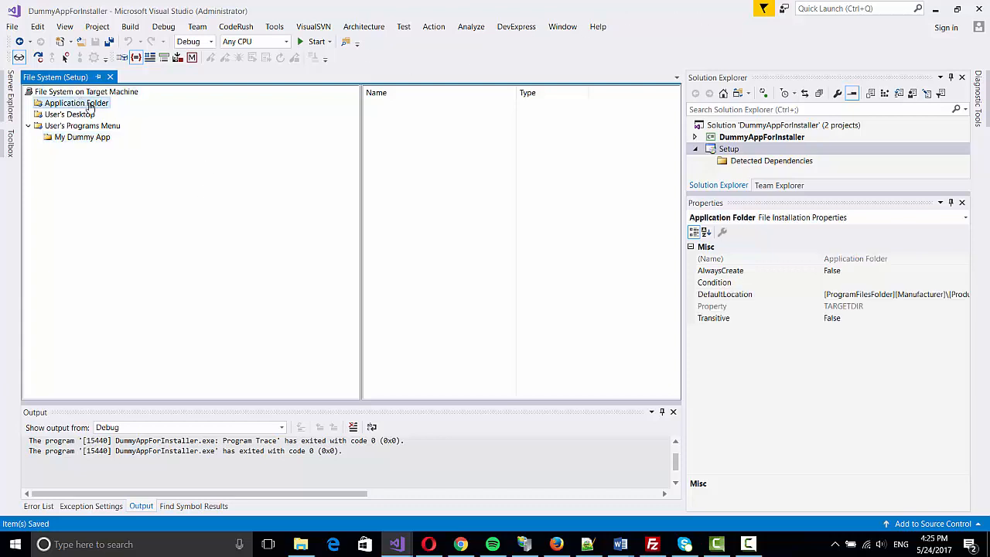
pyautogui.rightClick(76, 102)
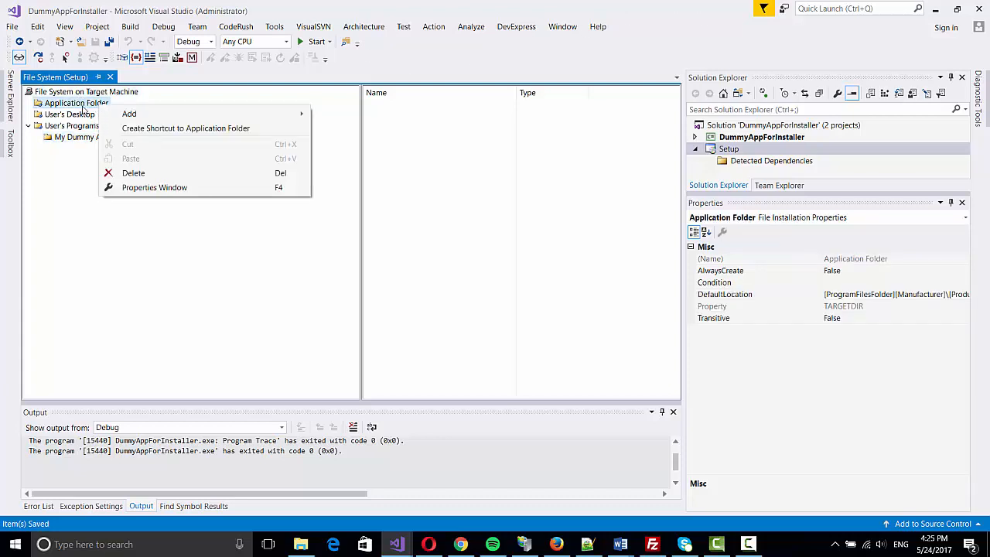
pyautogui.click(68, 115)
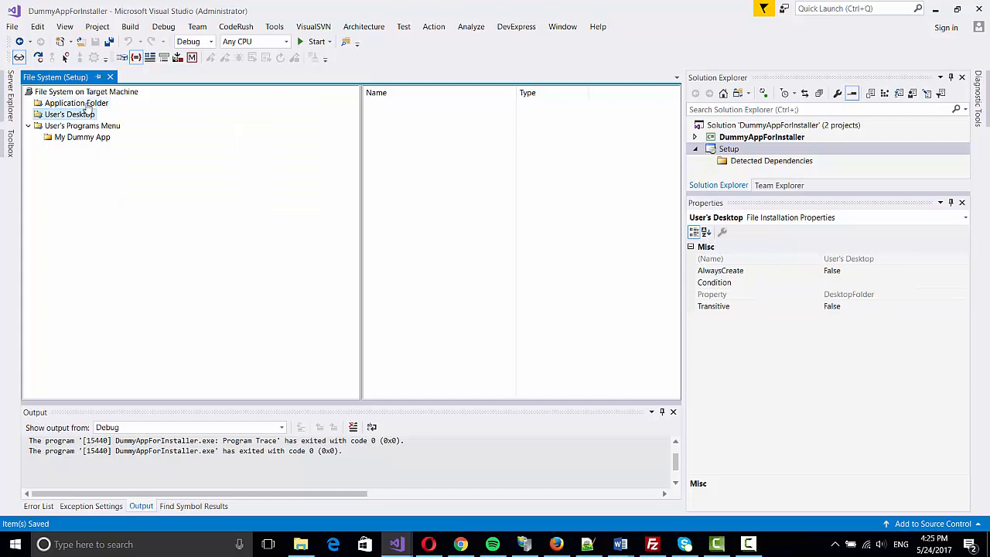
pyautogui.click(77, 103)
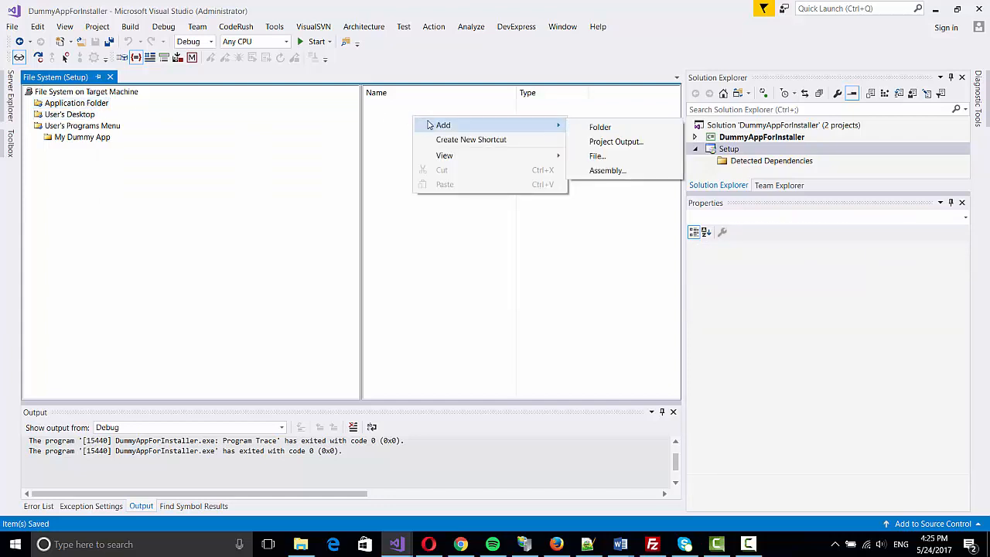
pyautogui.moveTo(615, 143)
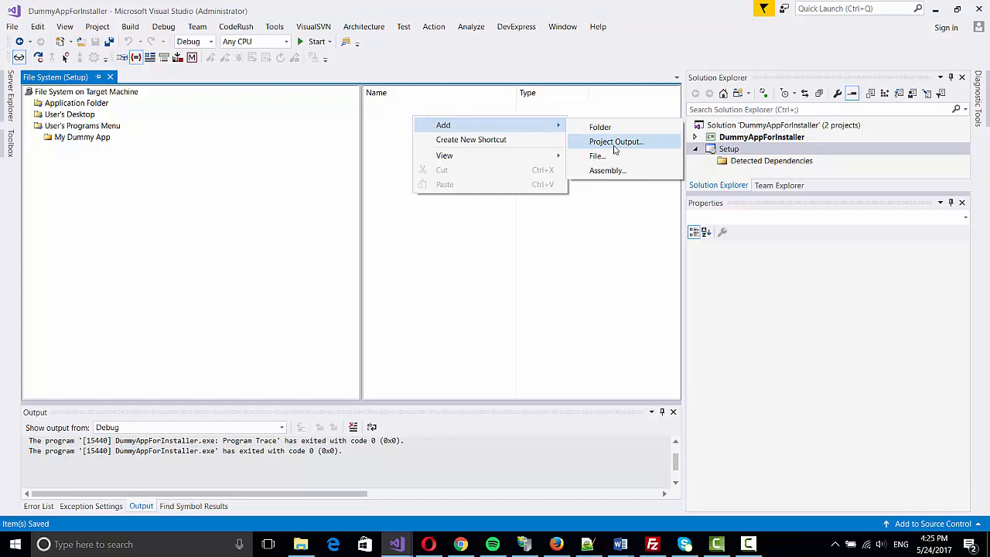
# - Add DummyAppForInstaller's Primary output with the active configuration to the Application Folder
pyautogui.click(616, 142)
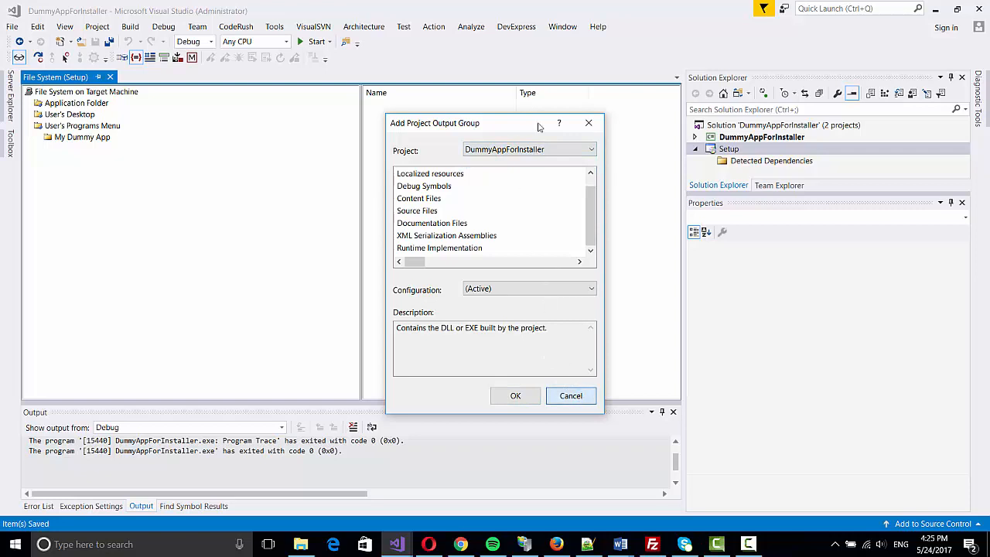
pyautogui.click(571, 396)
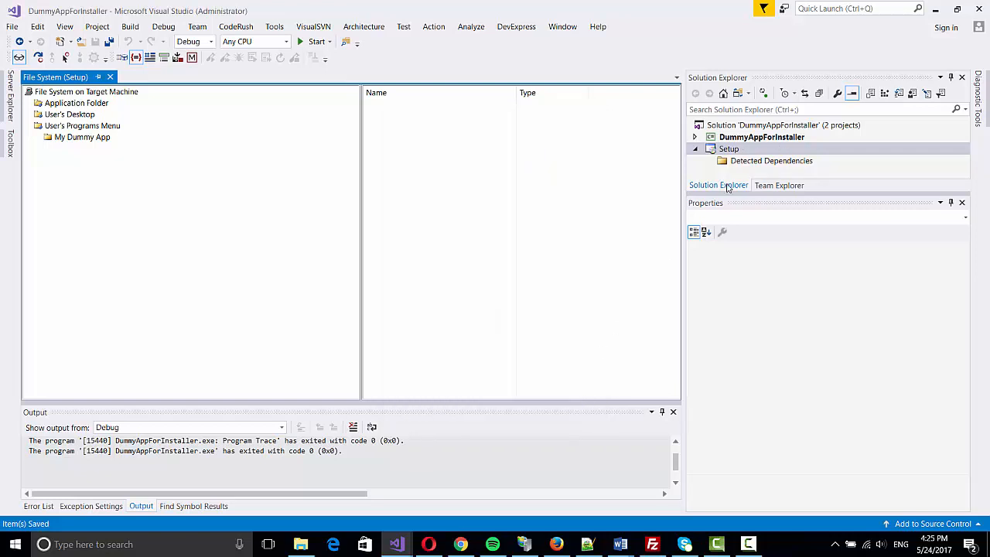
pyautogui.rightClick(727, 149)
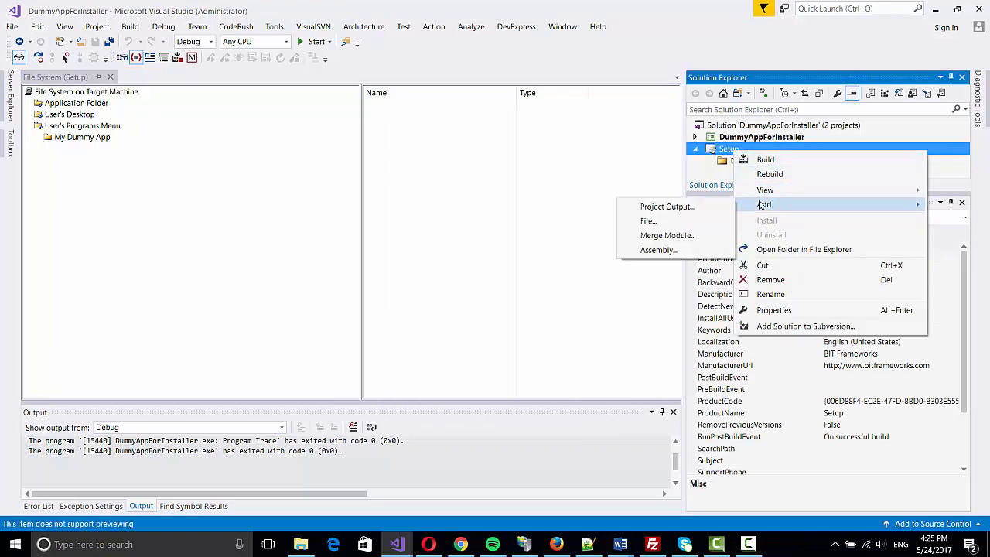
pyautogui.moveTo(667, 207)
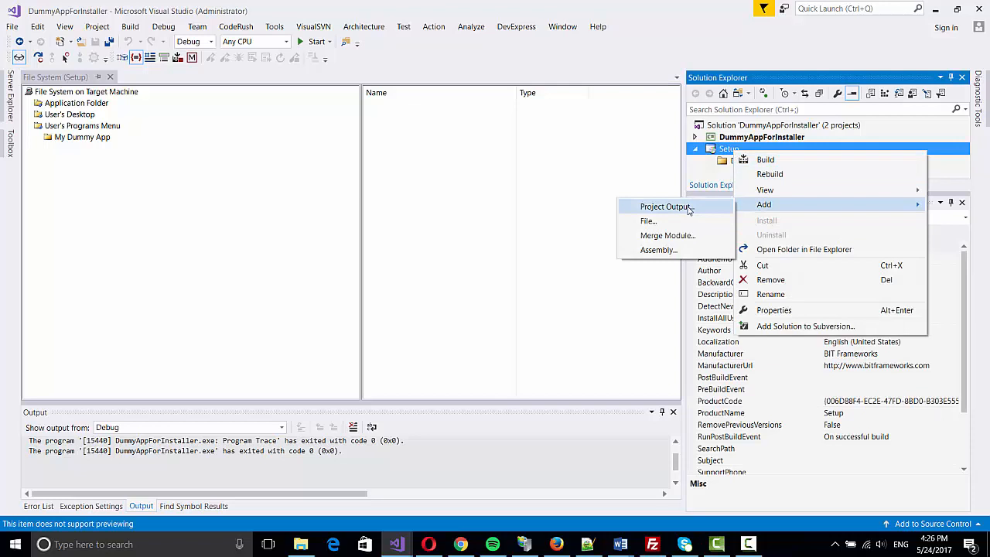
pyautogui.click(665, 207)
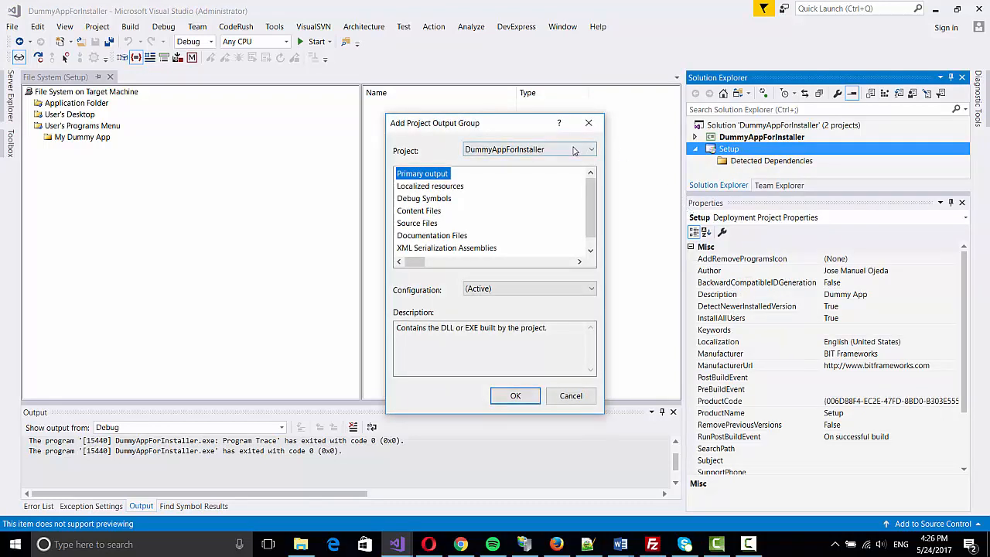
pyautogui.click(591, 149)
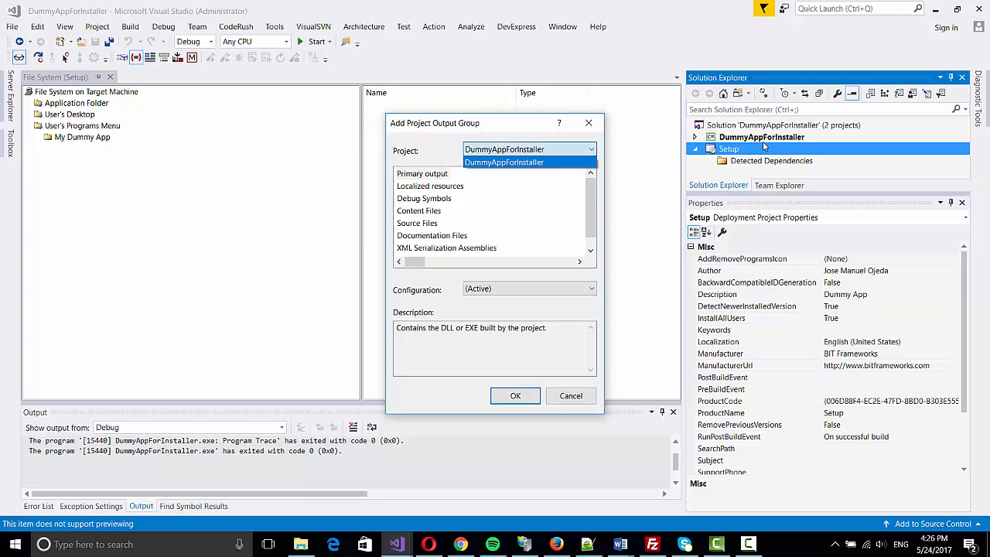
pyautogui.moveTo(513, 172)
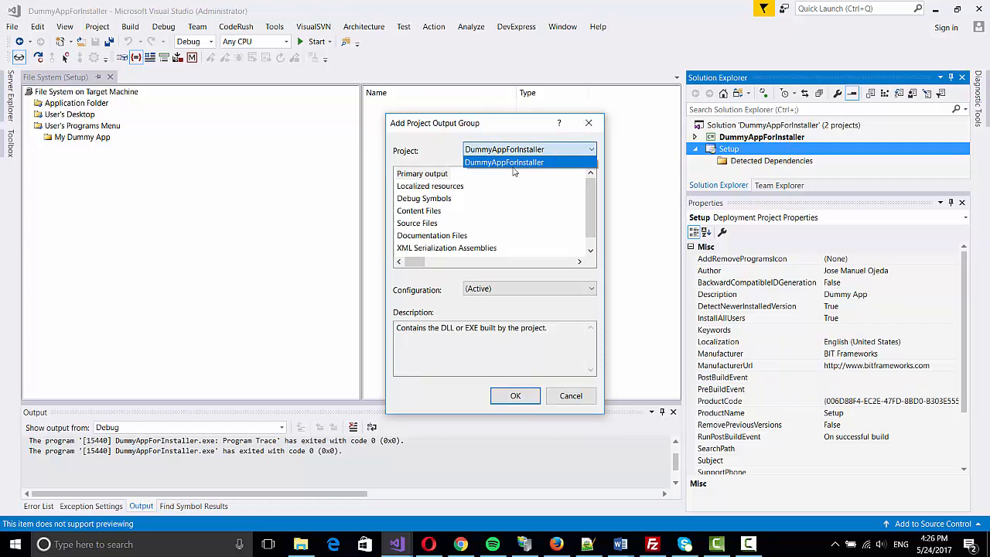
pyautogui.moveTo(569, 162)
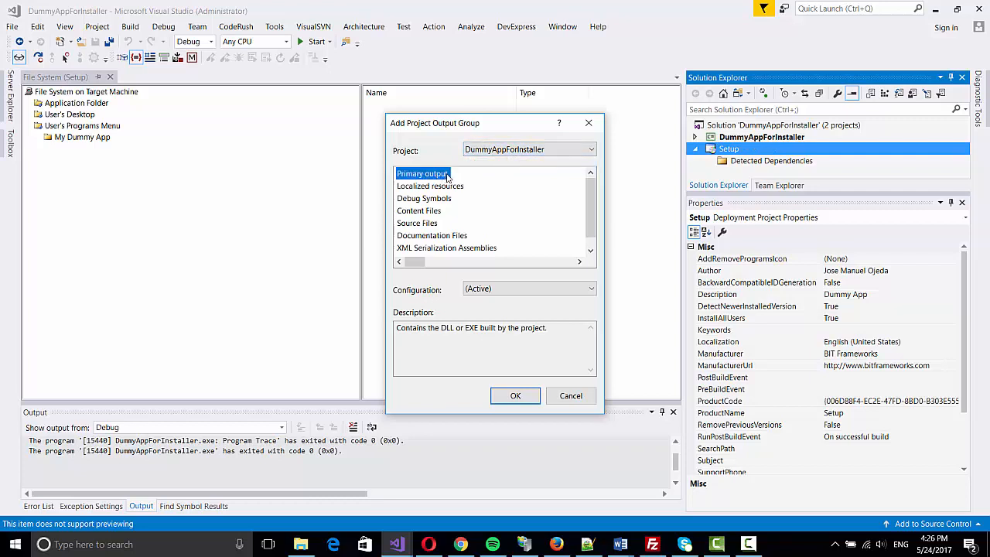
pyautogui.moveTo(675, 210)
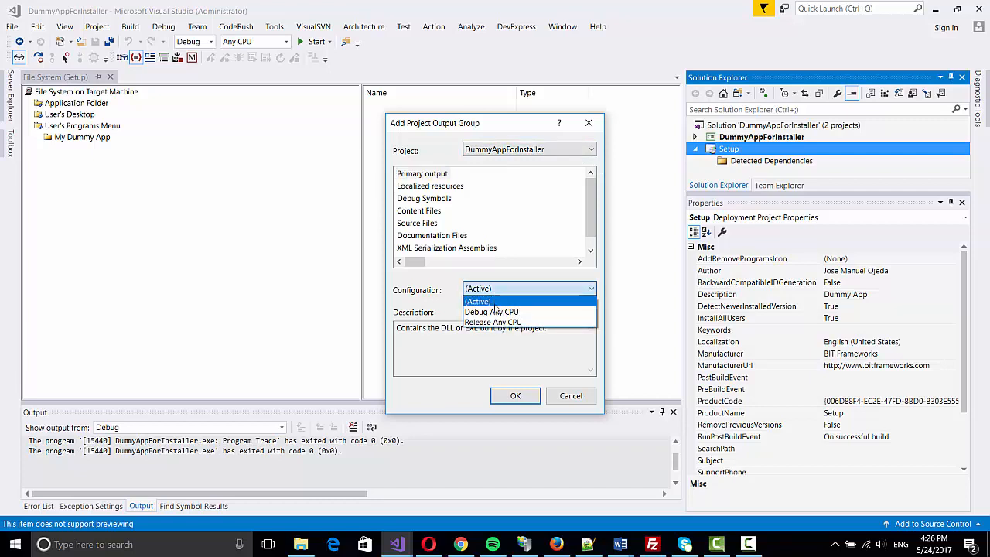
pyautogui.moveTo(500, 306)
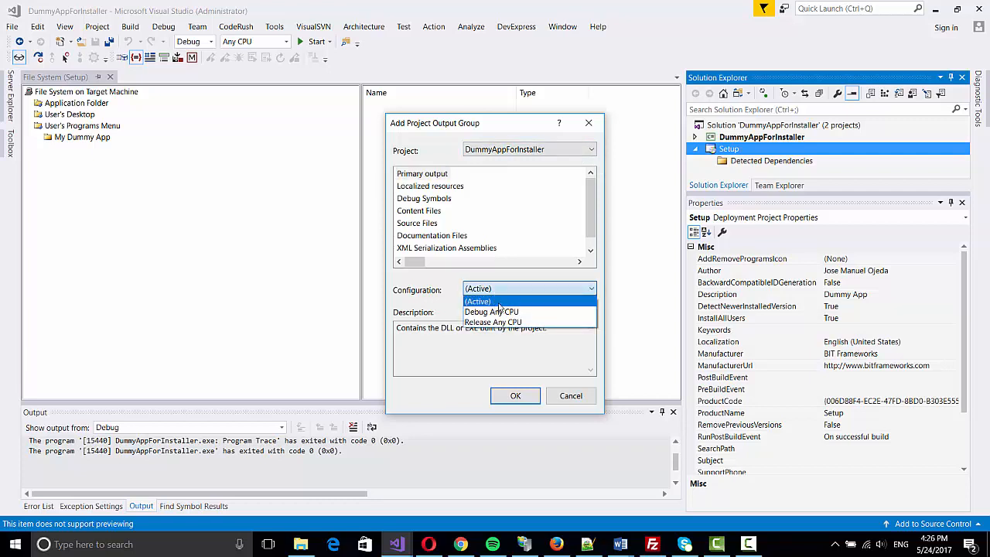
pyautogui.click(515, 396)
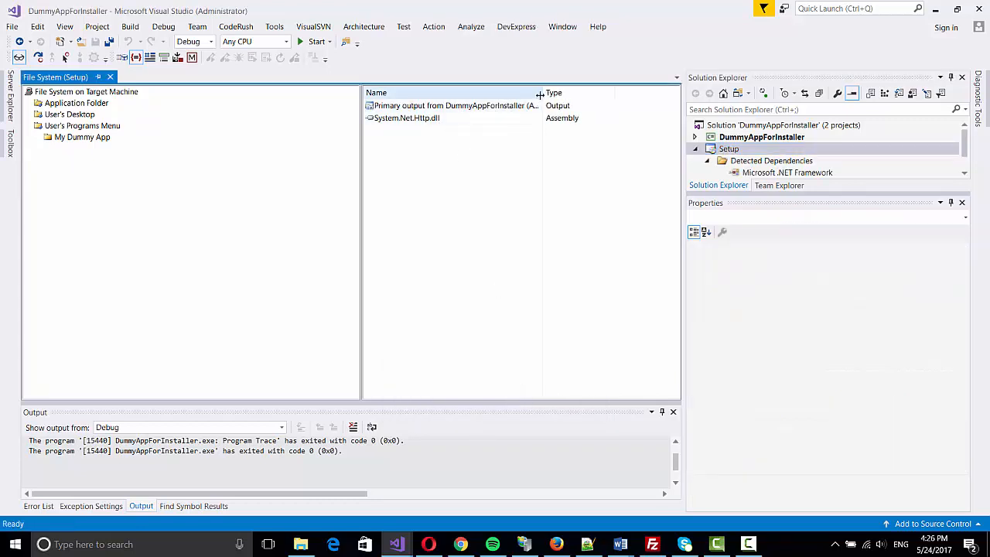
pyautogui.click(406, 118)
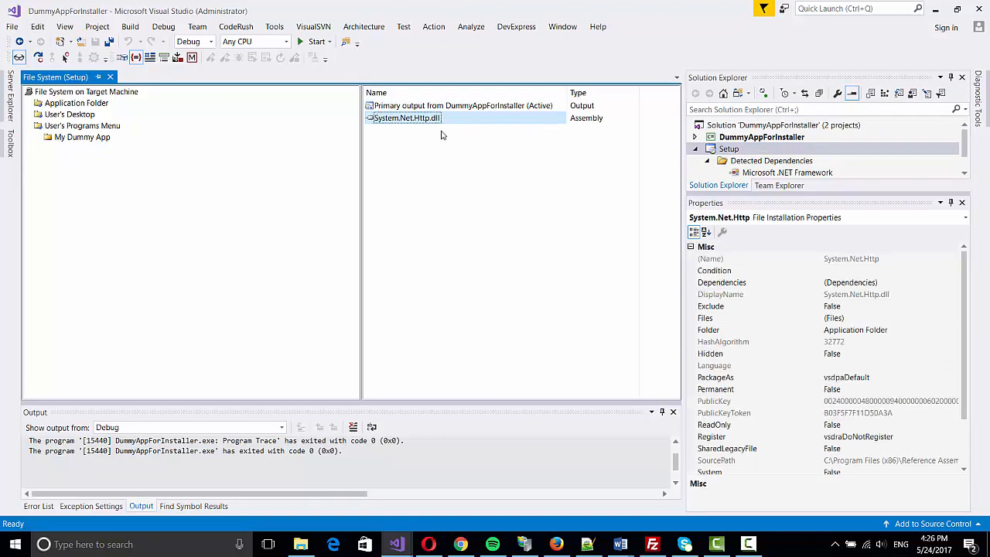
pyautogui.moveTo(501, 136)
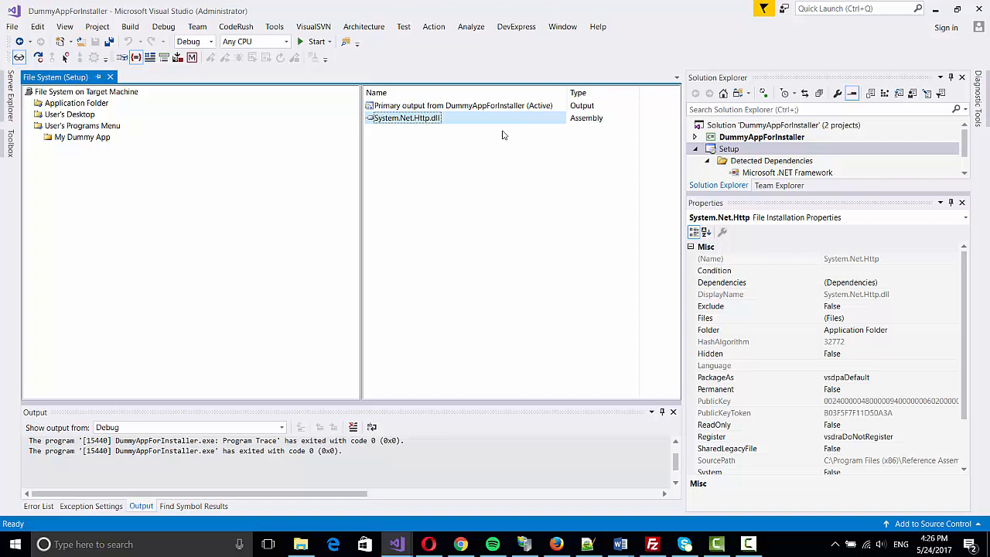
pyautogui.moveTo(542, 142)
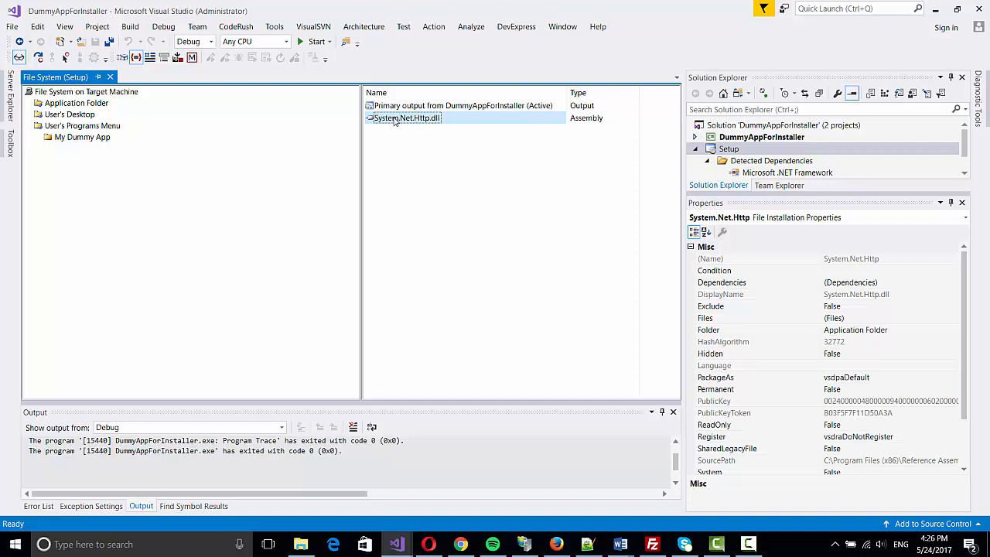
pyautogui.moveTo(447, 125)
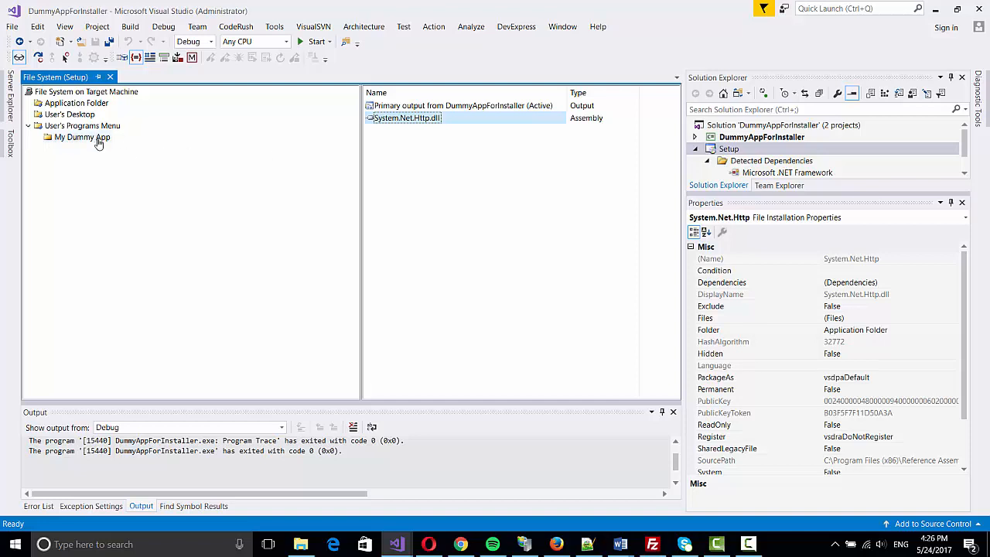
# - Create a My Dummy app shortcut to the primary output in the My Dummy App programs-menu folder
pyautogui.click(80, 136)
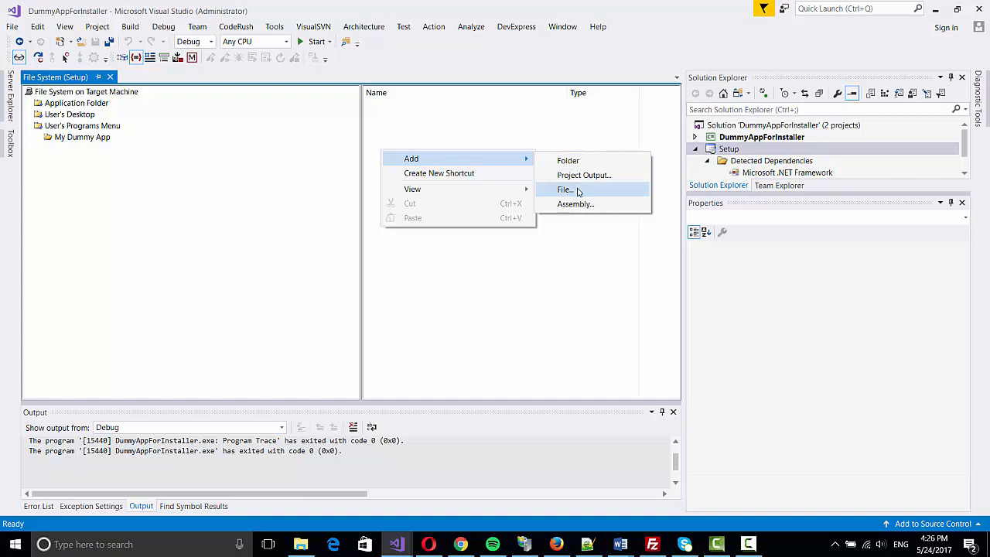
pyautogui.click(565, 189)
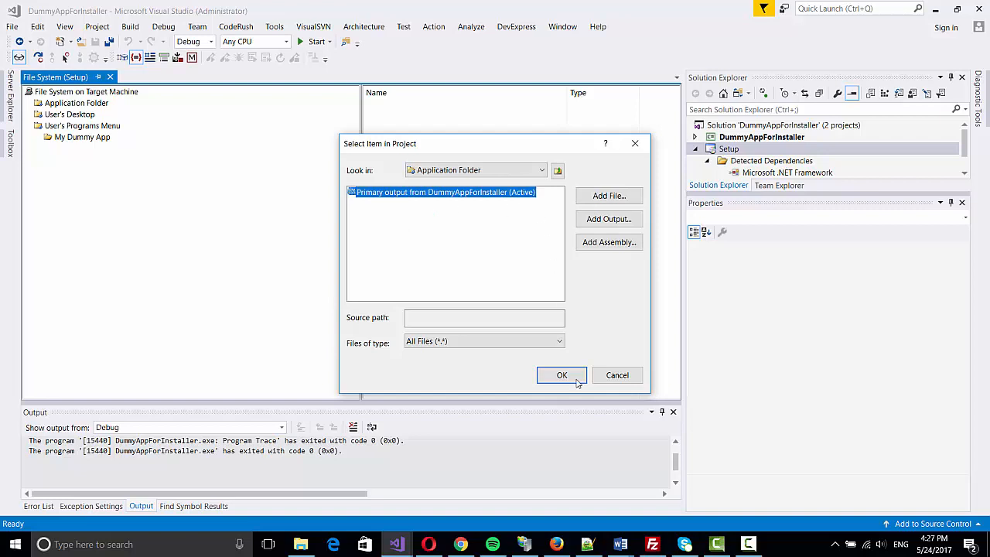
pyautogui.click(562, 376)
pyautogui.write('My Dummy app')
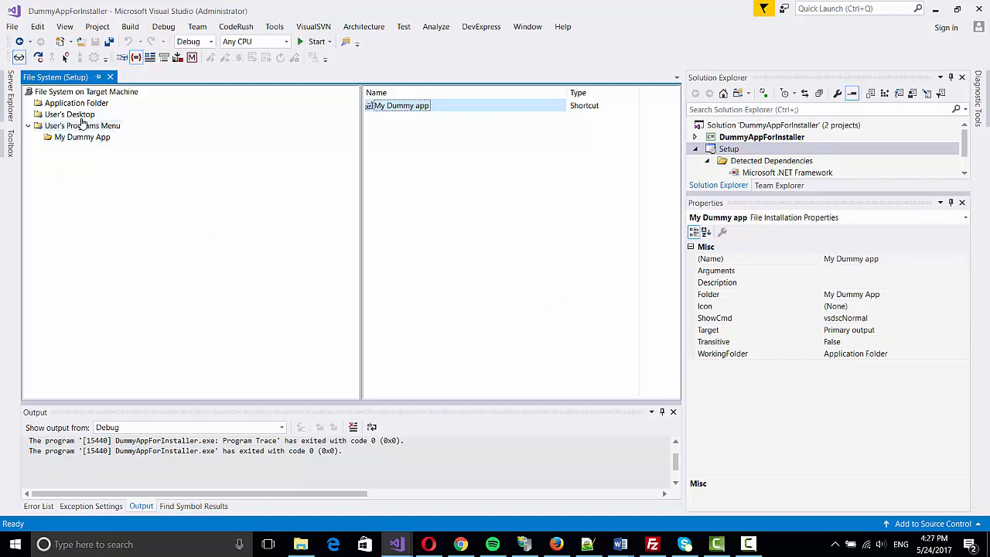
# - Create a shortcut named 'My Dummy App' in the User's Desktop folder
pyautogui.rightClick(68, 115)
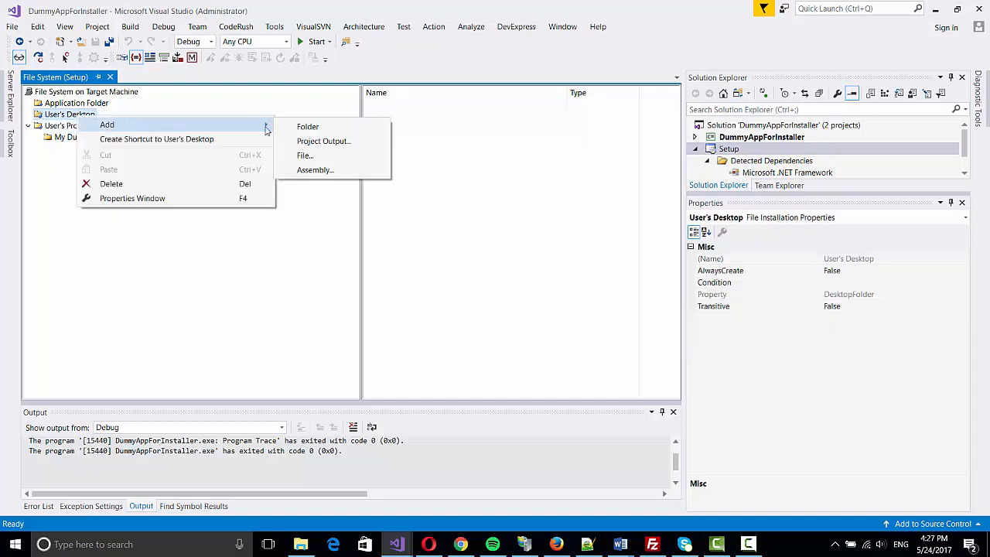
pyautogui.click(156, 139)
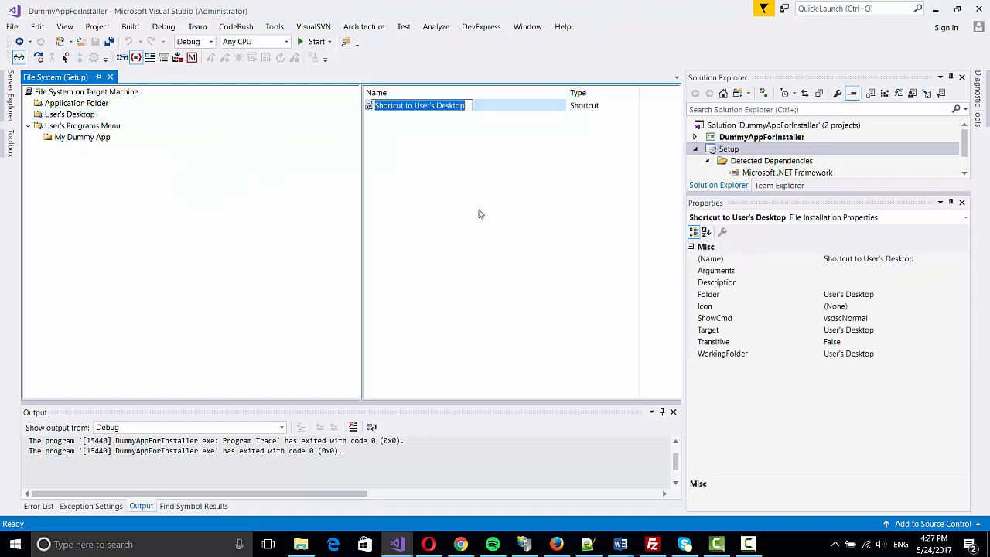
pyautogui.write('My D')
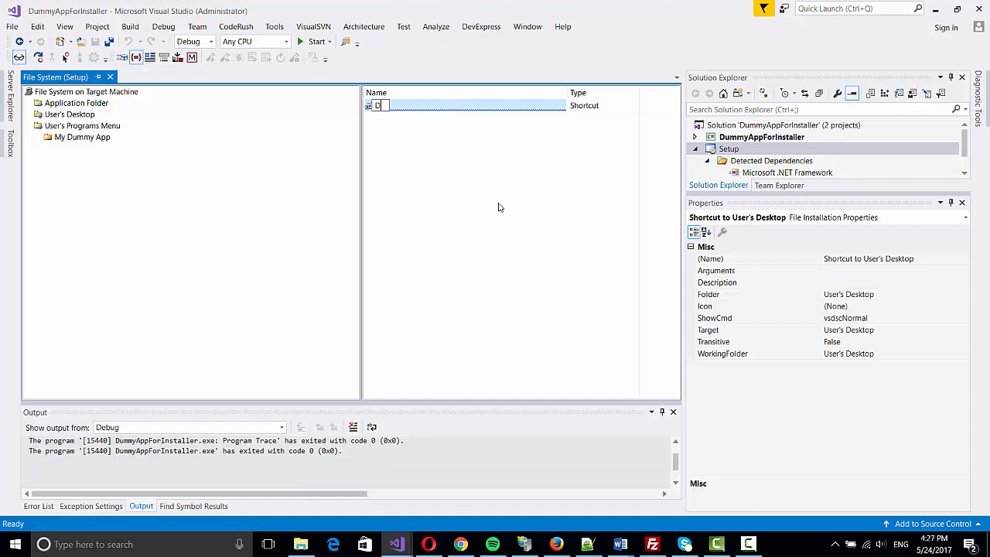
pyautogui.write('My Dymm')
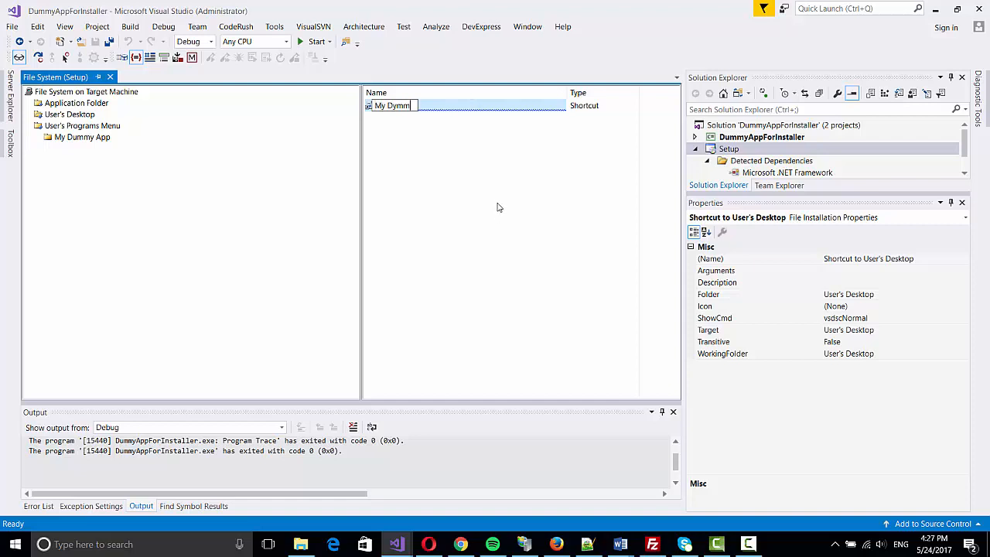
pyautogui.press('Backspace')
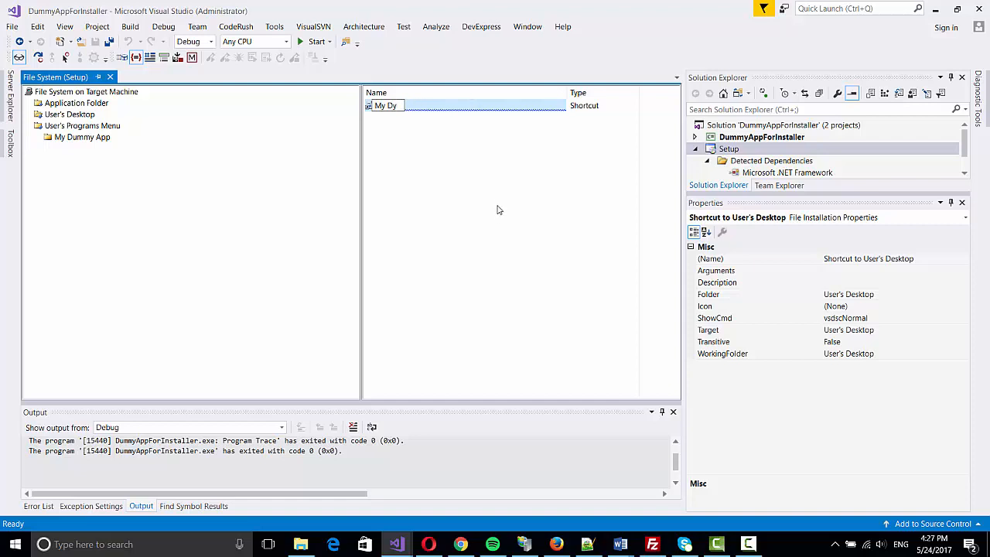
pyautogui.press('Backspace')
pyautogui.write('ummy App')
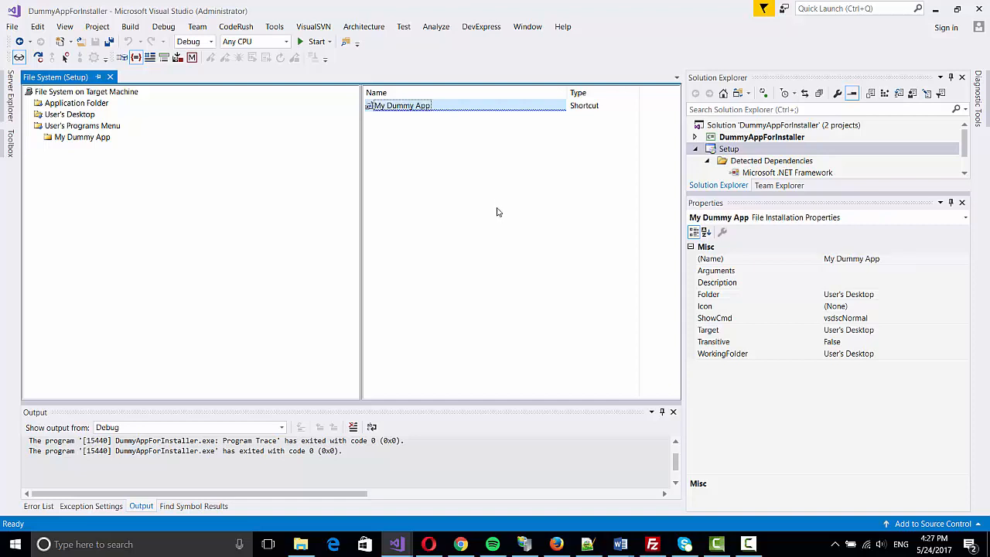
pyautogui.click(742, 281)
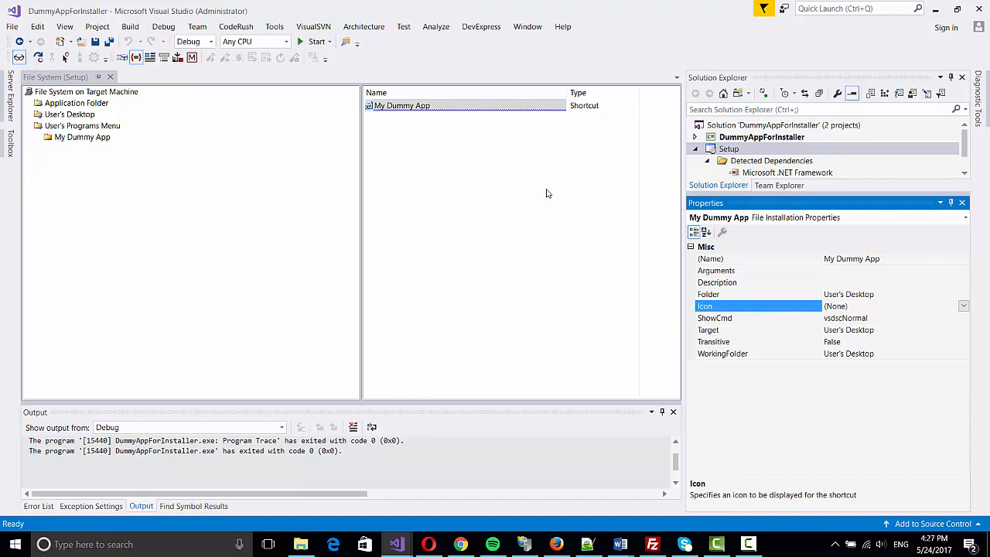
# - Delete the wrongly targeted desktop shortcut and show the My Dummy App programs-menu folder
pyautogui.rightClick(402, 105)
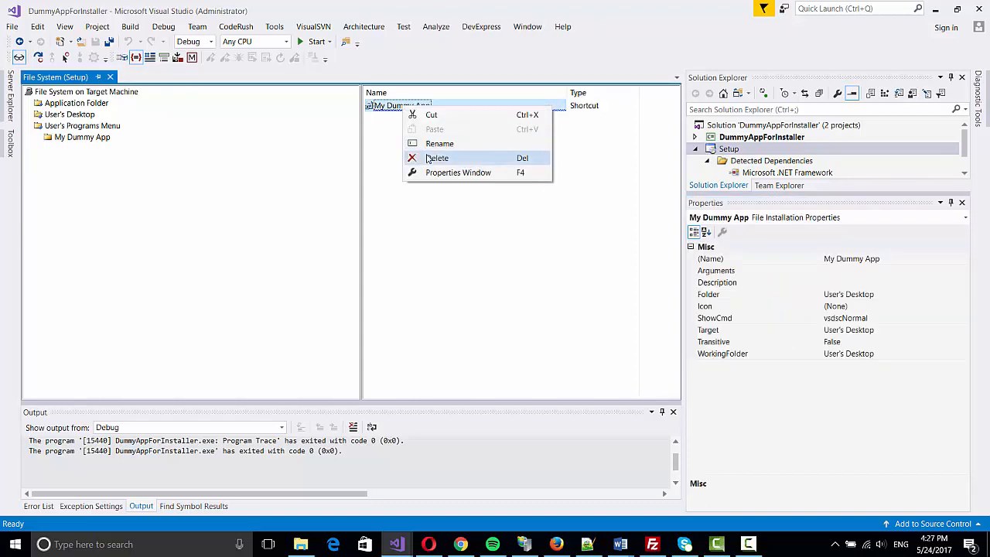
pyautogui.click(438, 158)
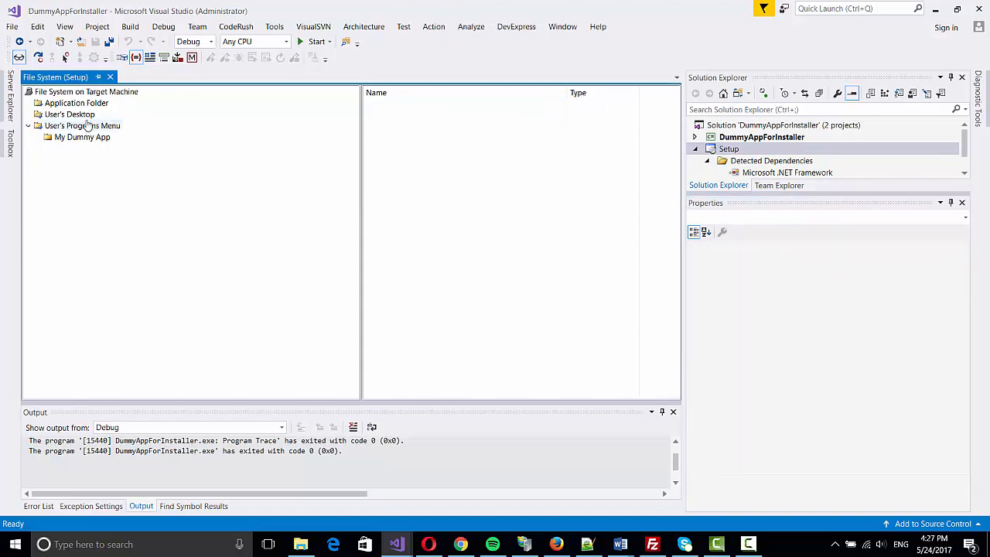
pyautogui.click(82, 136)
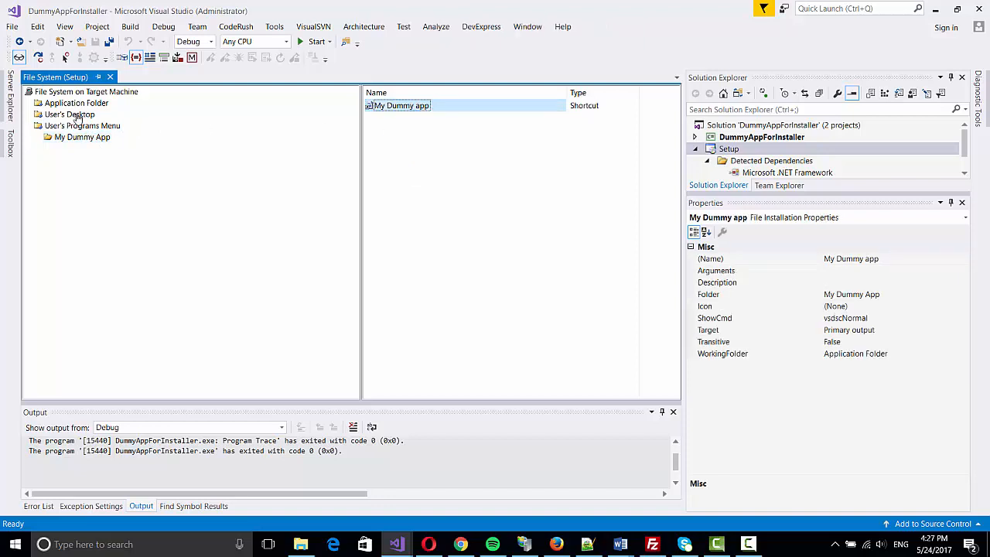
# - Add a User's Desktop shortcut 'My Dummy' to the Application Folder's primary output and rebuild Setup
pyautogui.click(70, 114)
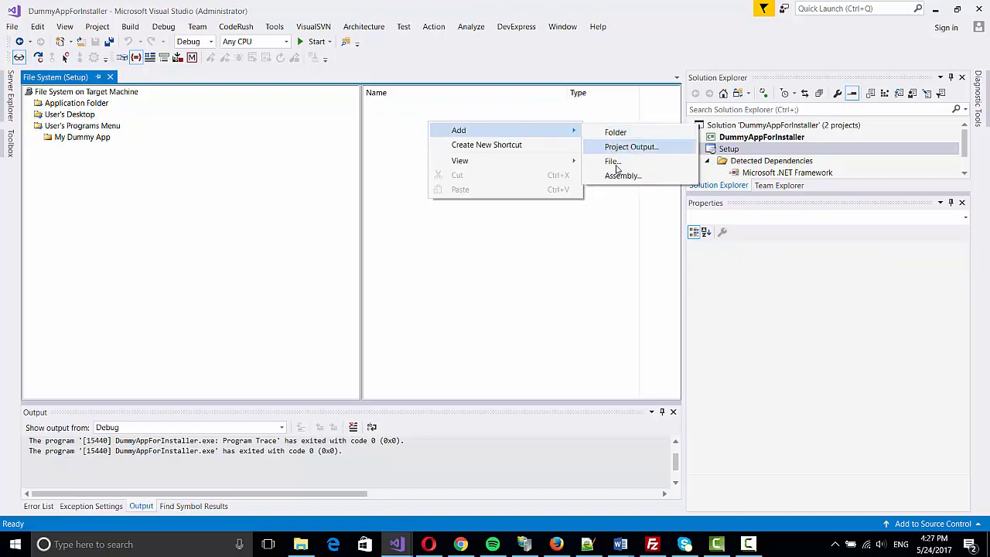
pyautogui.click(612, 161)
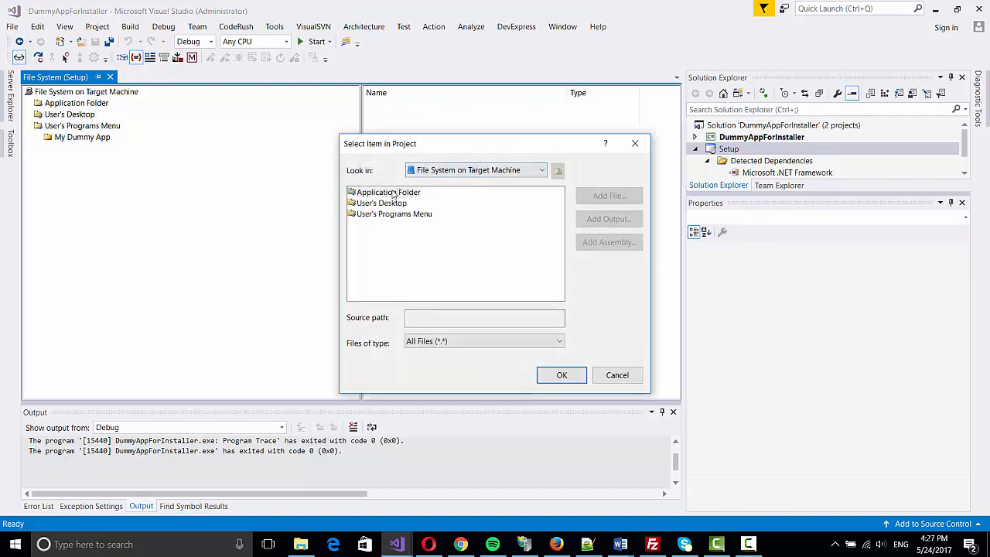
pyautogui.click(562, 374)
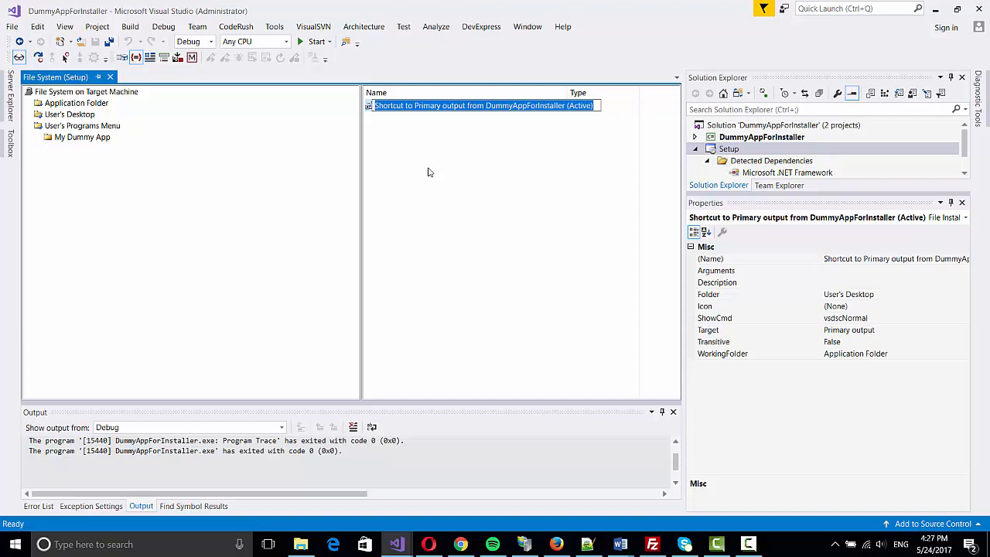
pyautogui.write('My Dummy')
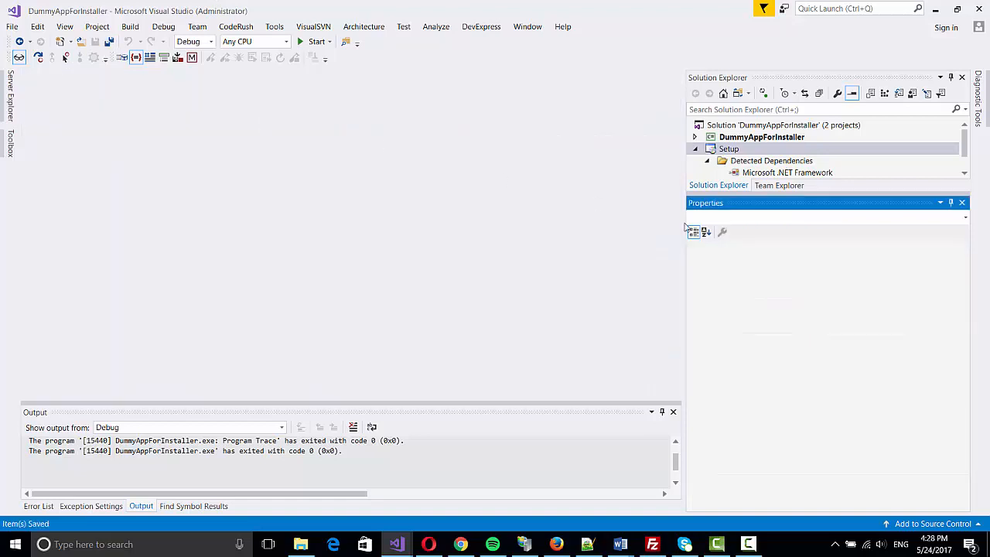
pyautogui.rightClick(729, 148)
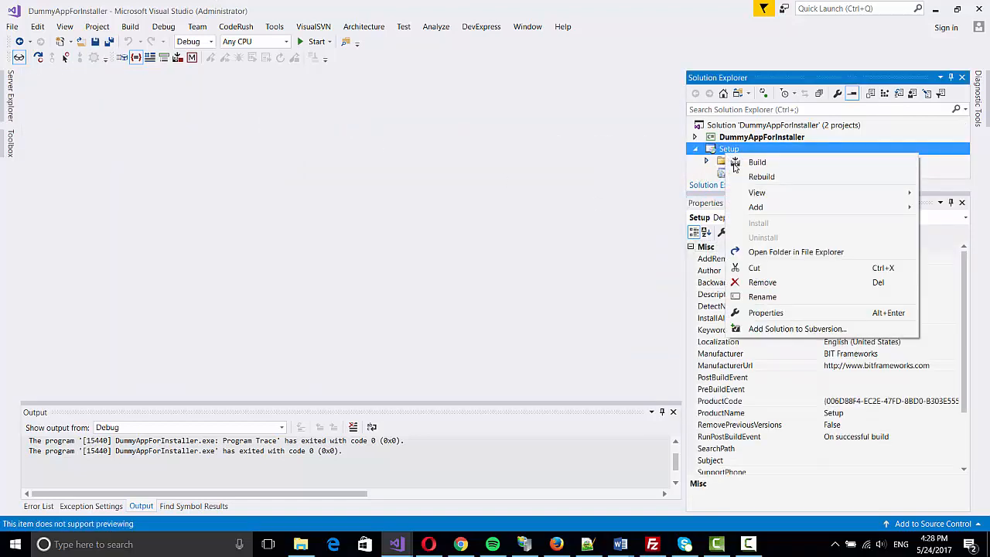
pyautogui.click(761, 177)
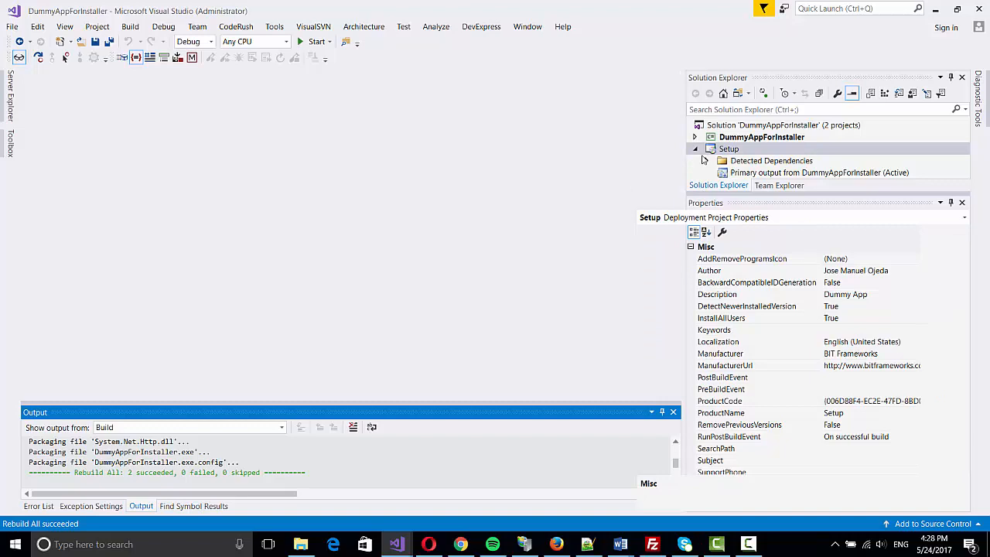
# - Show the Setup project's Debug folder in File Explorer, maximized, with setup.exe selected
pyautogui.rightClick(727, 149)
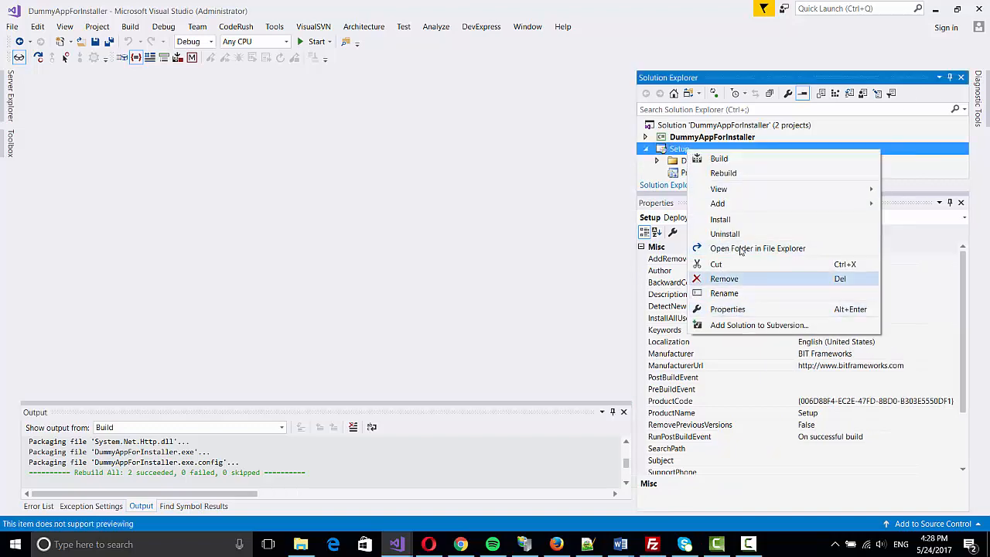
pyautogui.click(758, 248)
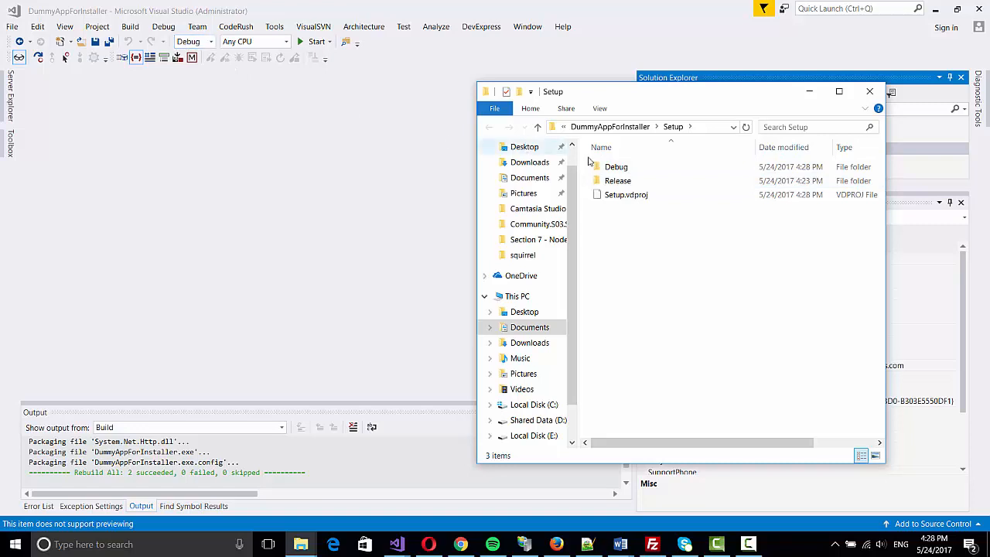
pyautogui.doubleClick(616, 167)
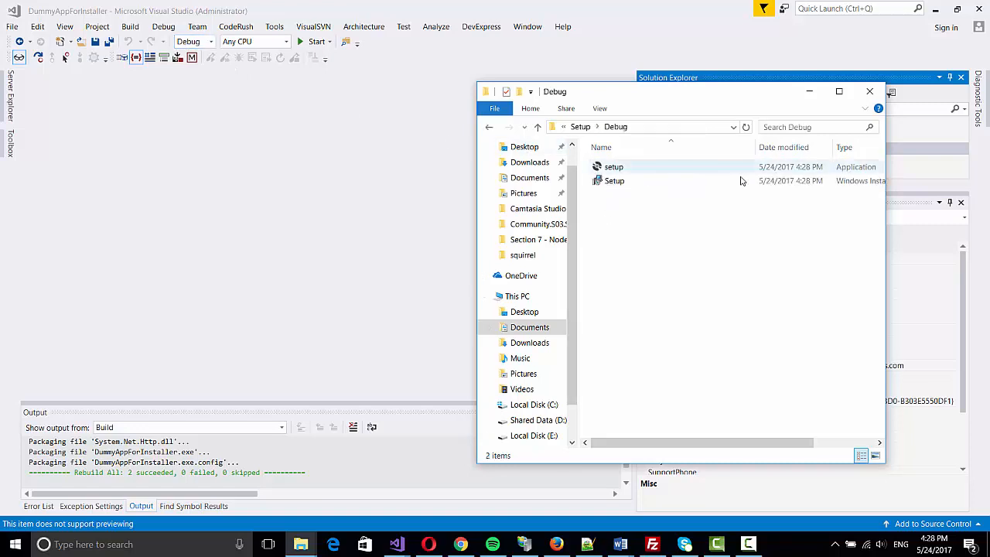
pyautogui.click(838, 91)
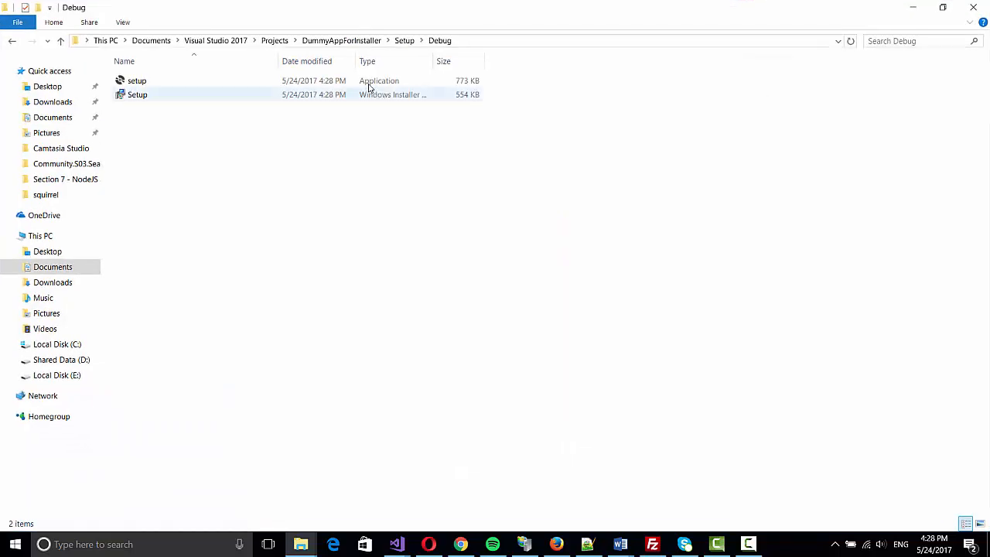
pyautogui.click(136, 81)
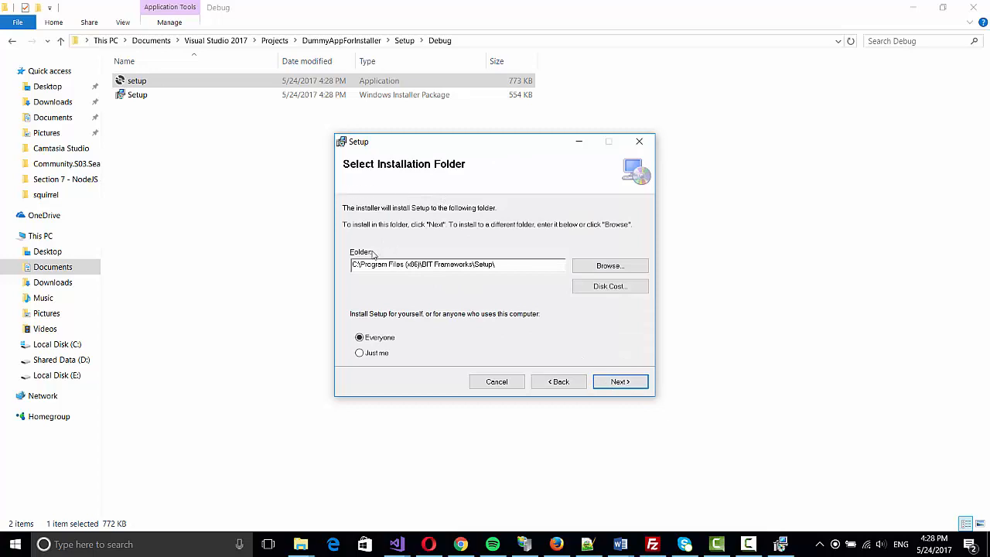
# - Inspect the default install path ending in Setup, then cancel and exit the installer
pyautogui.tripleClick(457, 263)
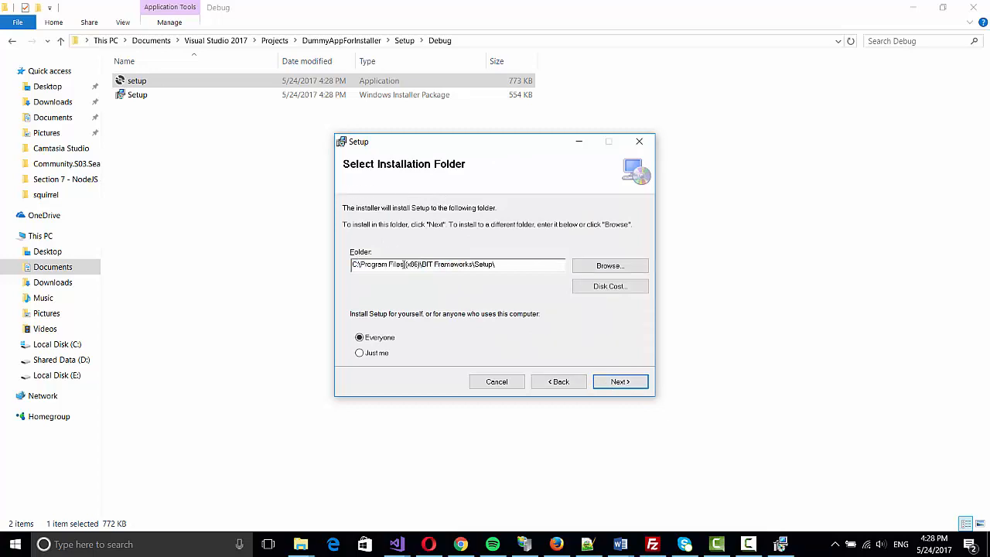
pyautogui.doubleClick(411, 263)
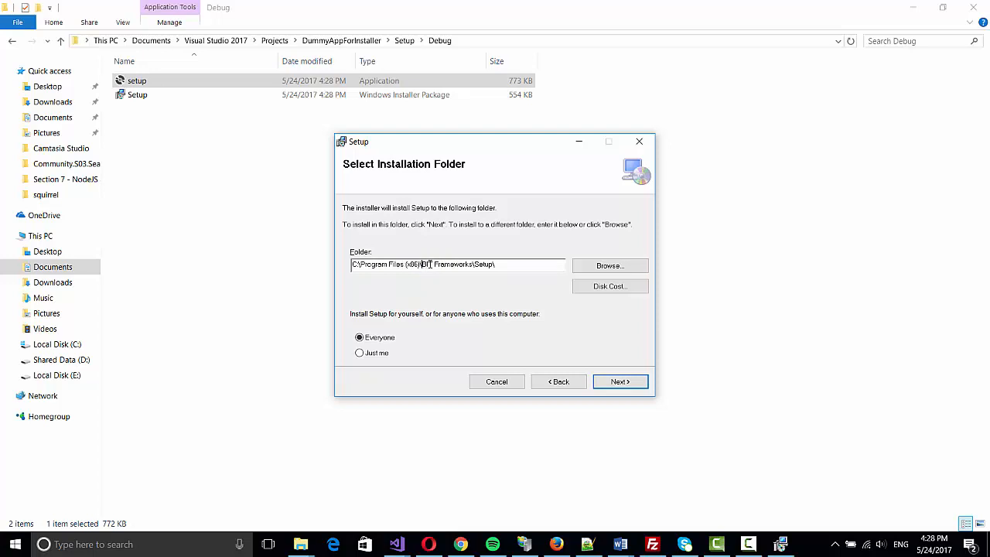
pyautogui.doubleClick(445, 263)
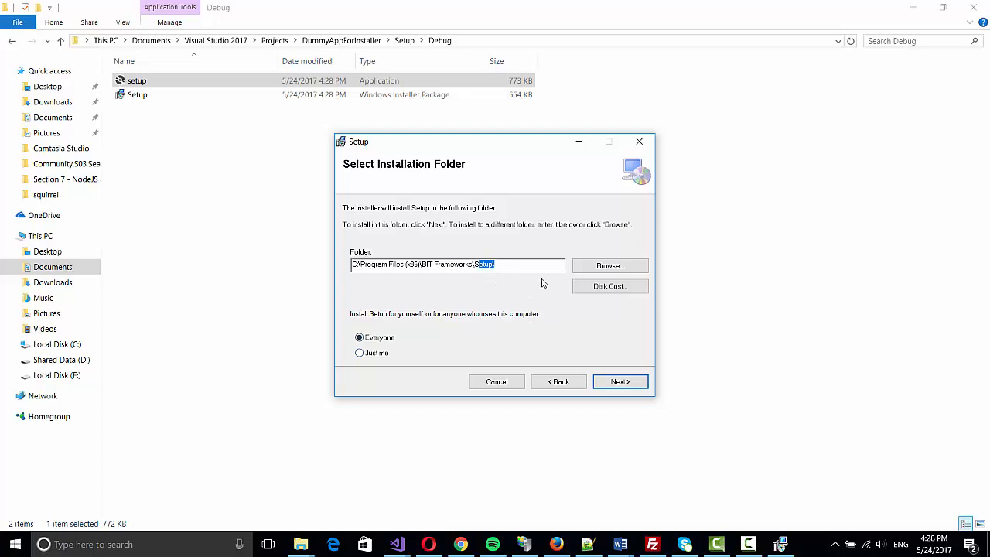
pyautogui.click(495, 380)
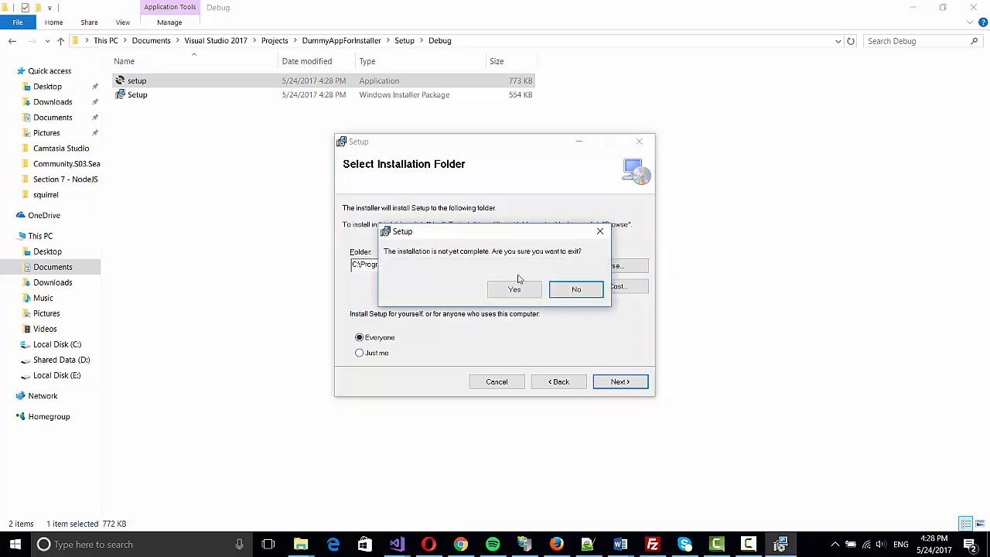
pyautogui.click(513, 290)
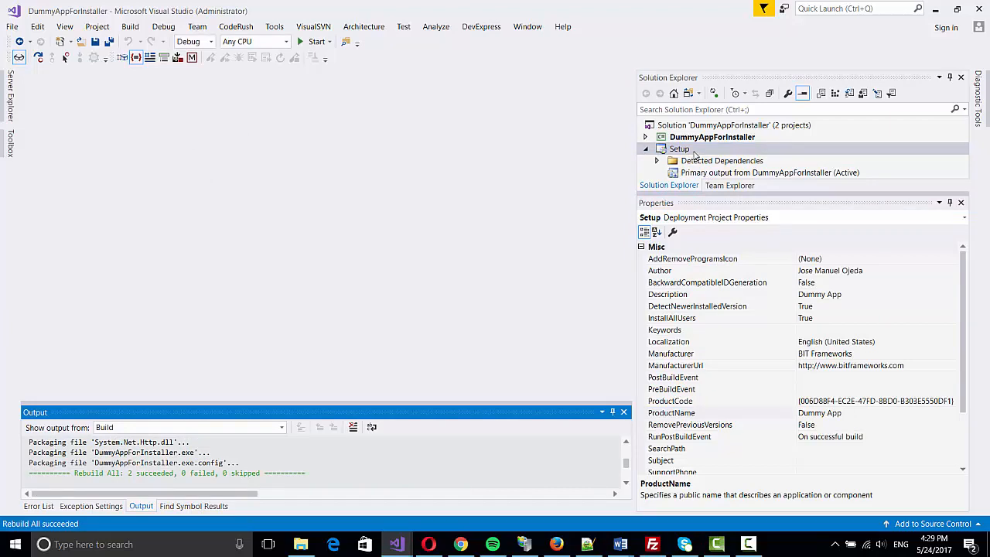
# - Reopen the Setup project's folder in File Explorer after the ProductName rebuild
pyautogui.rightClick(679, 149)
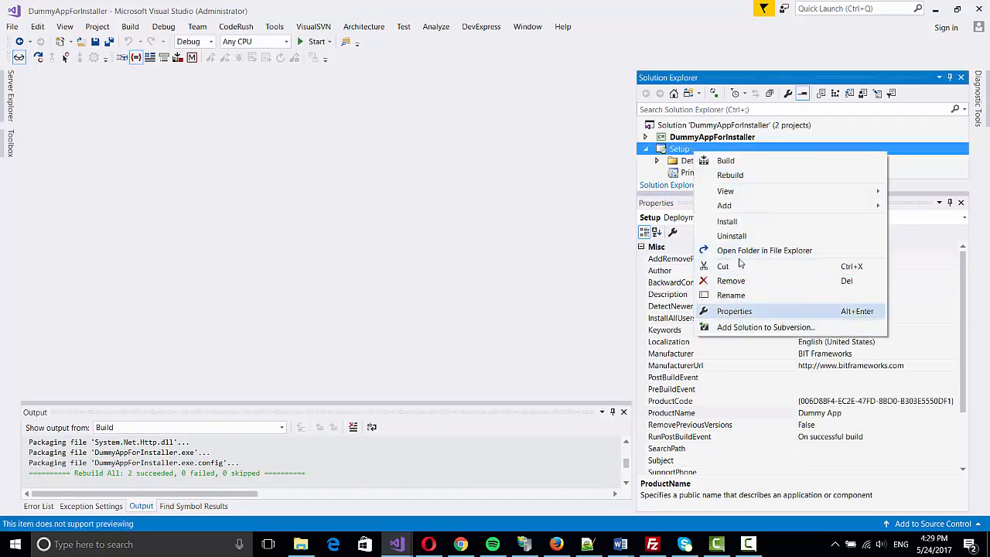
pyautogui.moveTo(765, 251)
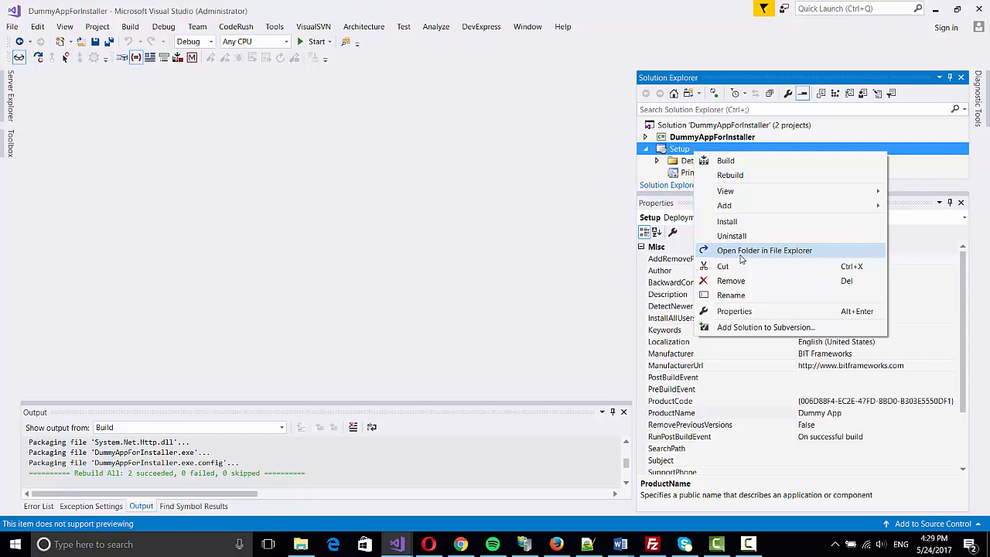
pyautogui.click(764, 250)
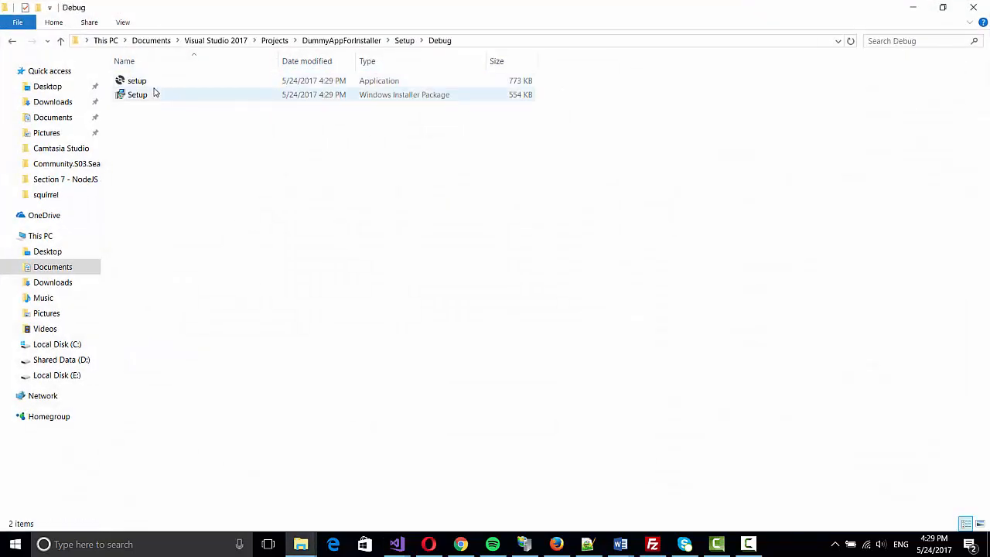
# - Run setup.exe, accept the default Dummy App folder, complete the installation and close the installer
pyautogui.doubleClick(136, 80)
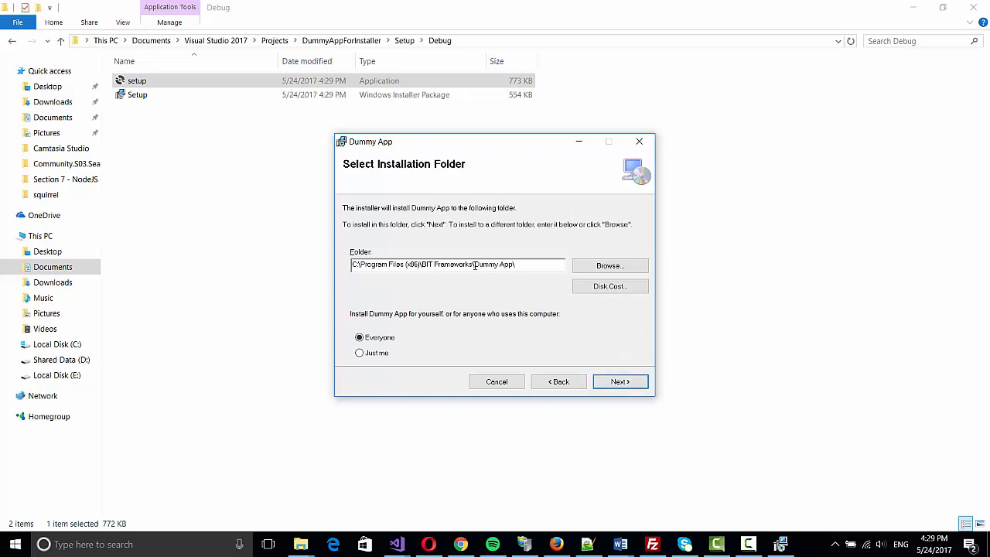
pyautogui.doubleClick(494, 265)
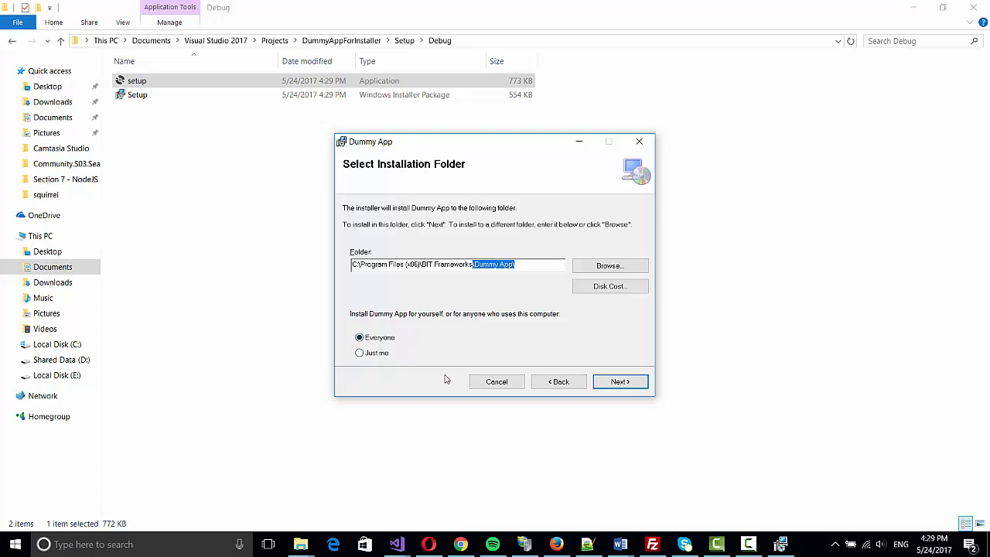
pyautogui.click(619, 380)
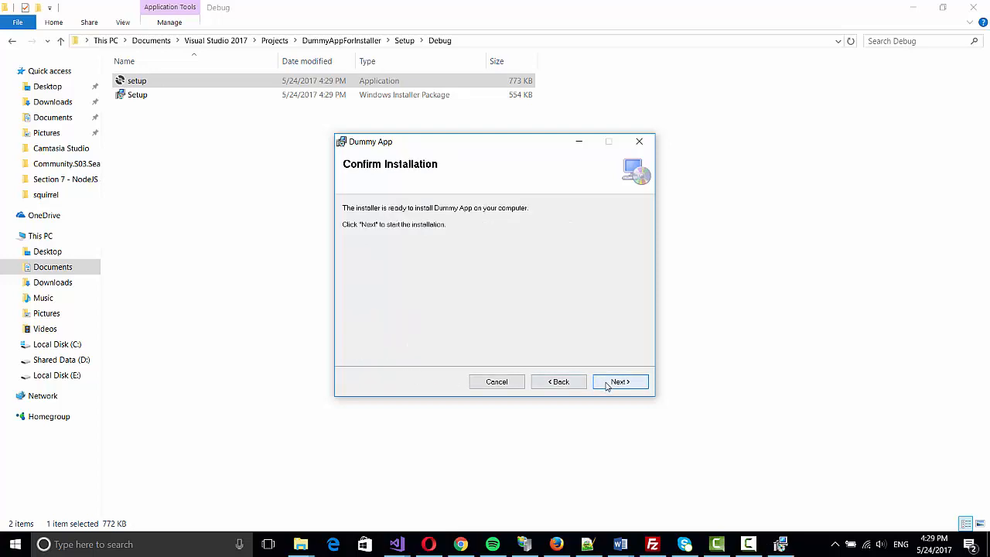
pyautogui.click(619, 381)
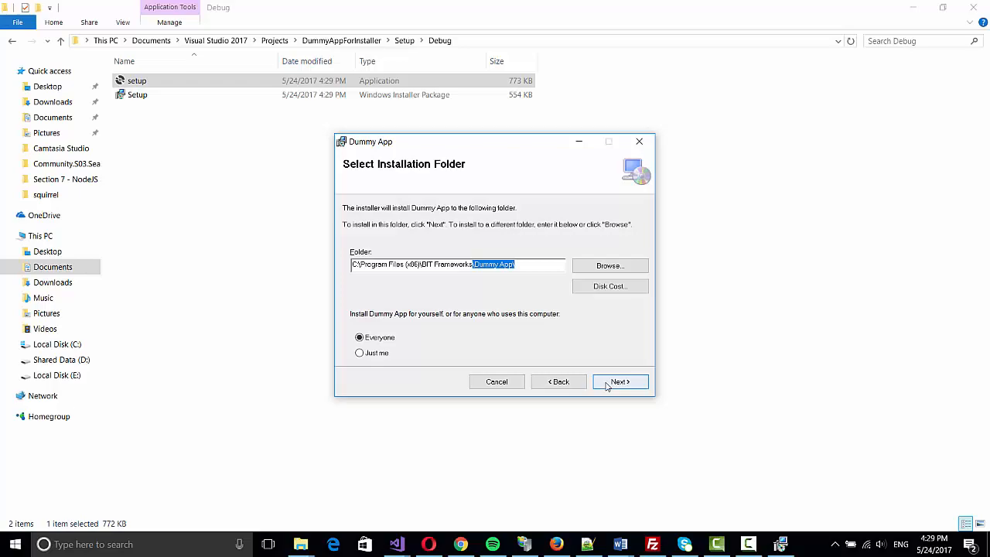
pyautogui.click(619, 380)
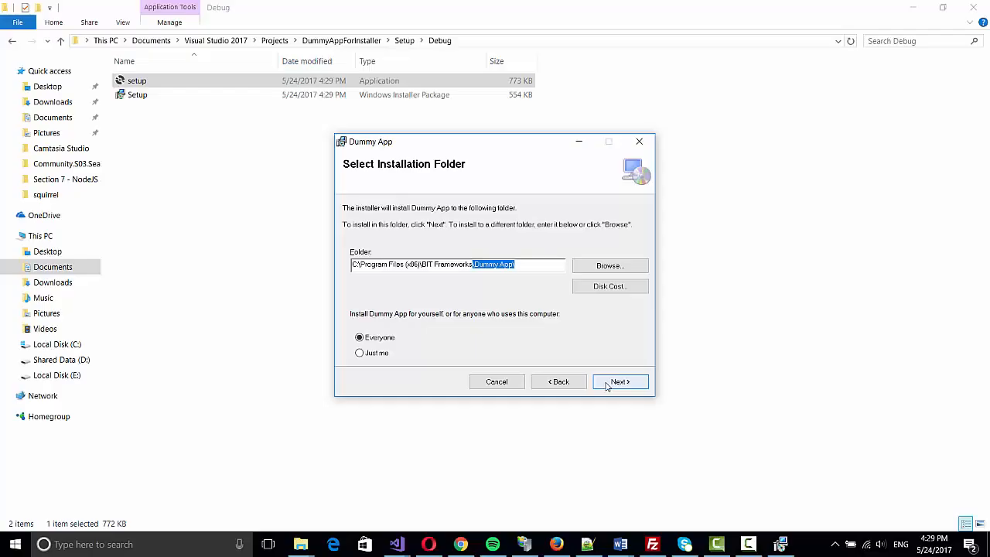
pyautogui.click(618, 381)
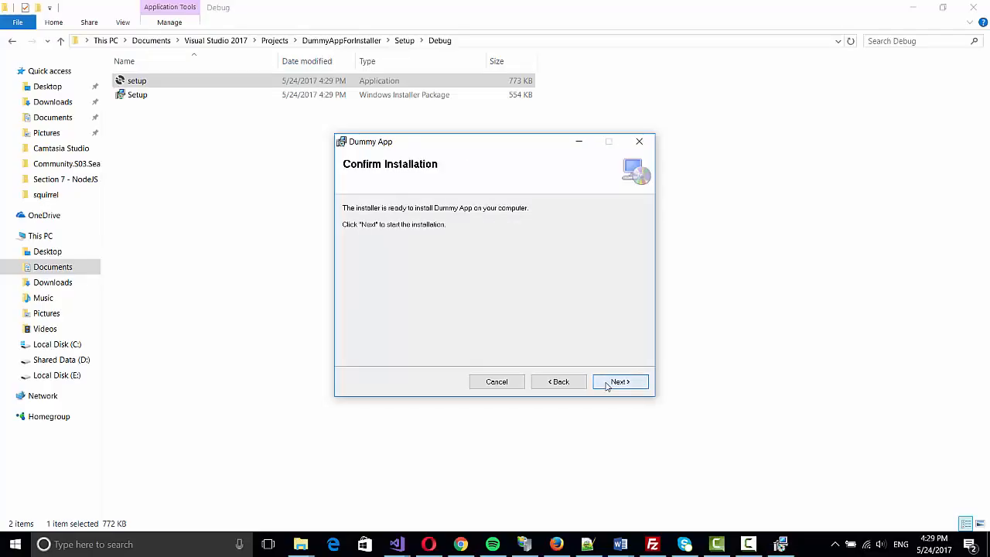
pyautogui.click(619, 380)
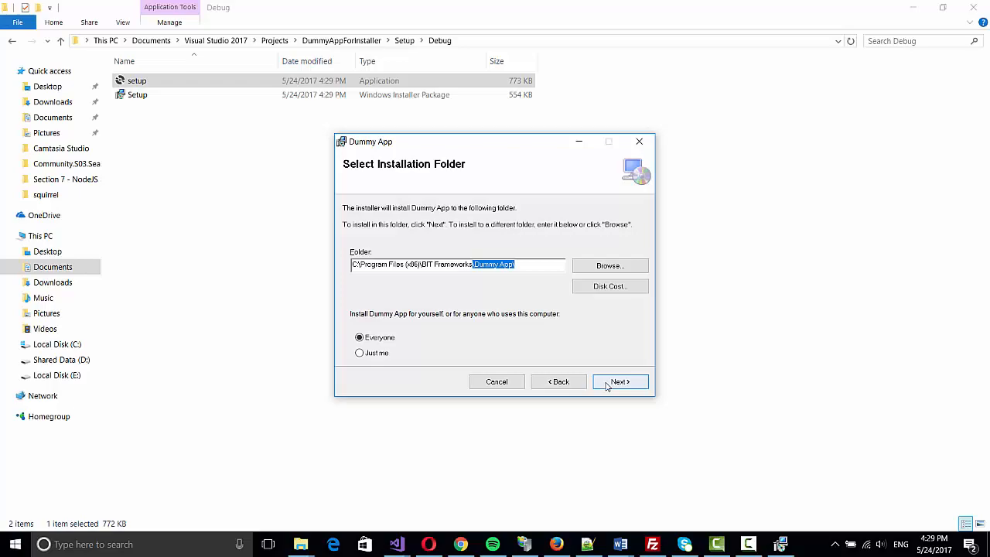
pyautogui.click(618, 380)
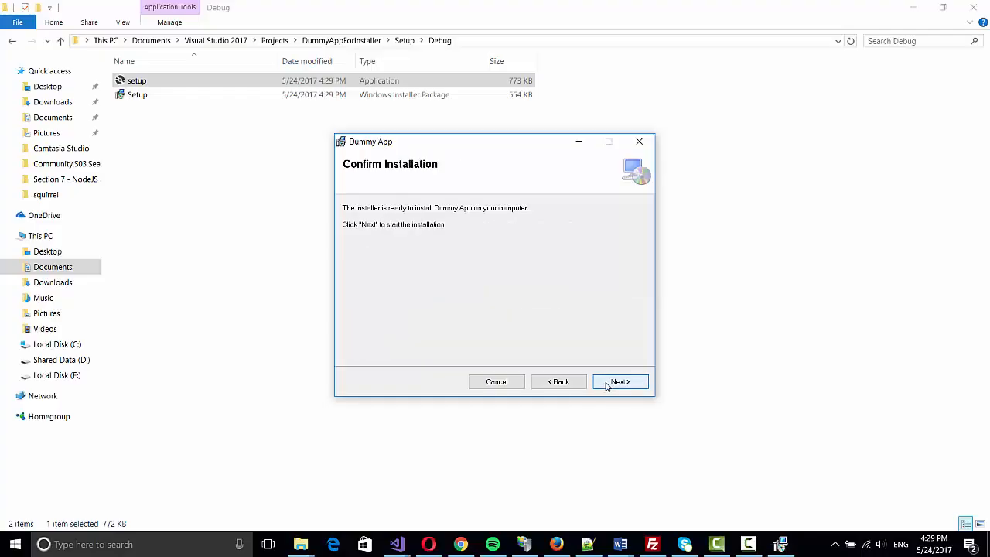
pyautogui.click(619, 380)
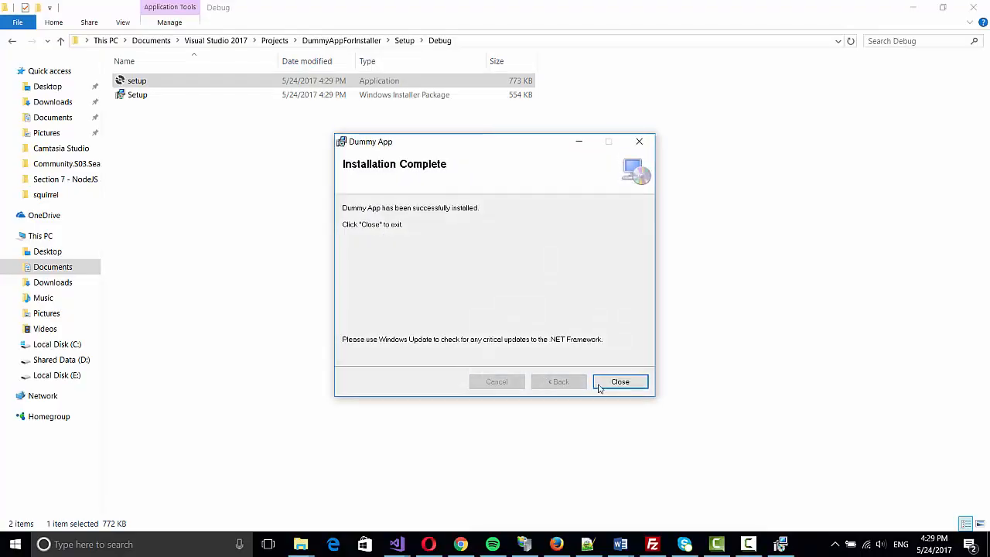
pyautogui.click(619, 381)
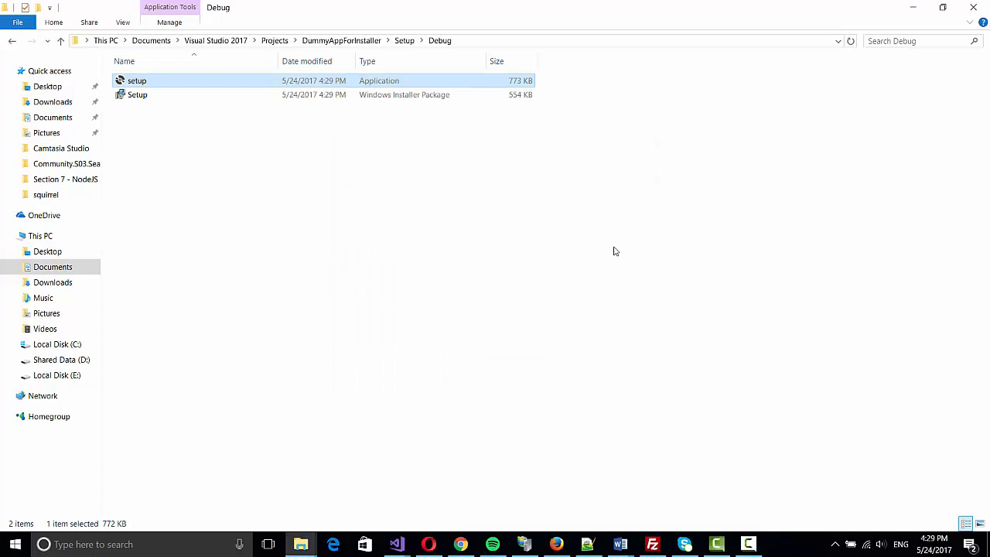
pyautogui.moveTo(929, 468)
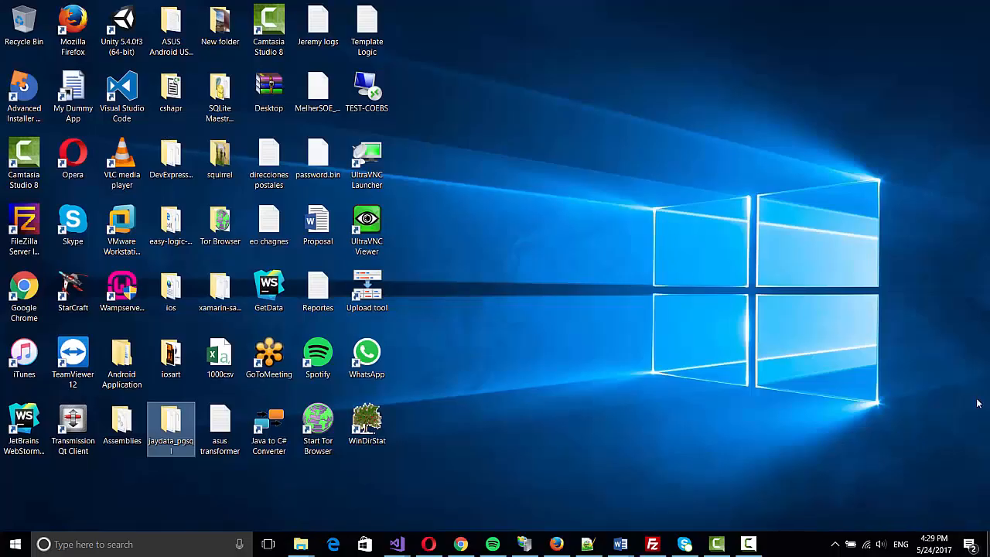
pyautogui.moveTo(455, 207)
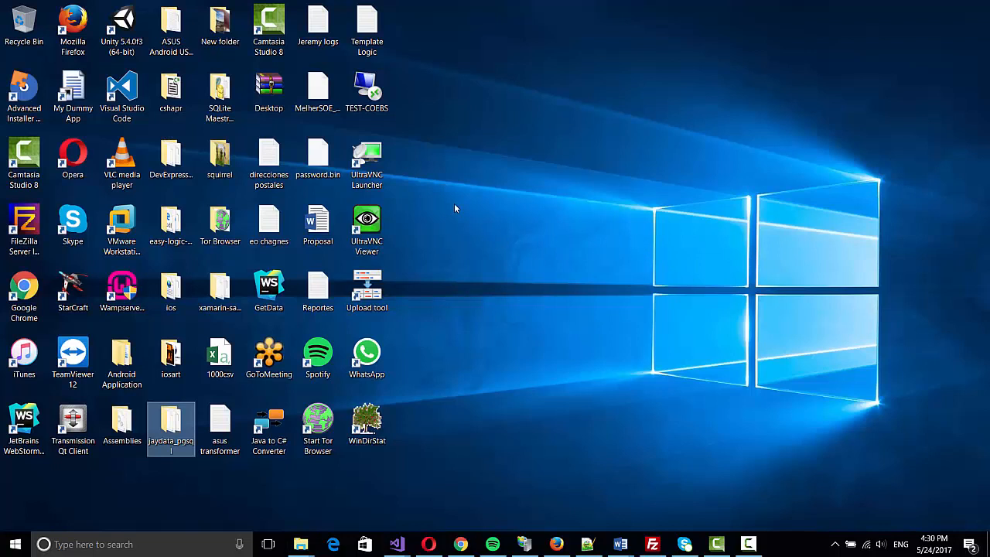
pyautogui.moveTo(622, 333)
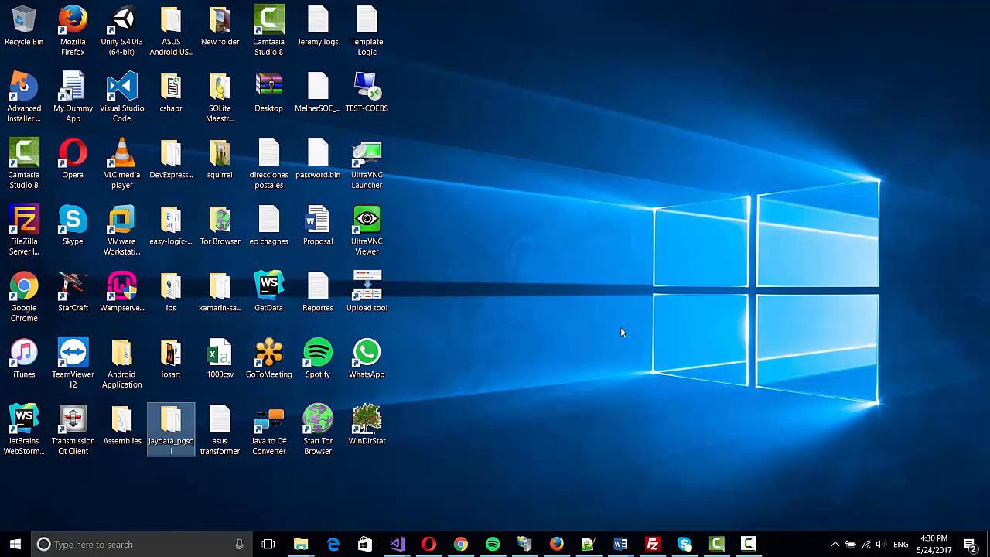
pyautogui.moveTo(569, 287)
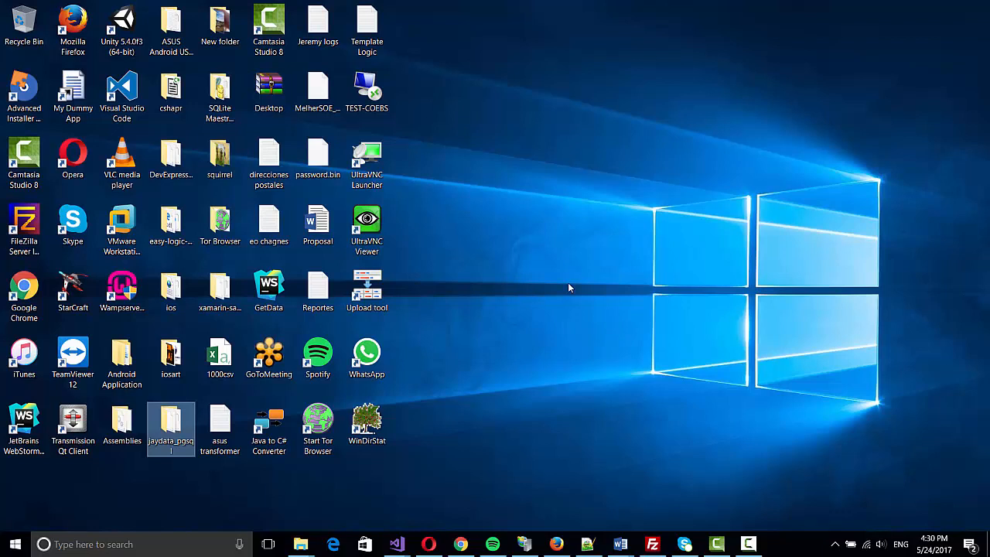
pyautogui.moveTo(235, 384)
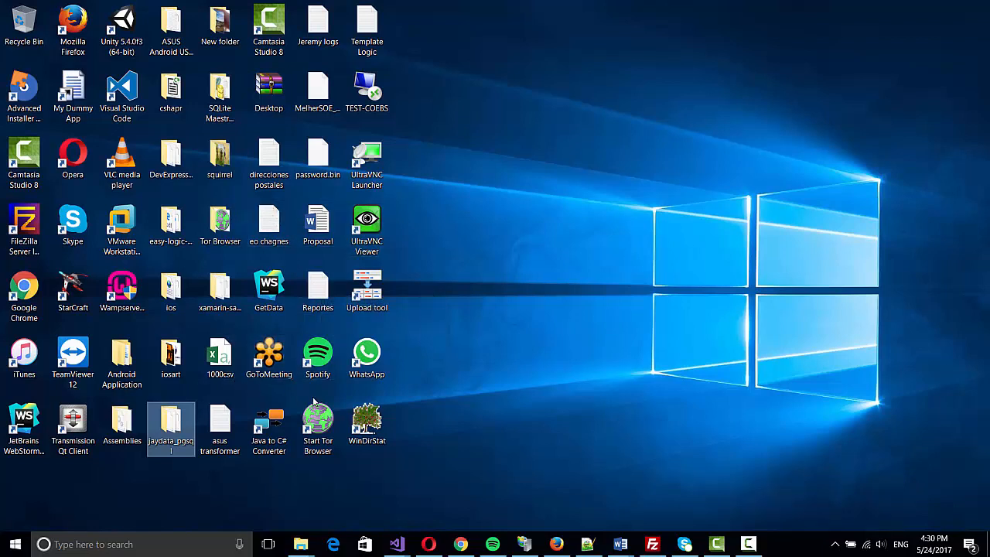
pyautogui.click(367, 423)
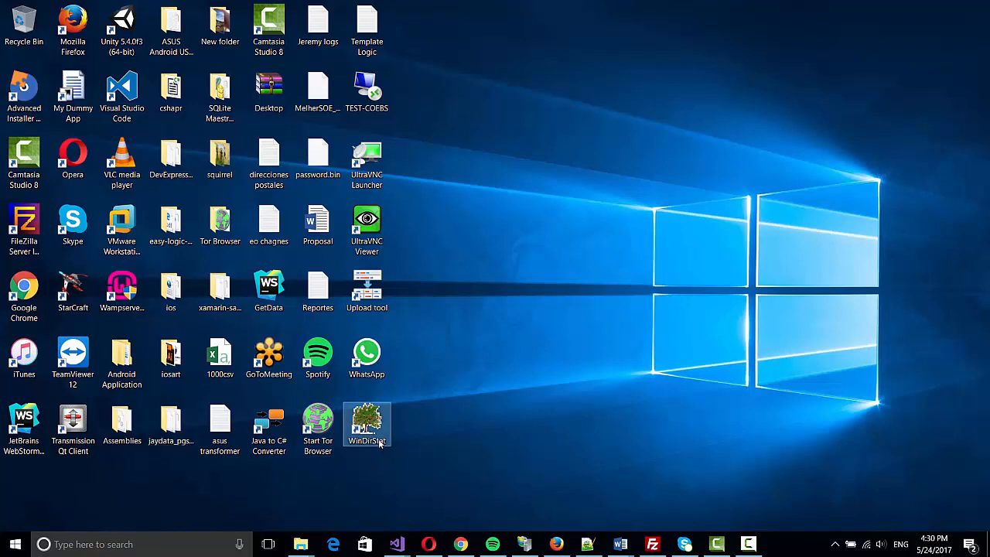
pyautogui.moveTo(367, 421)
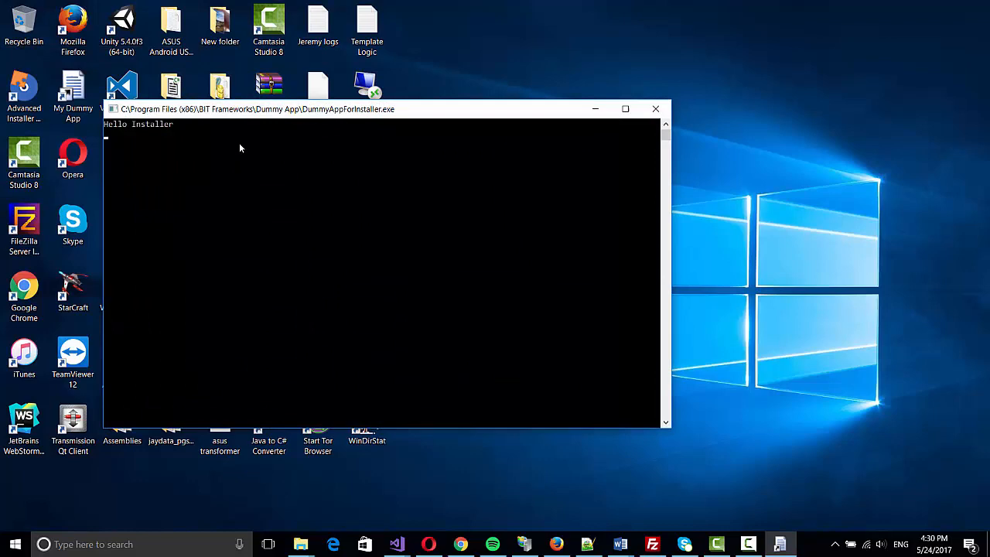
pyautogui.click(656, 108)
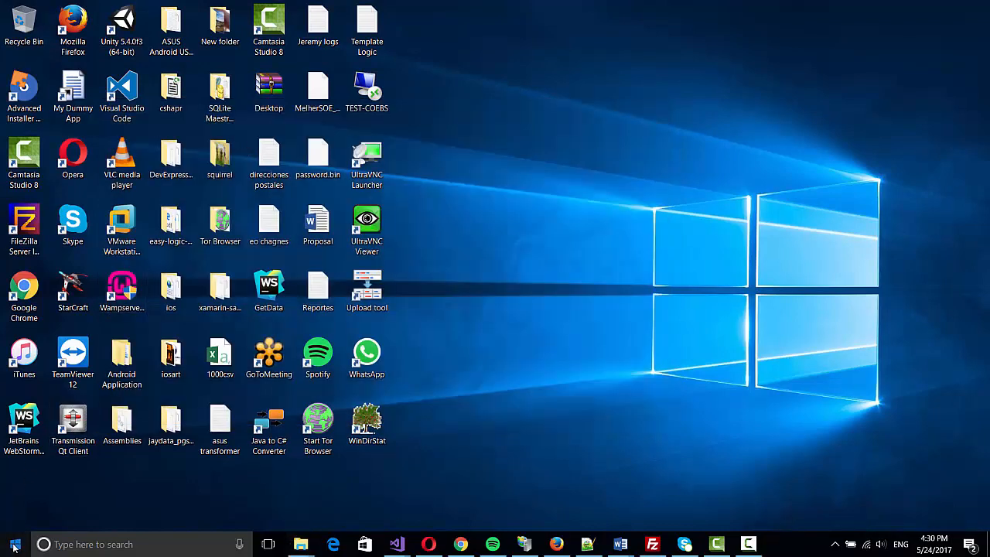
pyautogui.click(12, 544)
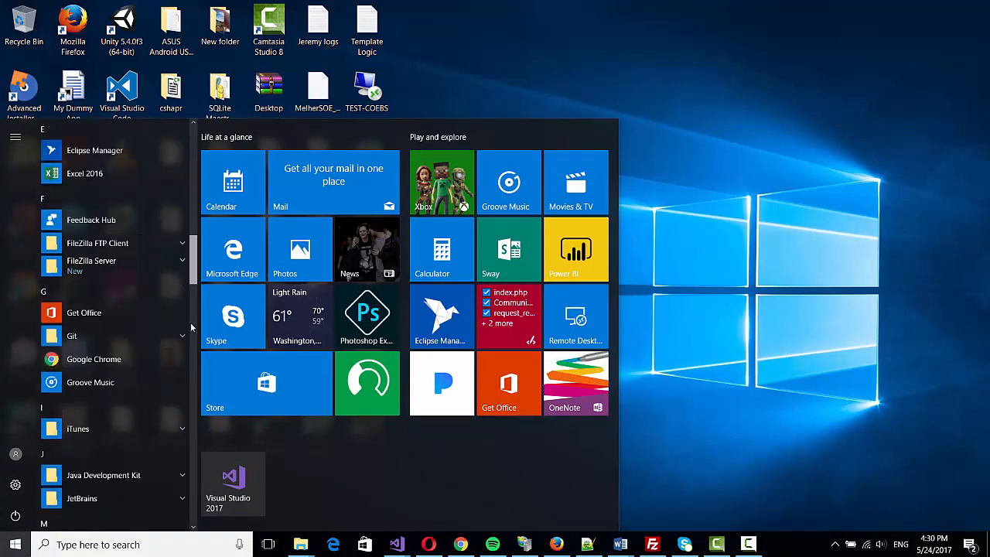
# - Scroll the Start menu to My Dummy App, run it, then bring up the Windows search panel
pyautogui.scroll(-3)
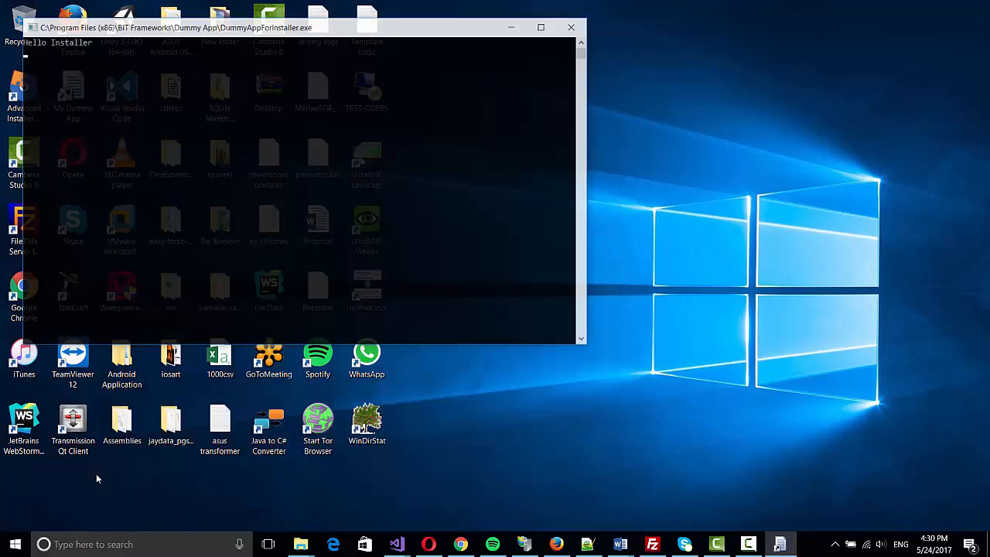
pyautogui.click(571, 28)
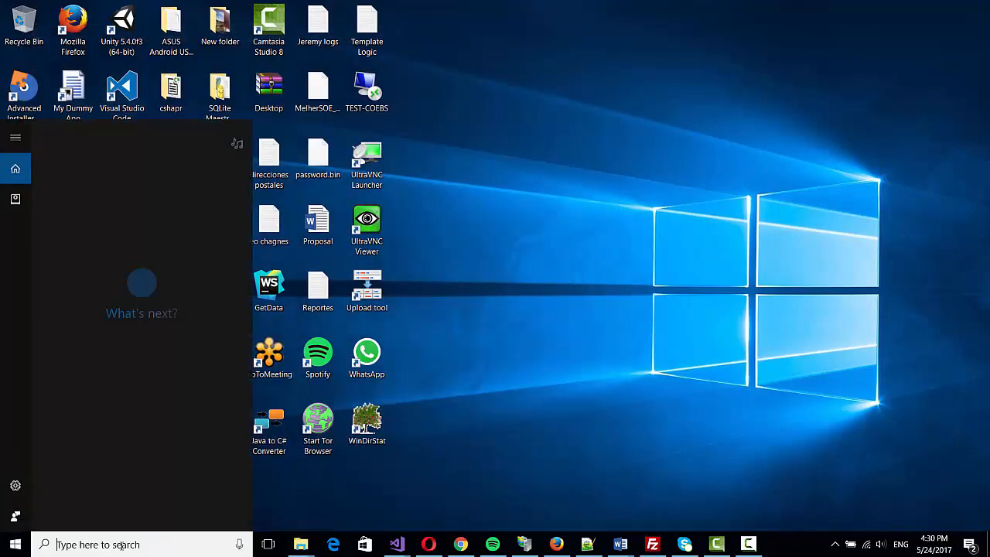
# - Search 'add remove', find Dummy App in Apps & features and uninstall it with confirmation
pyautogui.write('add remove')
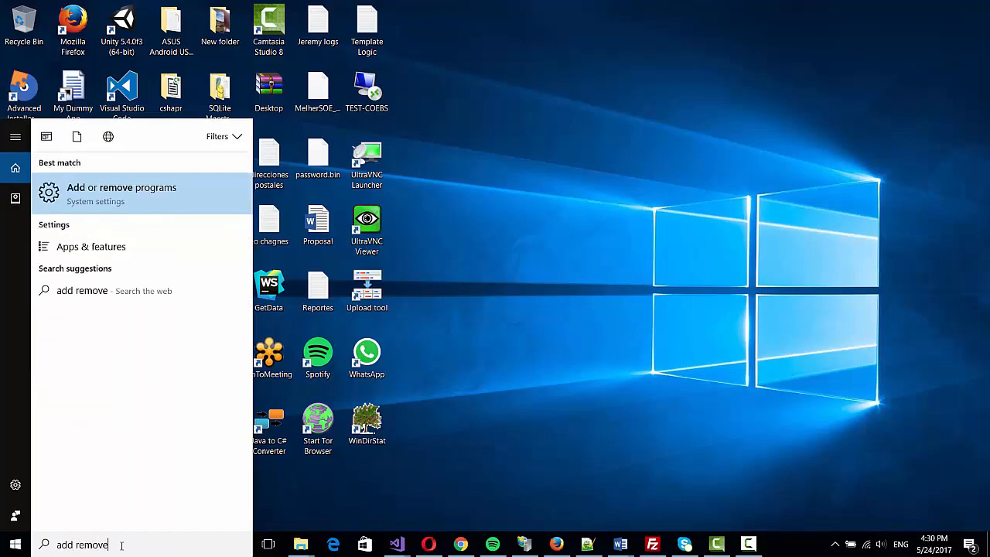
pyautogui.click(121, 193)
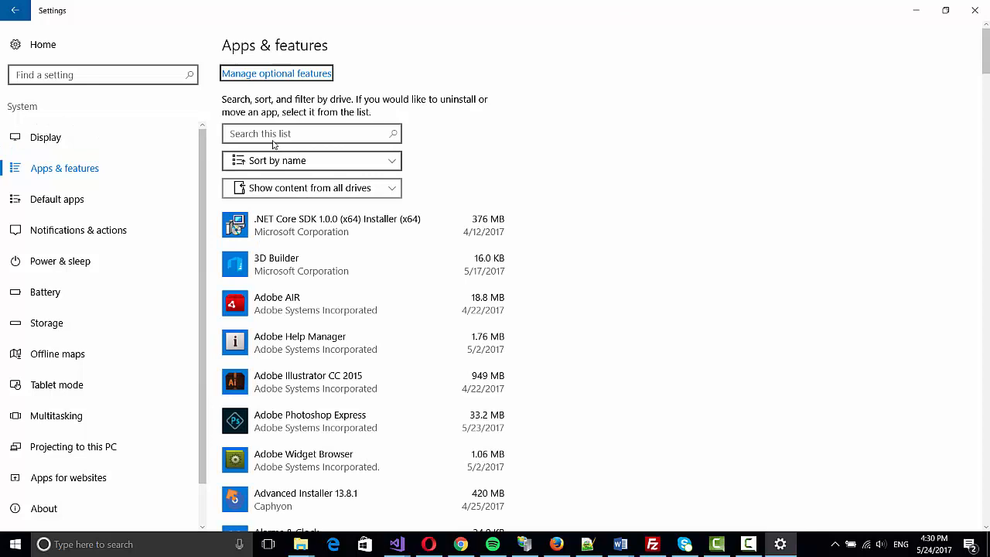
pyautogui.write('dummy')
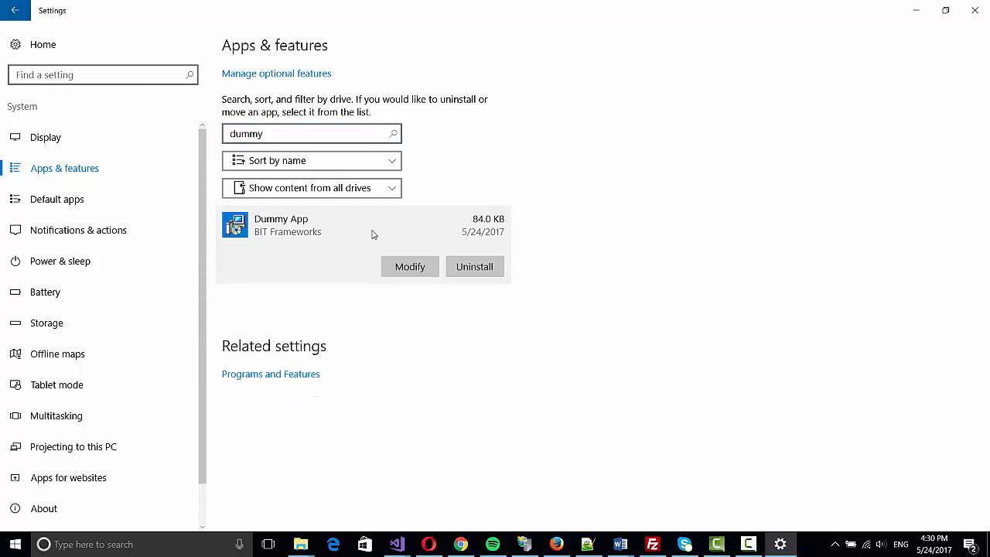
pyautogui.click(473, 267)
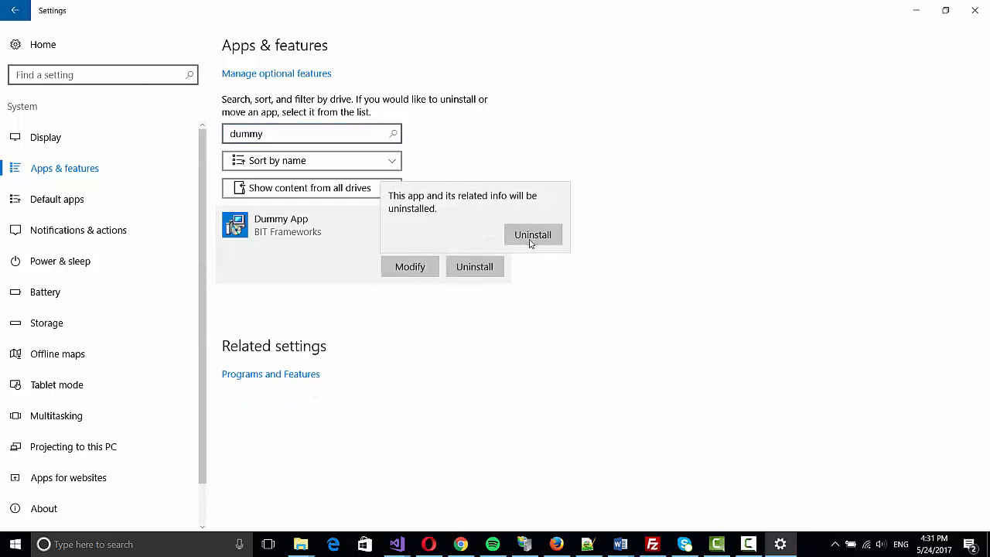
pyautogui.click(532, 235)
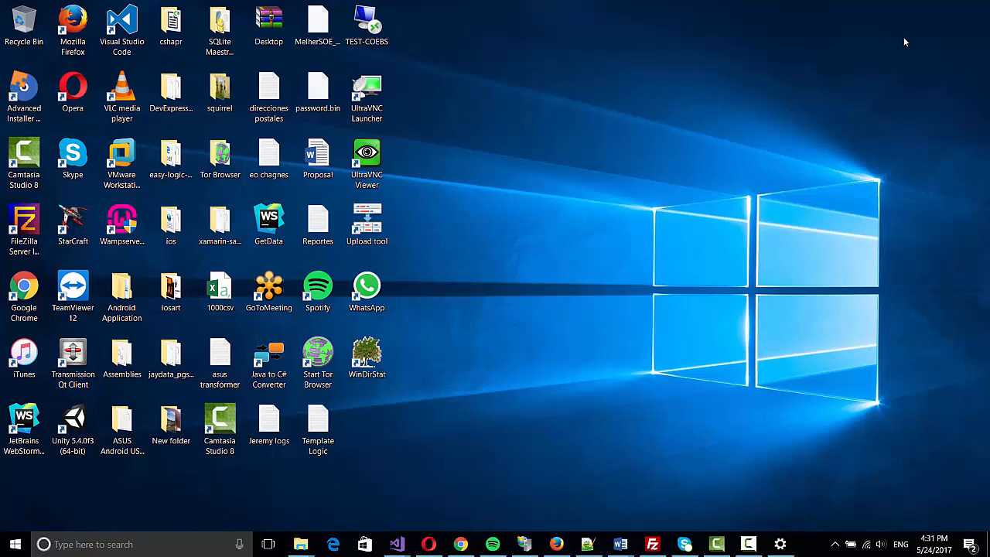
pyautogui.moveTo(782, 132)
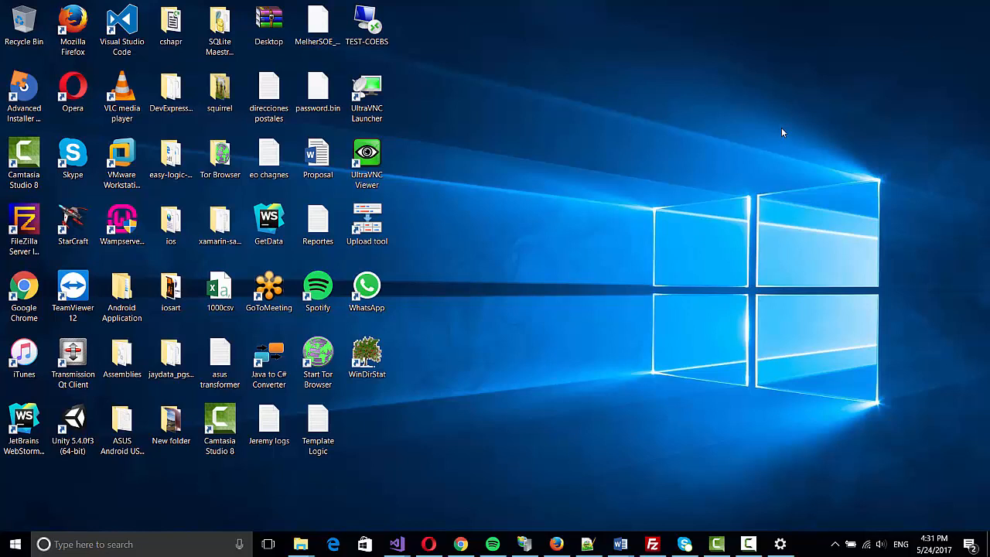
pyautogui.moveTo(571, 176)
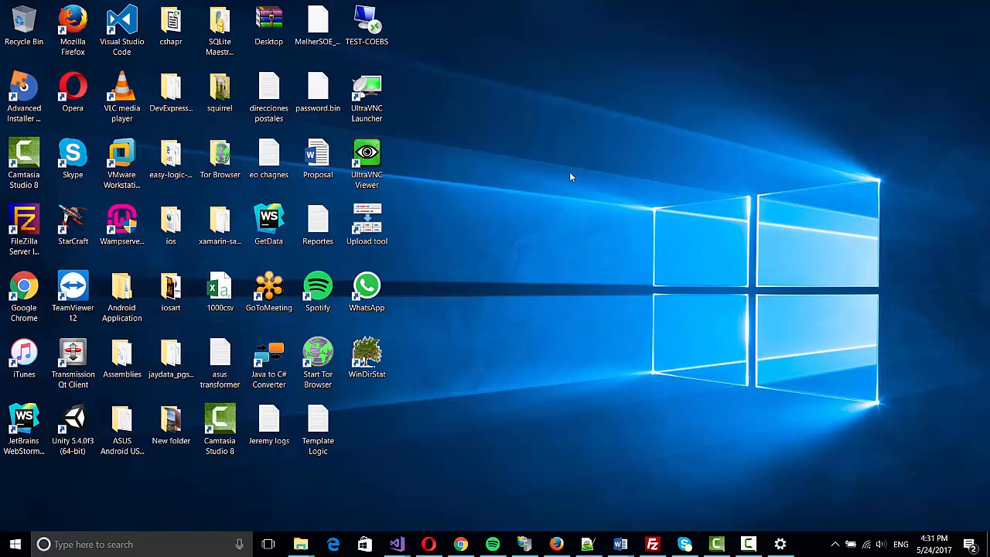
pyautogui.moveTo(622, 164)
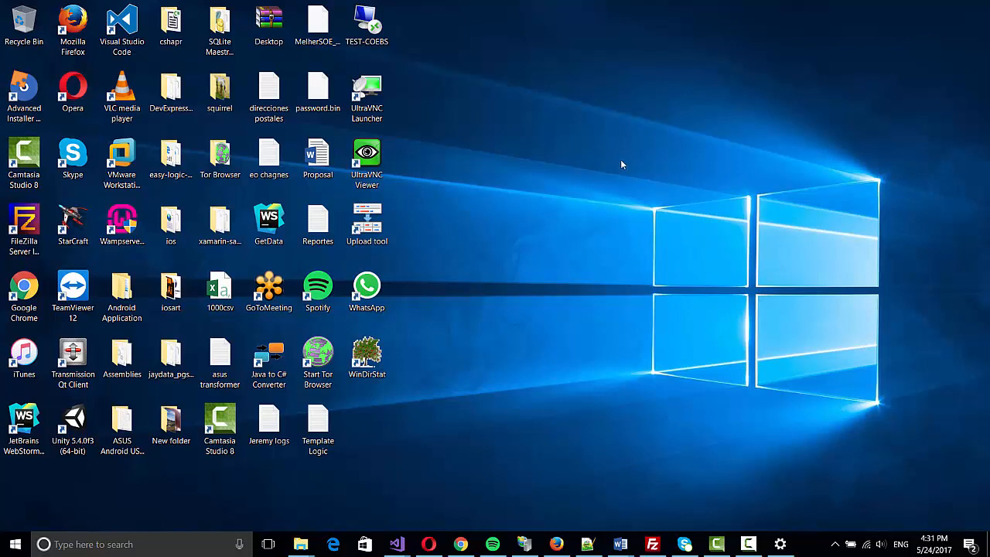
pyautogui.moveTo(572, 193)
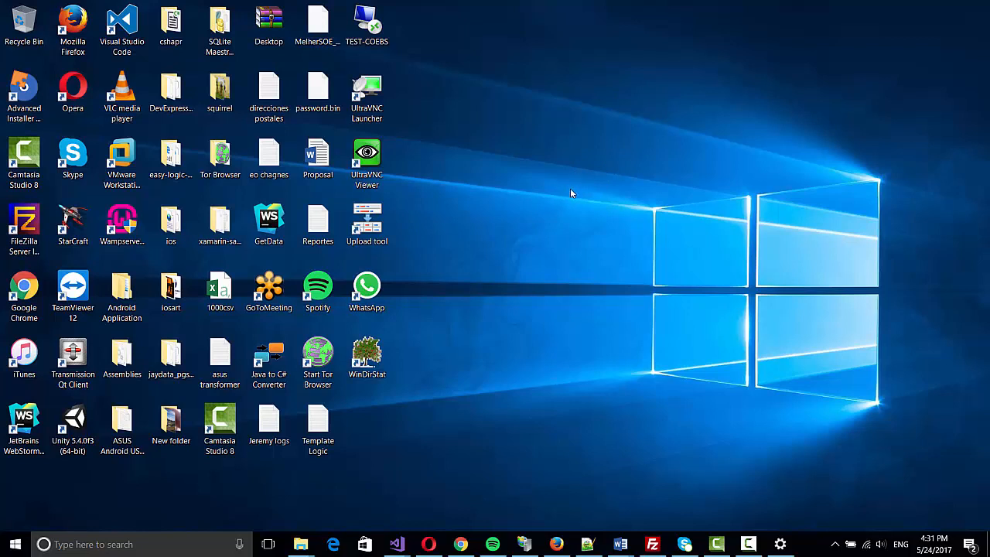
pyautogui.moveTo(667, 229)
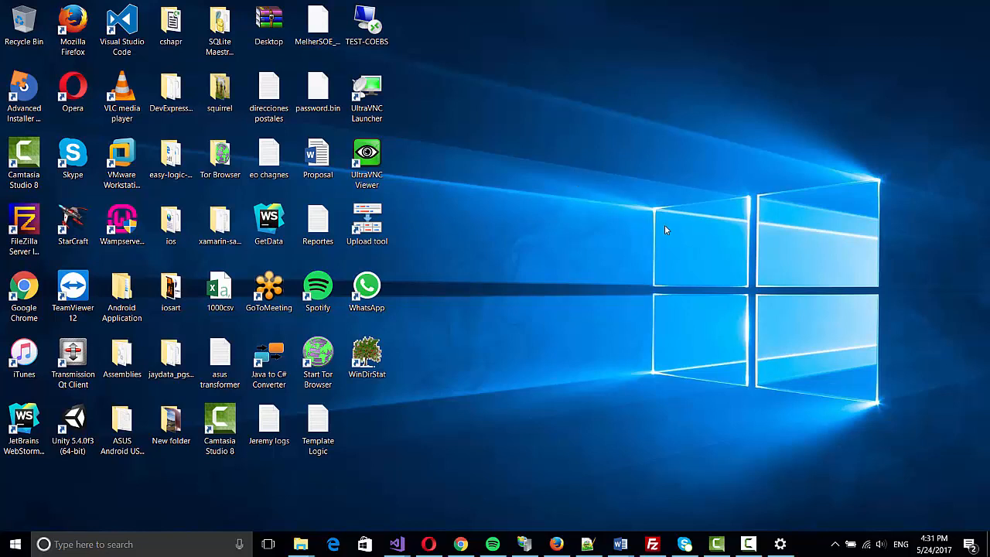
pyautogui.moveTo(790, 435)
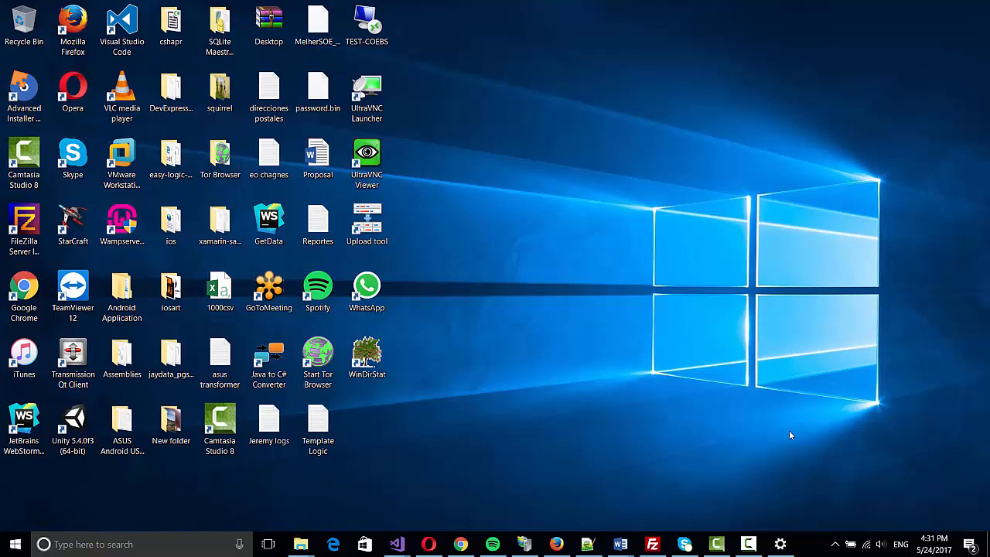